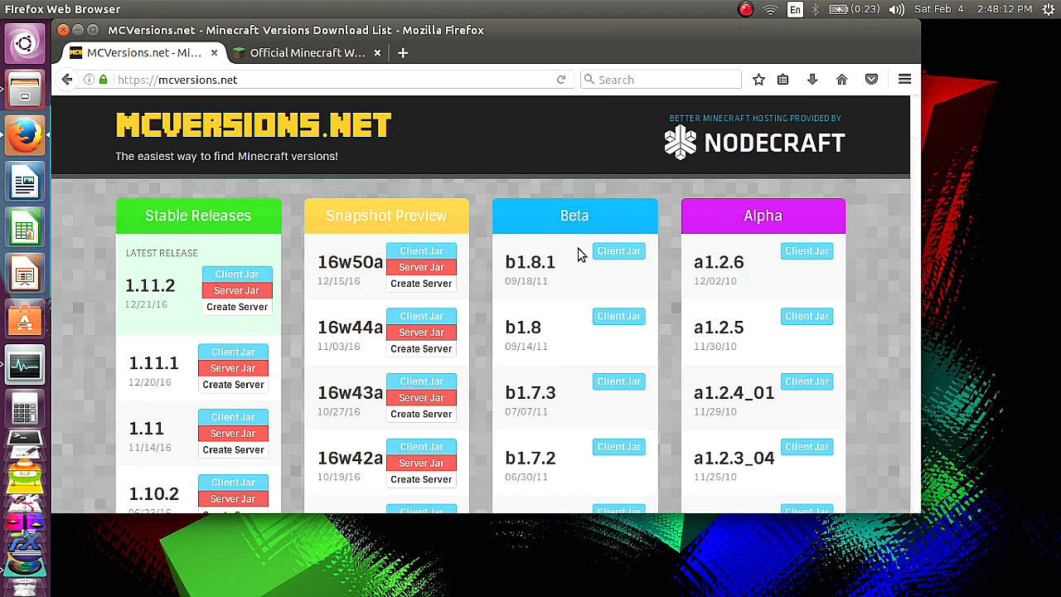
mouse_move(469, 159)
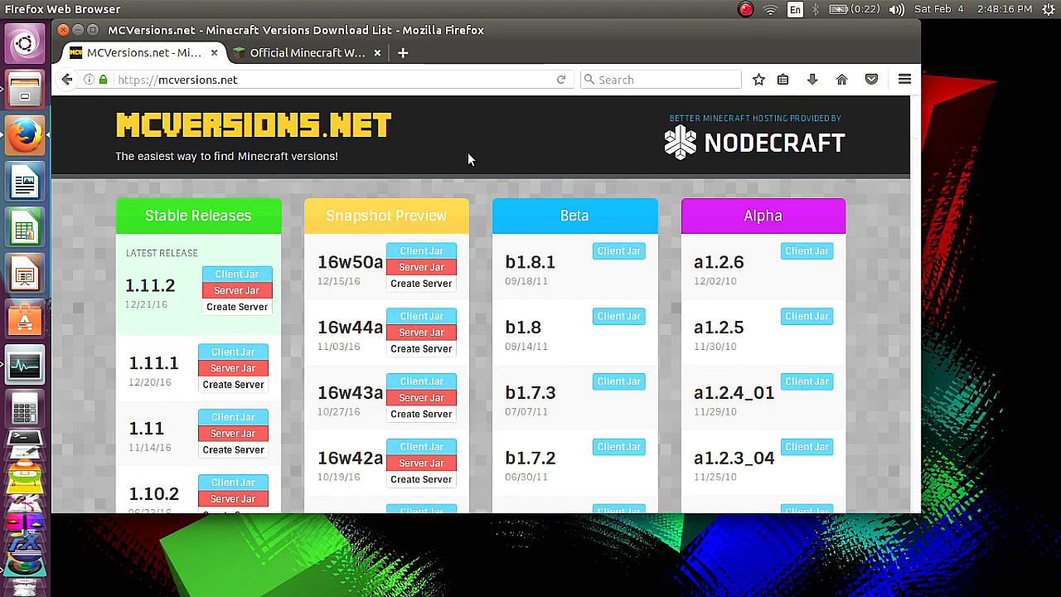
mouse_move(467, 182)
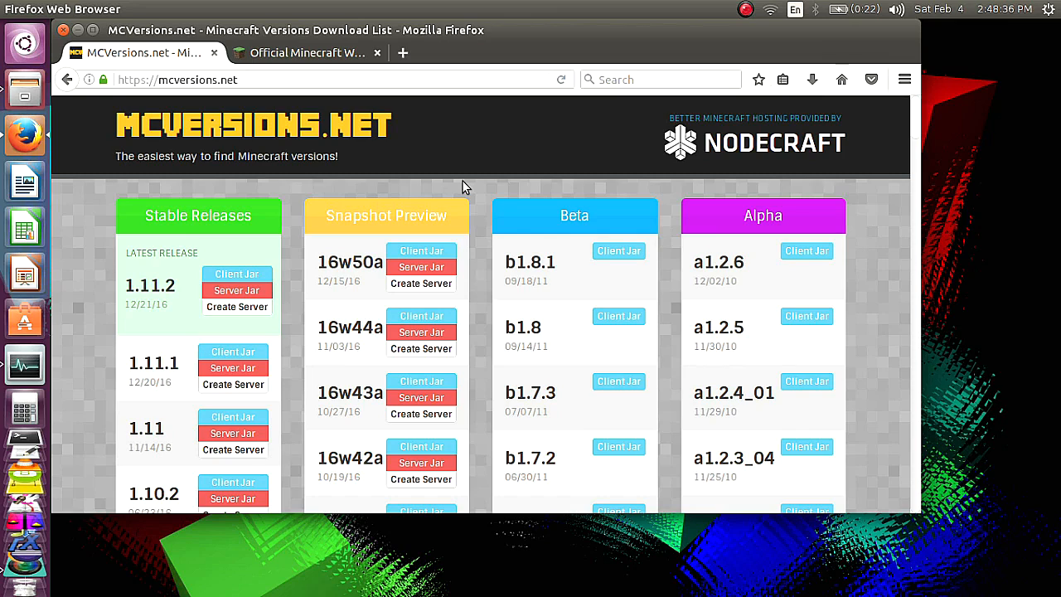
mouse_move(474, 191)
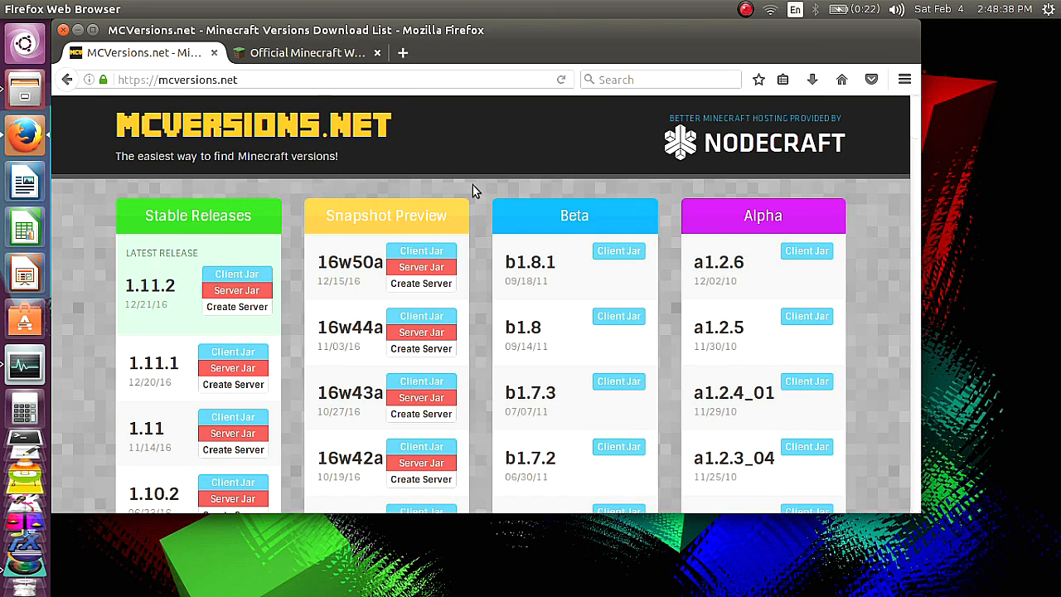
Browse the Minecraft versions download list and return to it from the site address
scroll(down, 3)
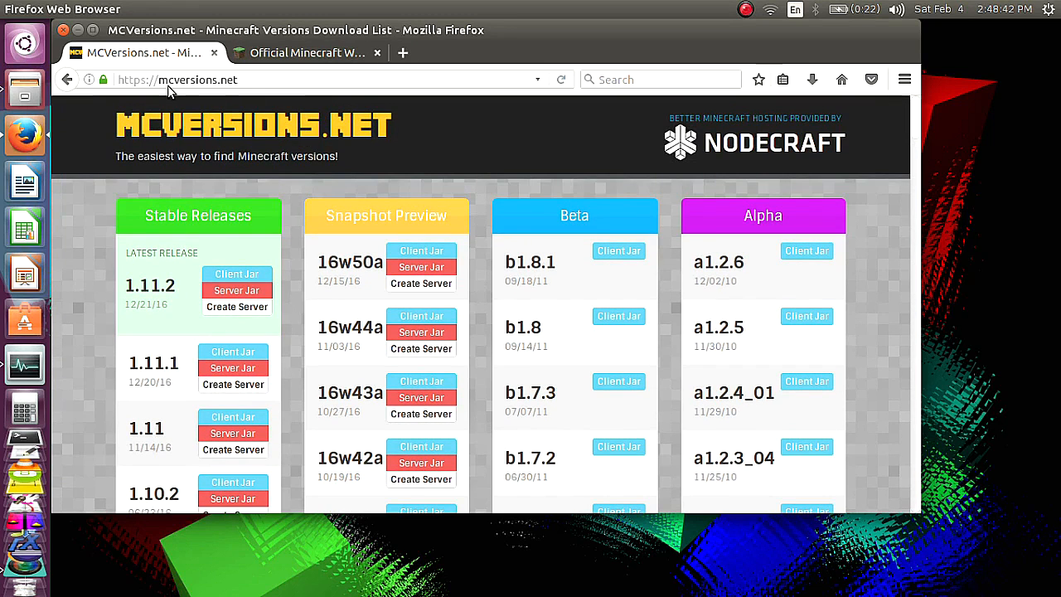
click(196, 80)
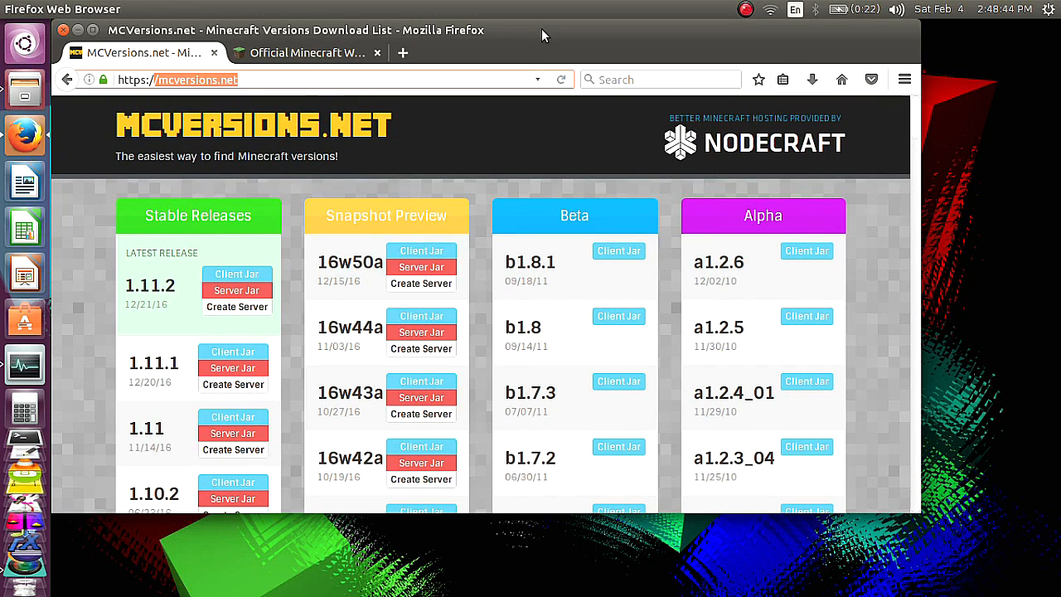
scroll(down, 3)
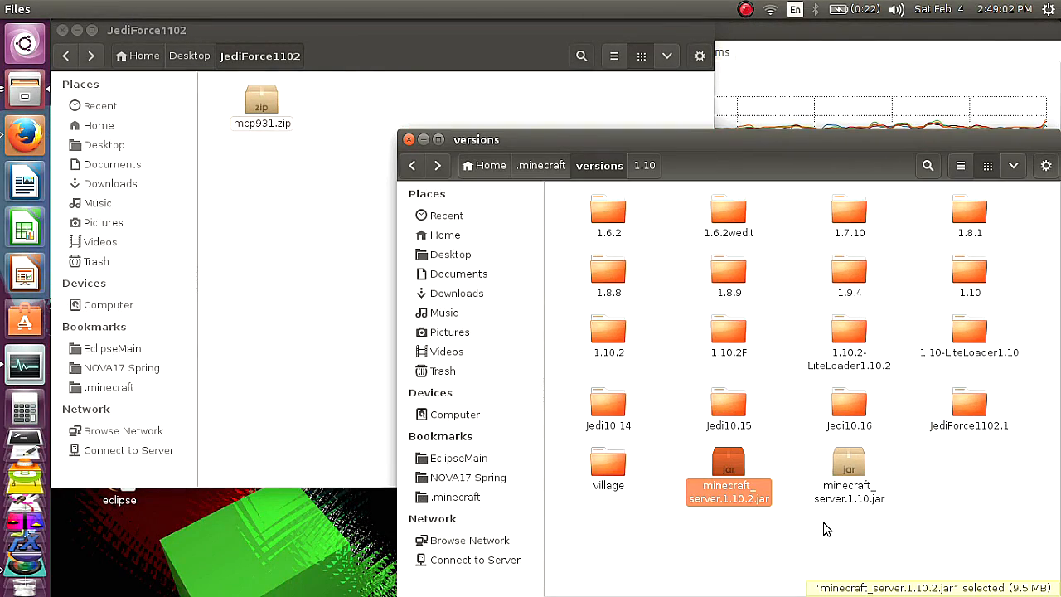
mouse_move(764, 528)
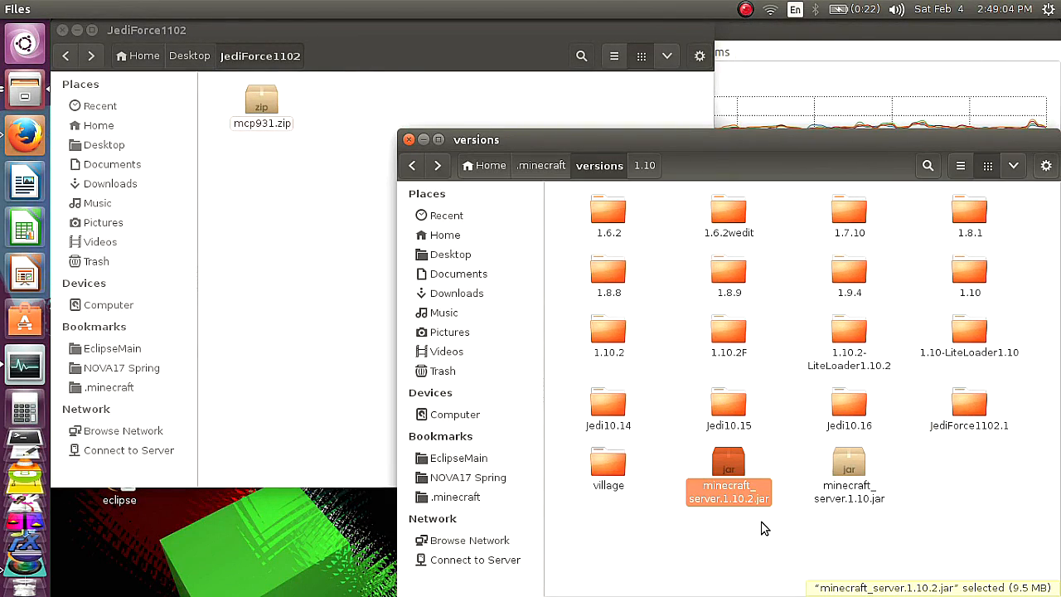
mouse_move(802, 494)
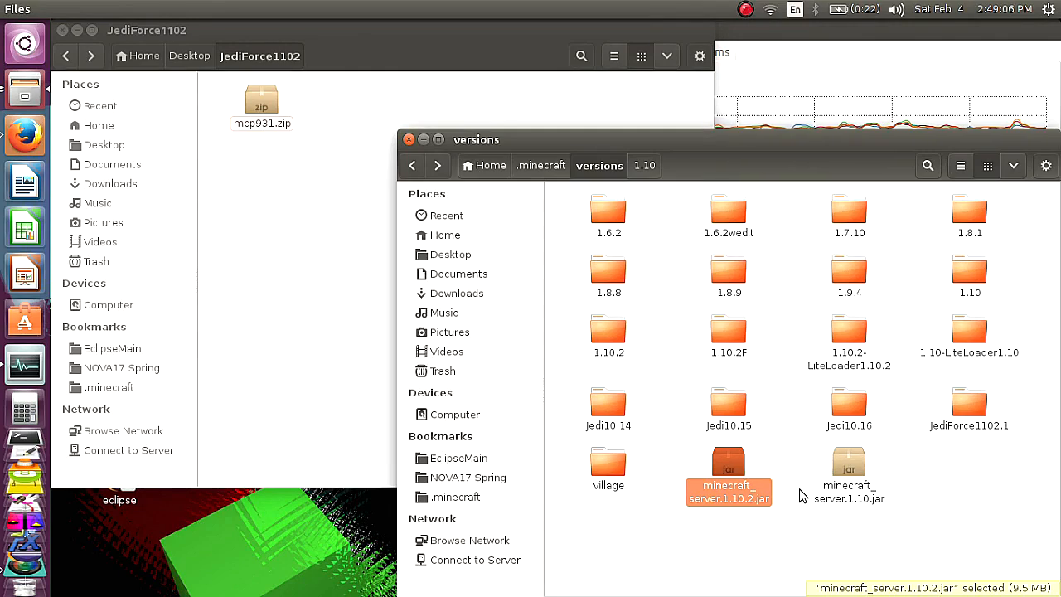
mouse_move(844, 537)
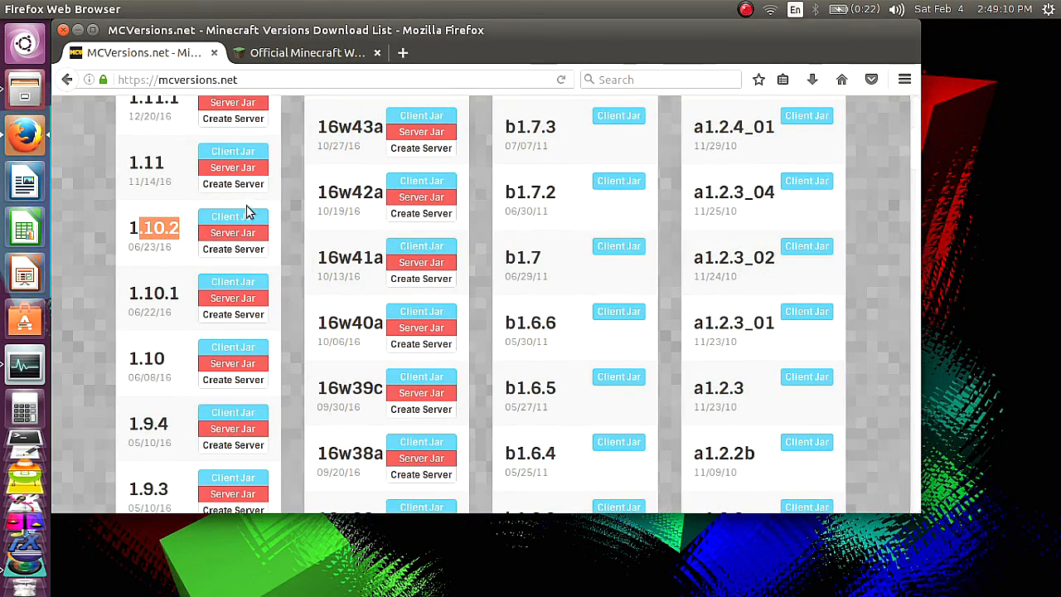
mouse_move(232, 218)
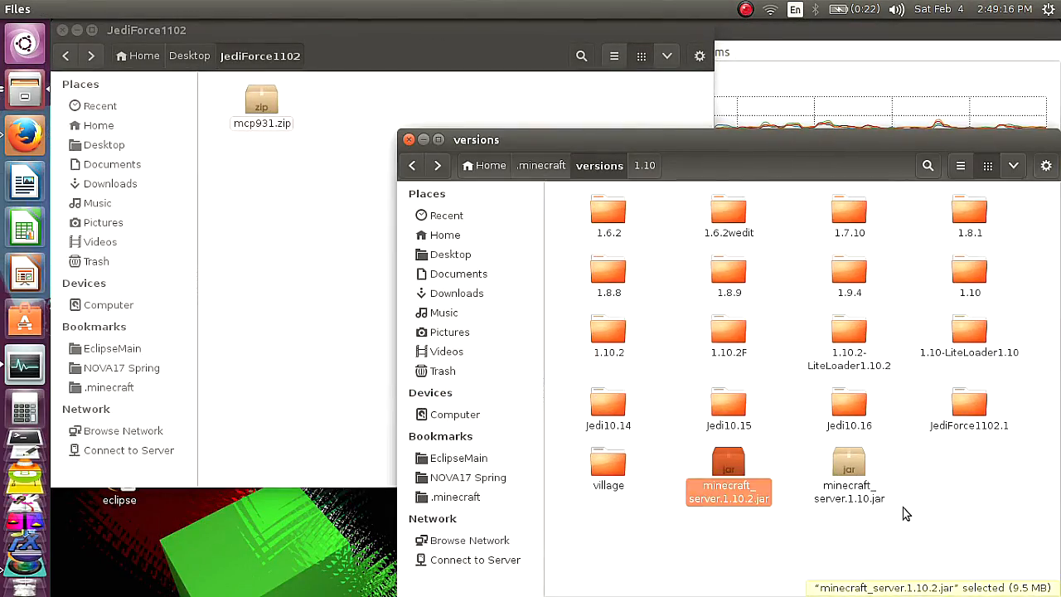
click(649, 500)
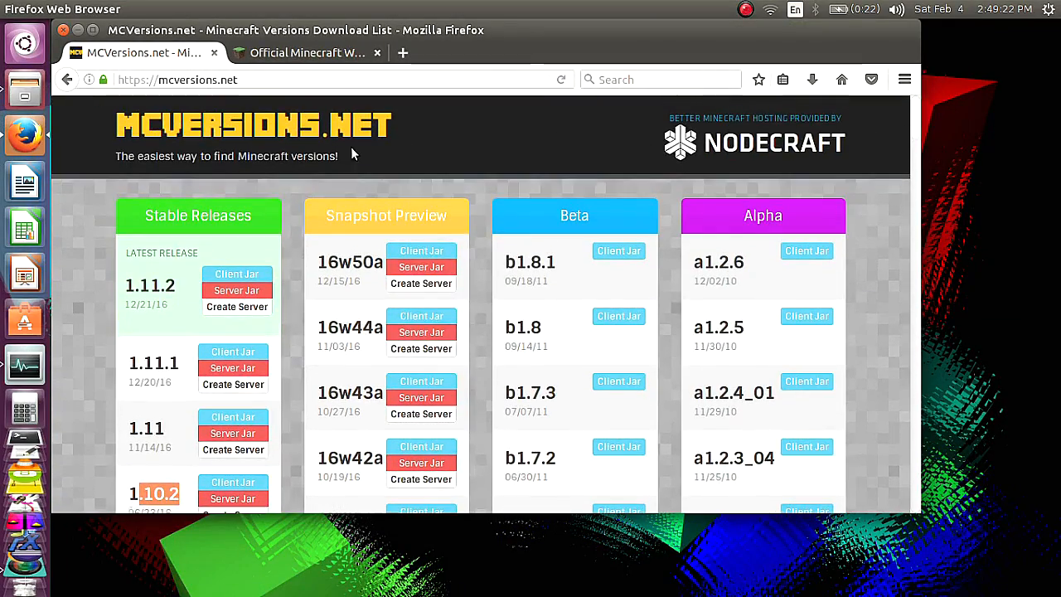
mouse_move(567, 229)
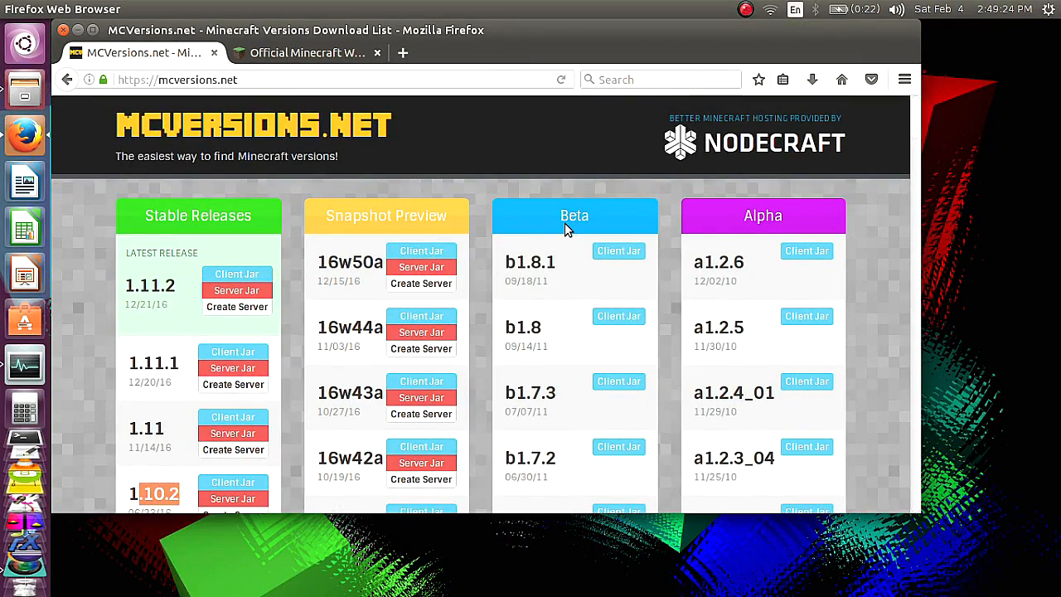
mouse_move(446, 147)
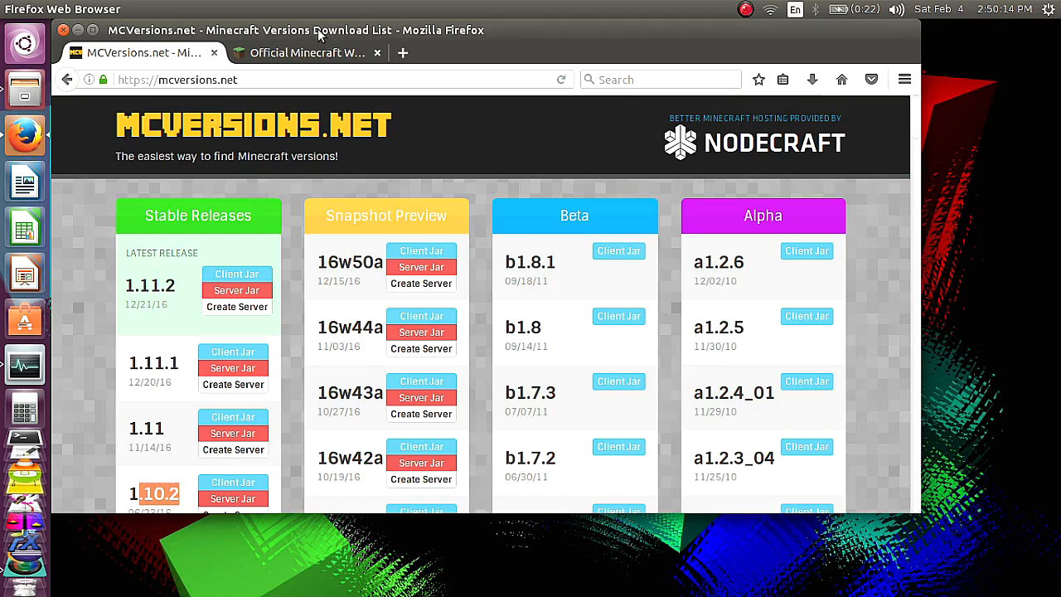
mouse_move(307, 51)
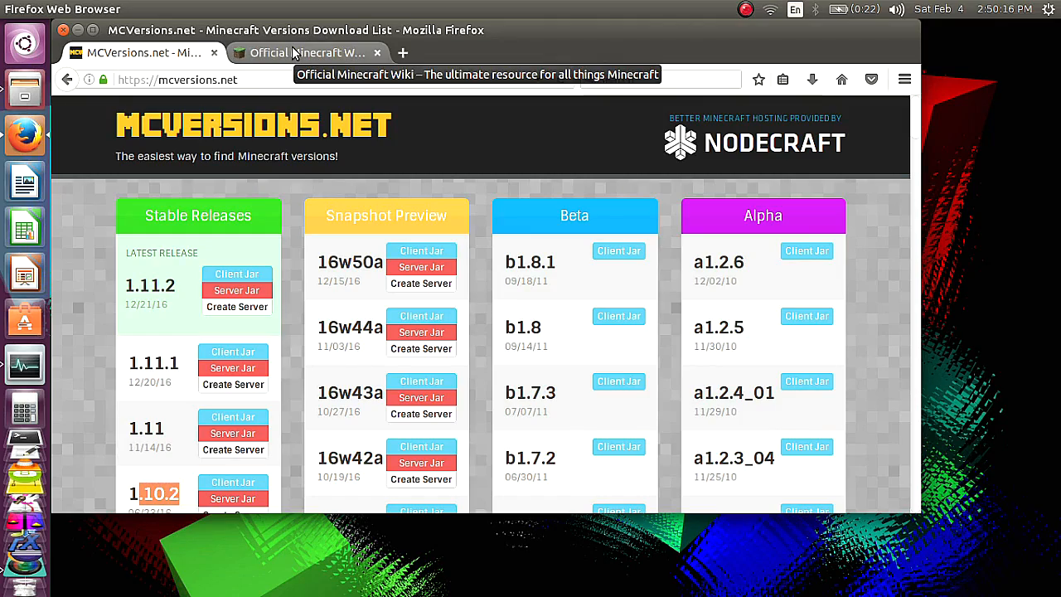
Search the Minecraft Wiki for MCP and download the v9.30 package for Minecraft 1.10
click(307, 51)
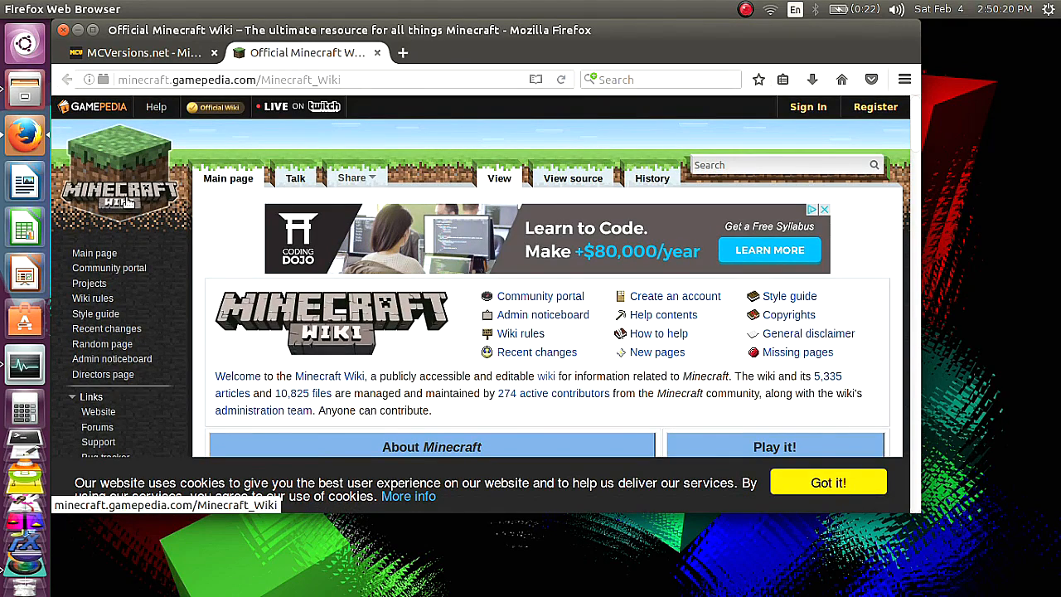
mouse_move(743, 179)
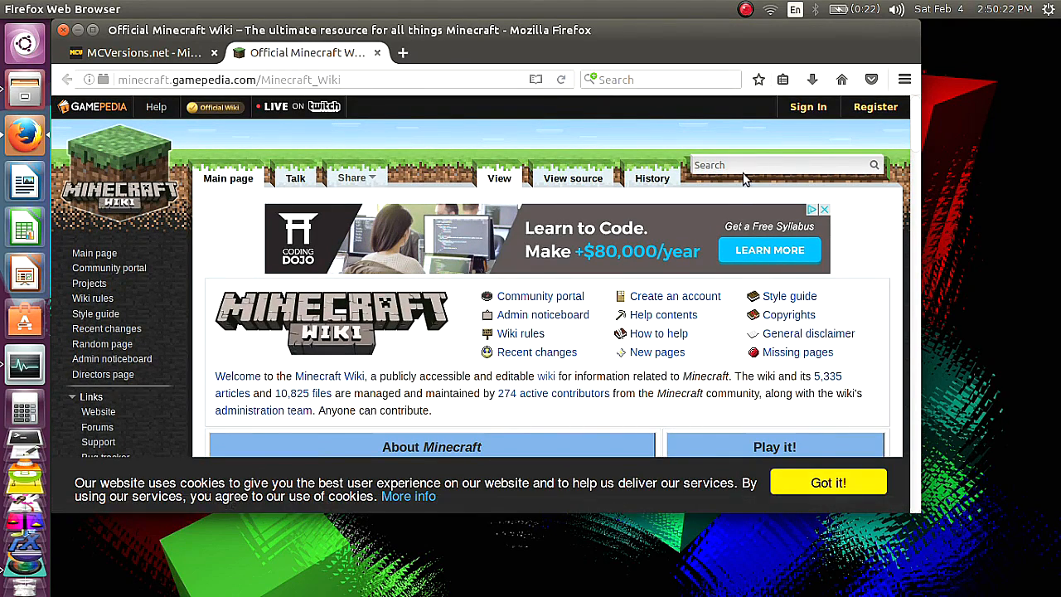
text(mp)
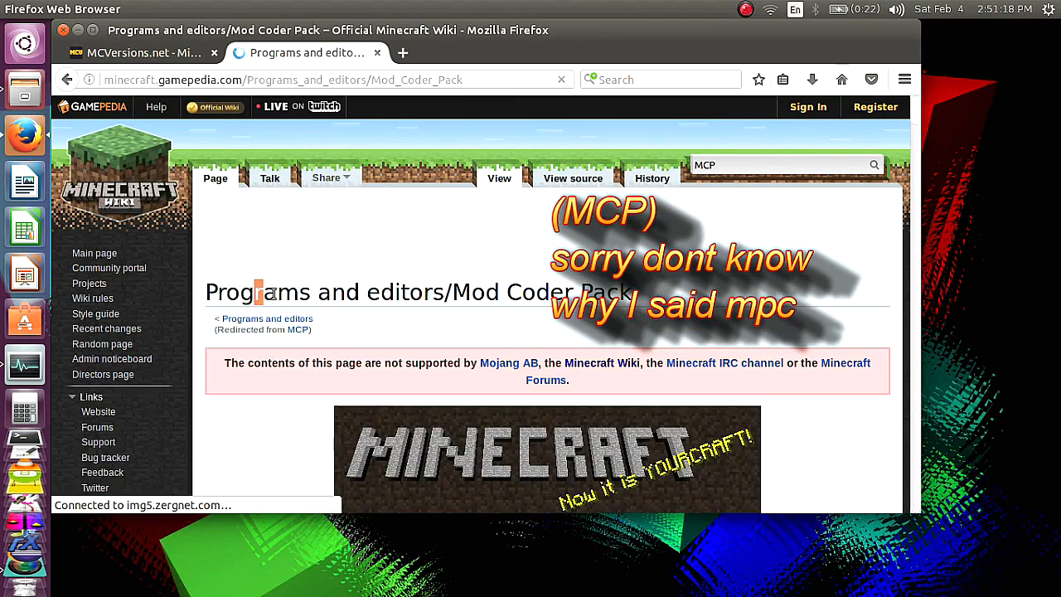
scroll(down, 3)
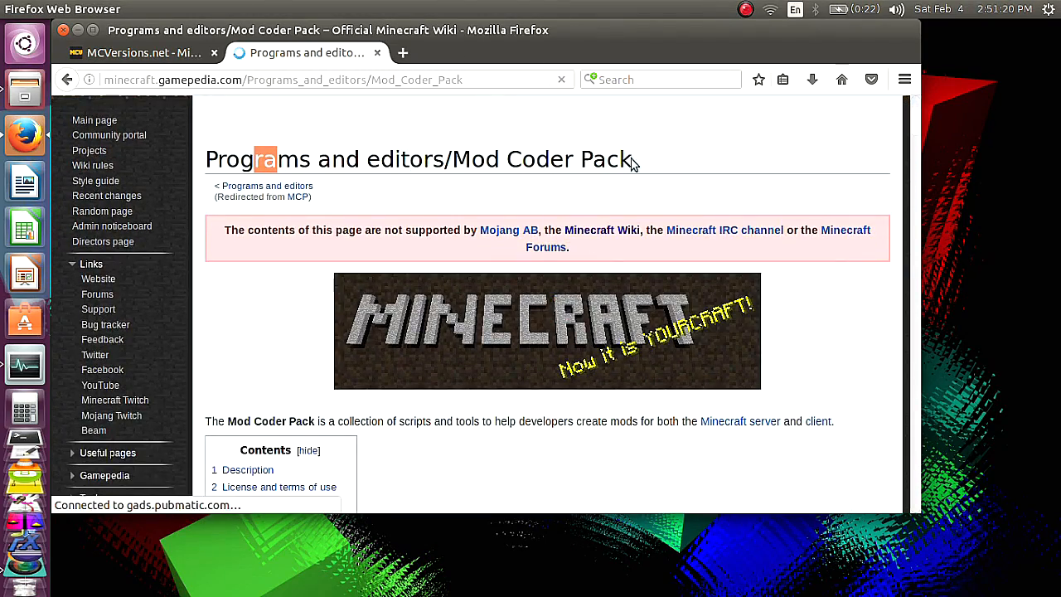
scroll(down, 3)
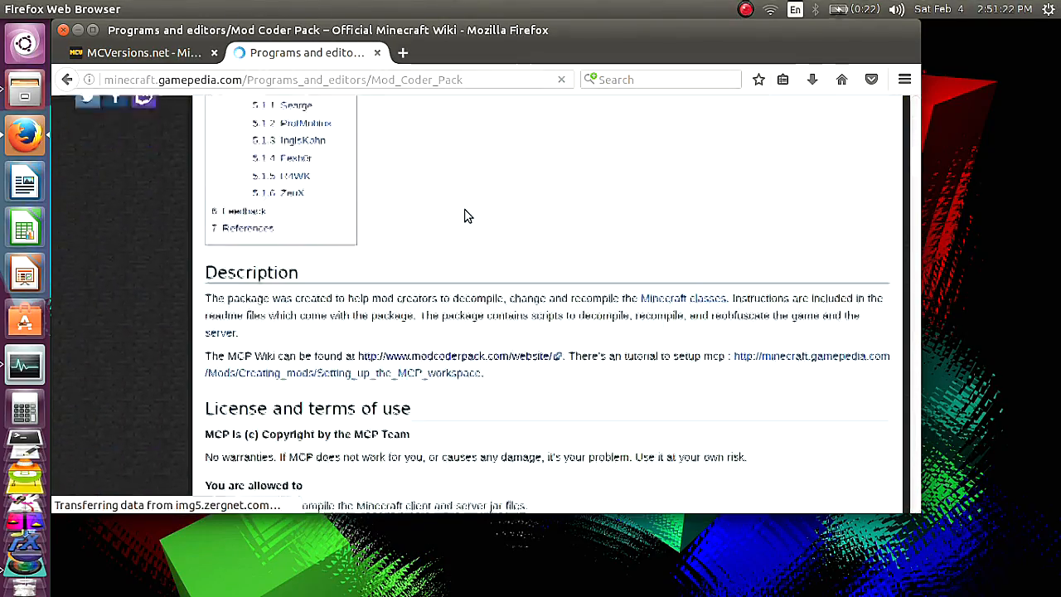
scroll(down, 3)
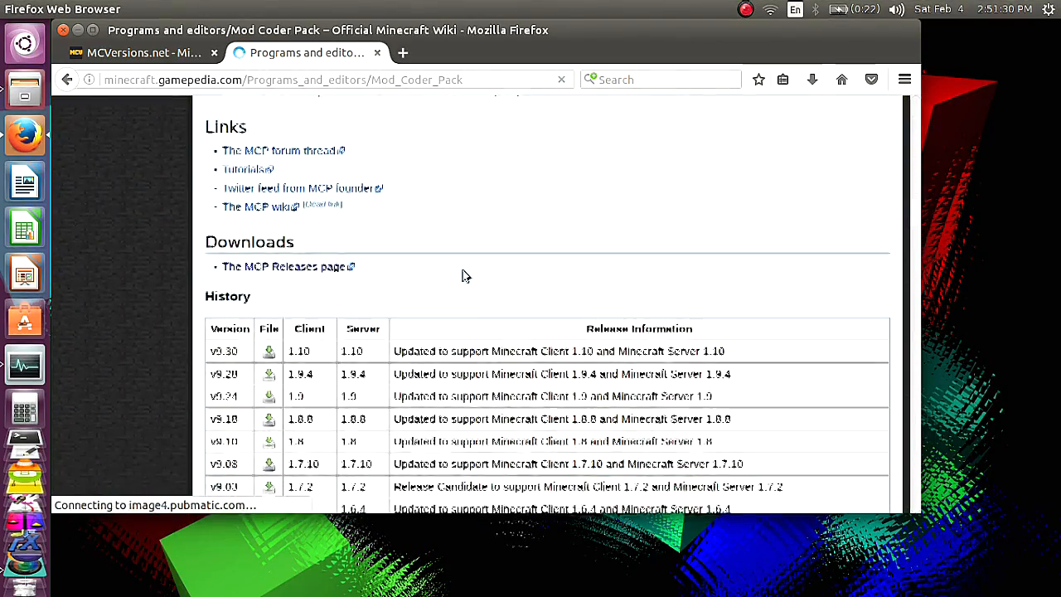
scroll(down, 3)
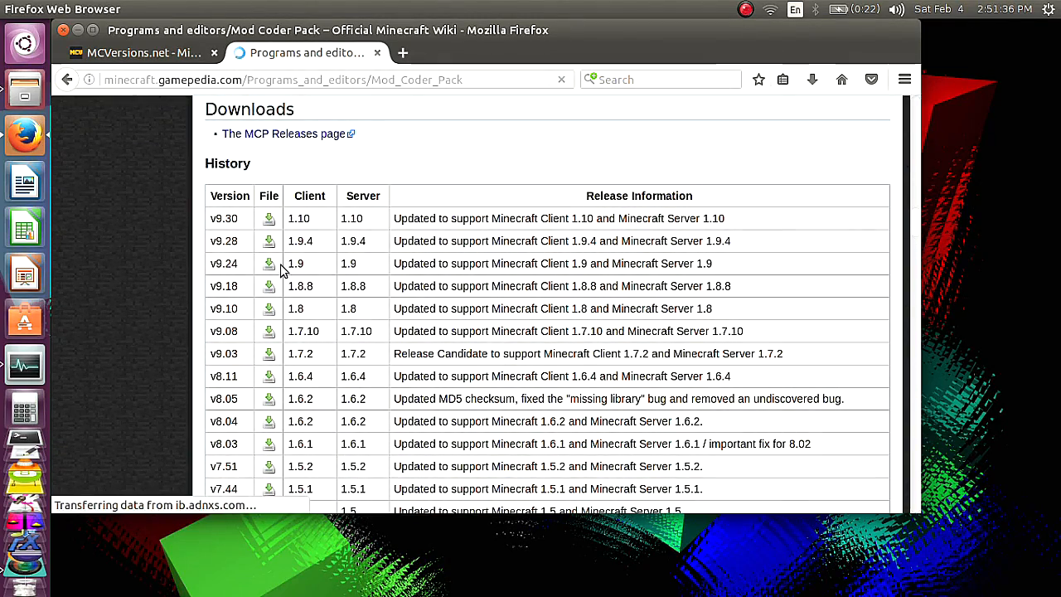
mouse_move(394, 274)
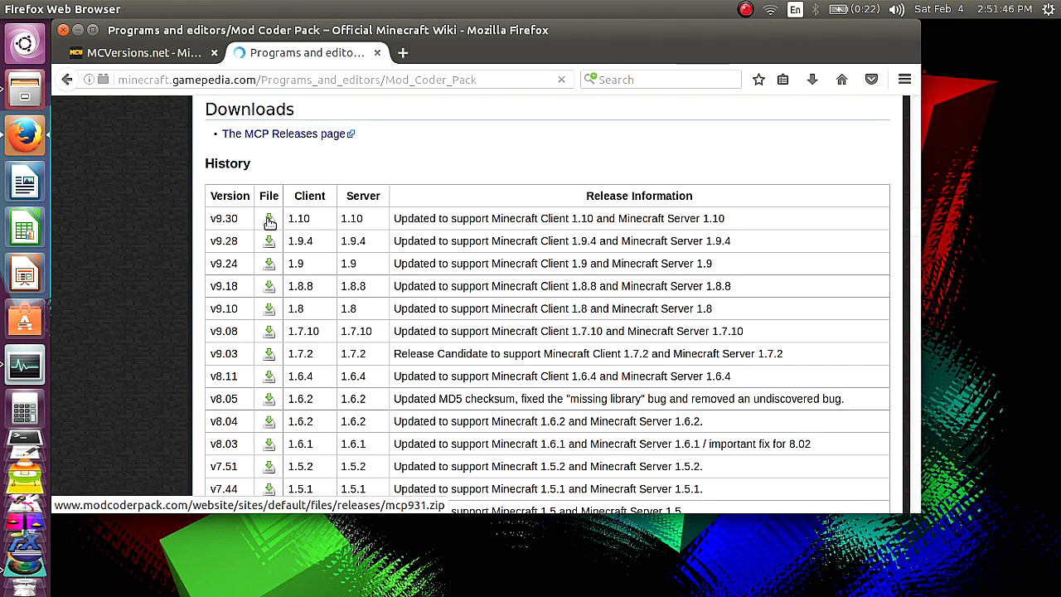
click(269, 218)
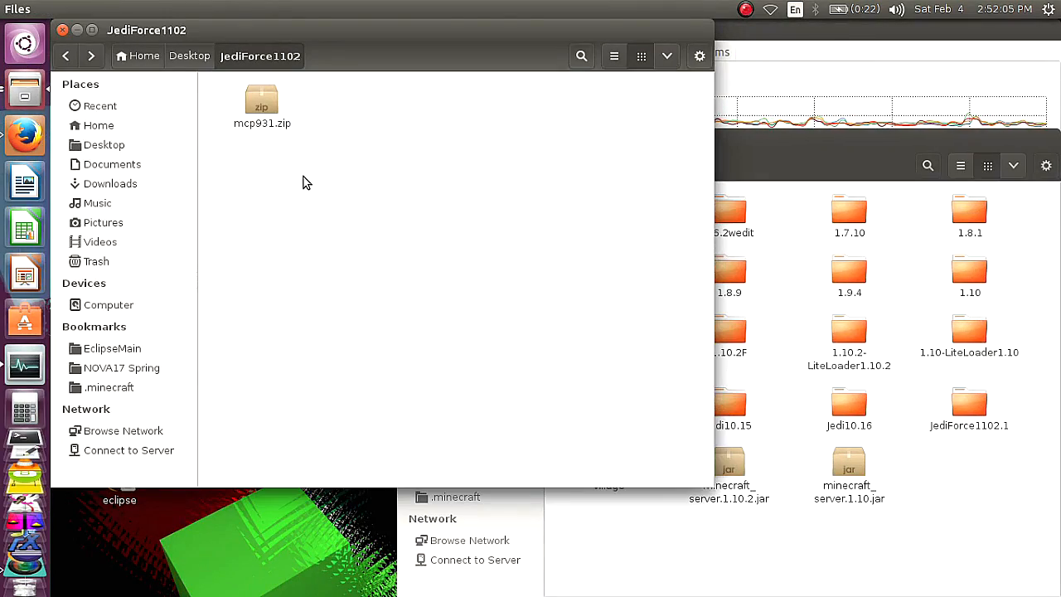
mouse_move(530, 216)
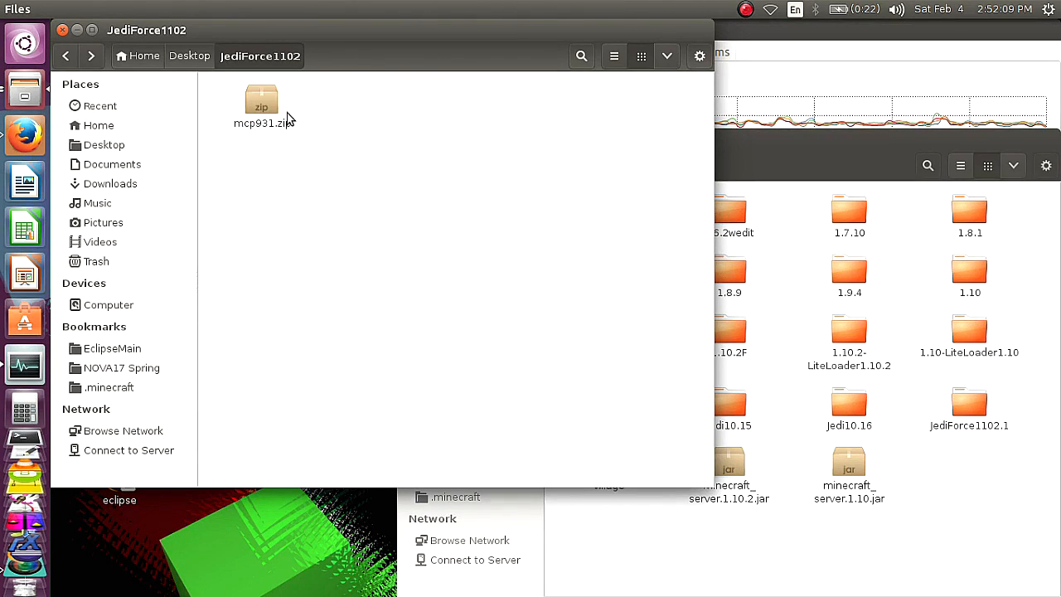
Open mcp931.zip in Archive Manager and extract everything into the JediForce1102 folder
click(261, 103)
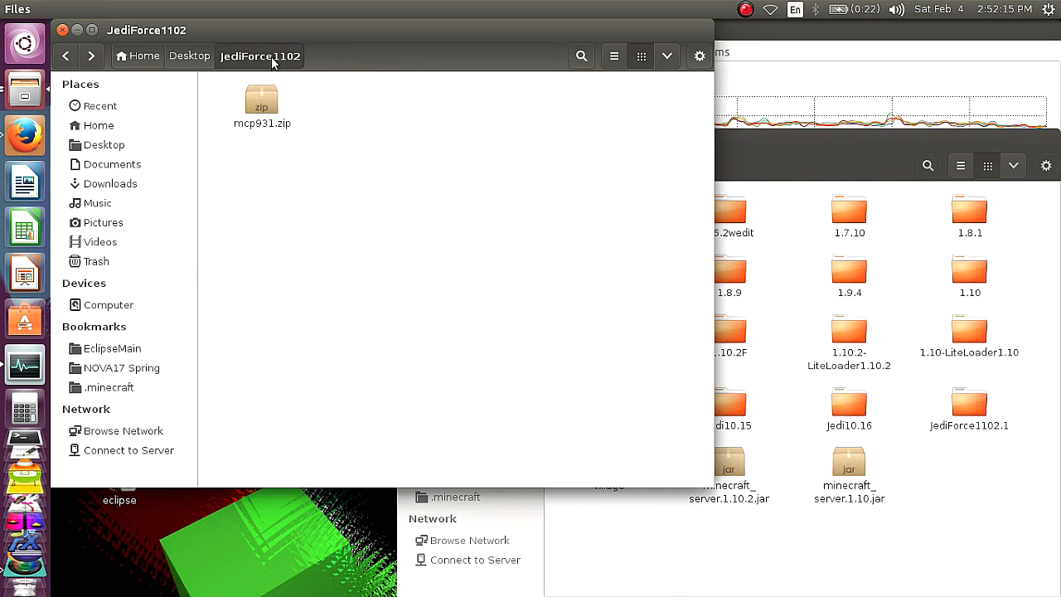
mouse_move(325, 70)
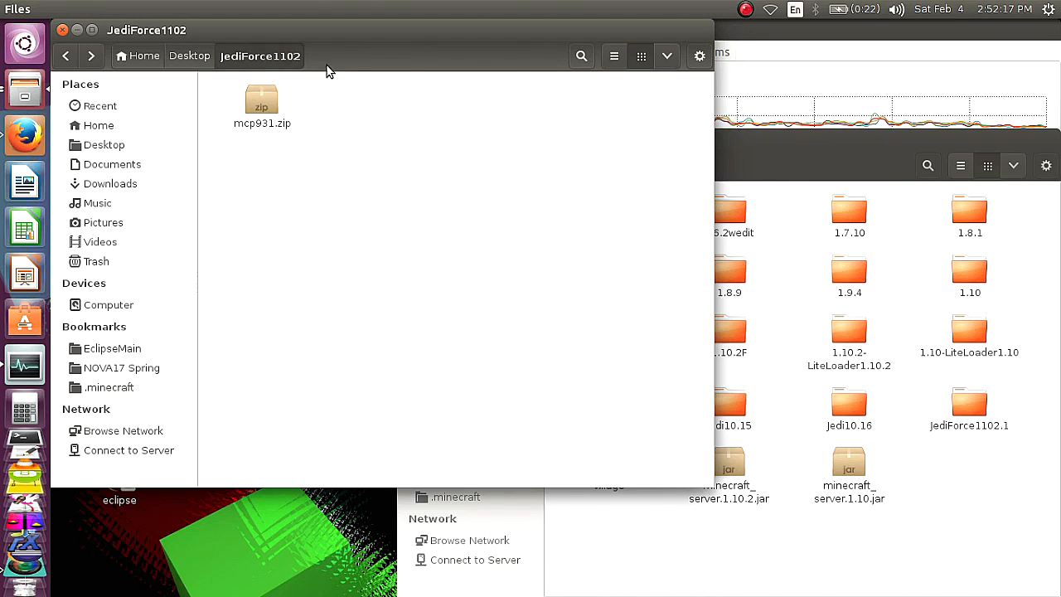
mouse_move(404, 277)
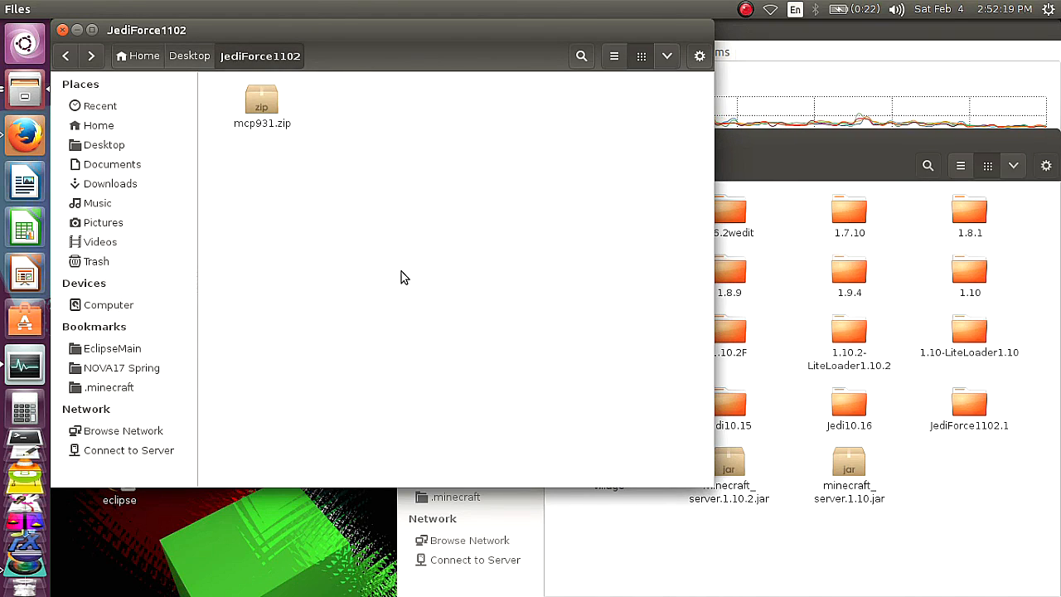
right_click(262, 99)
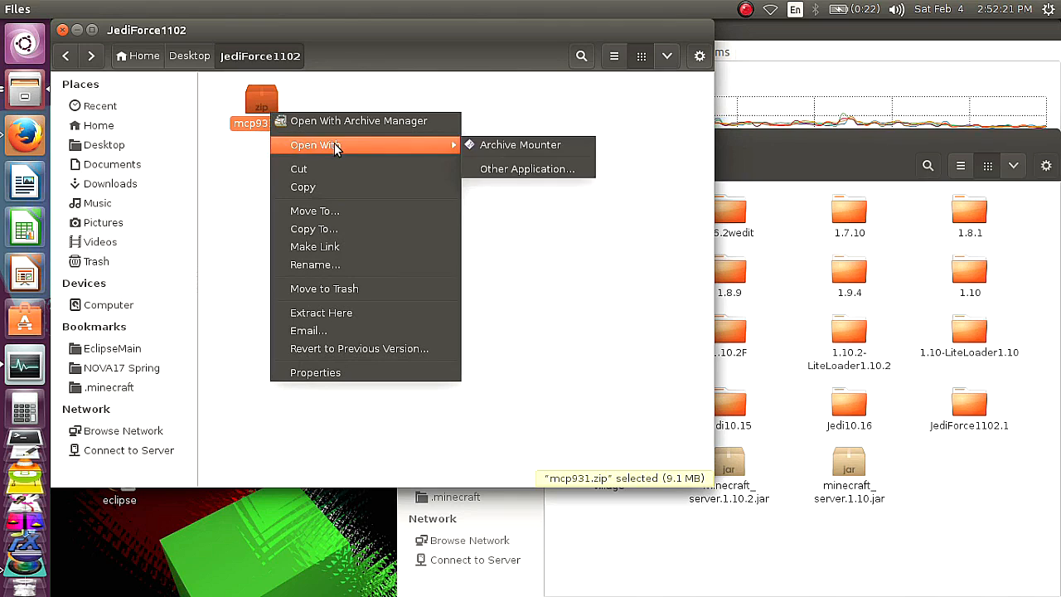
mouse_move(520, 144)
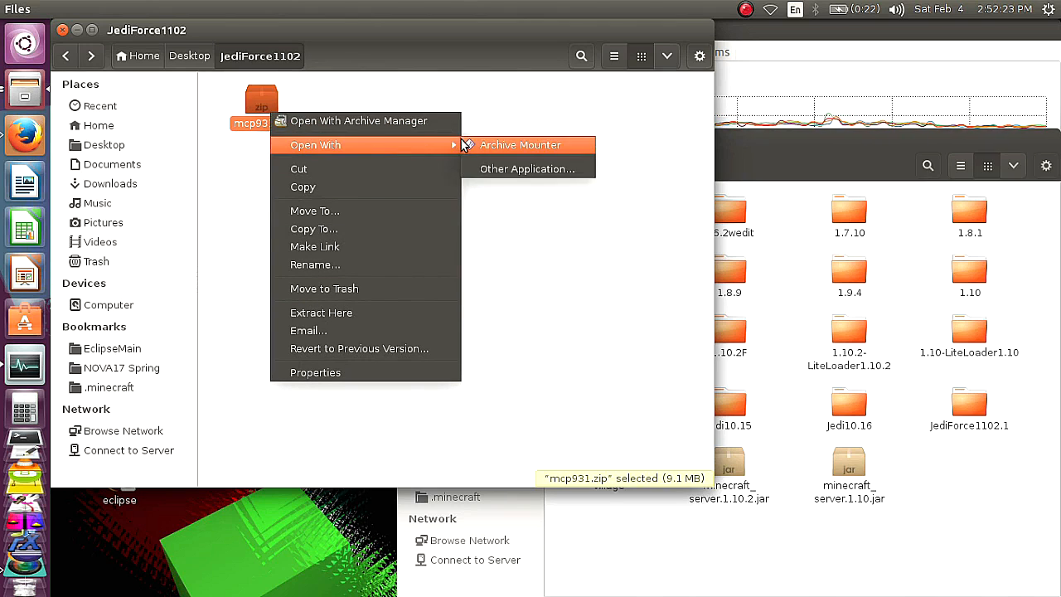
mouse_move(431, 110)
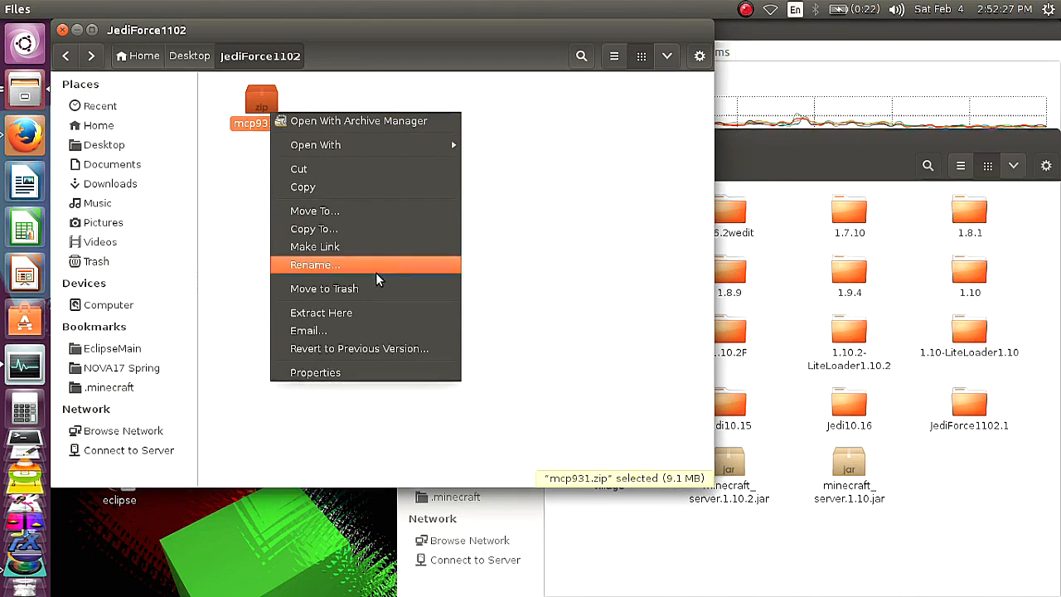
mouse_move(373, 86)
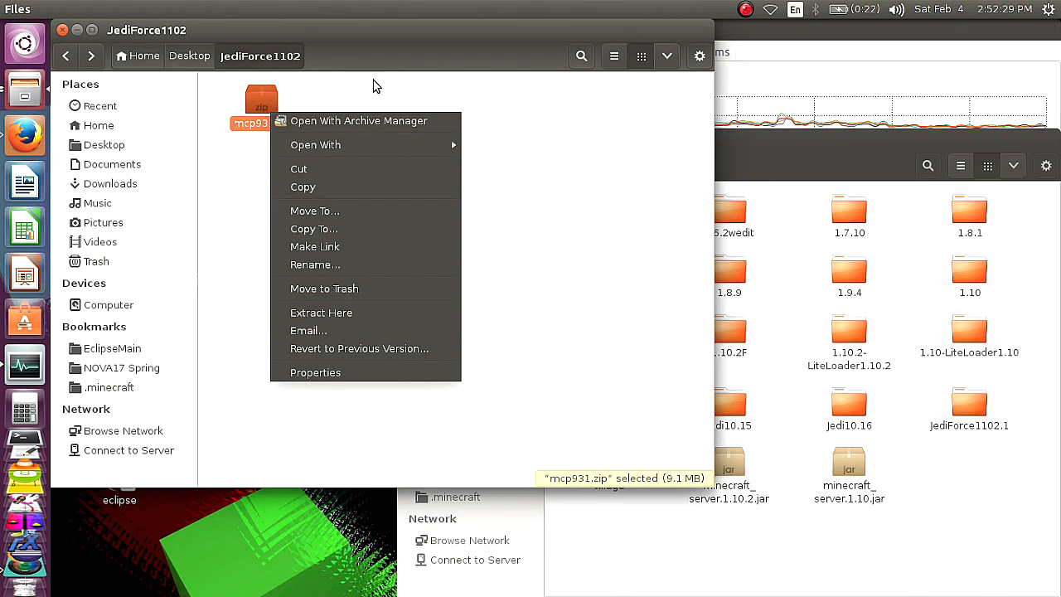
click(358, 121)
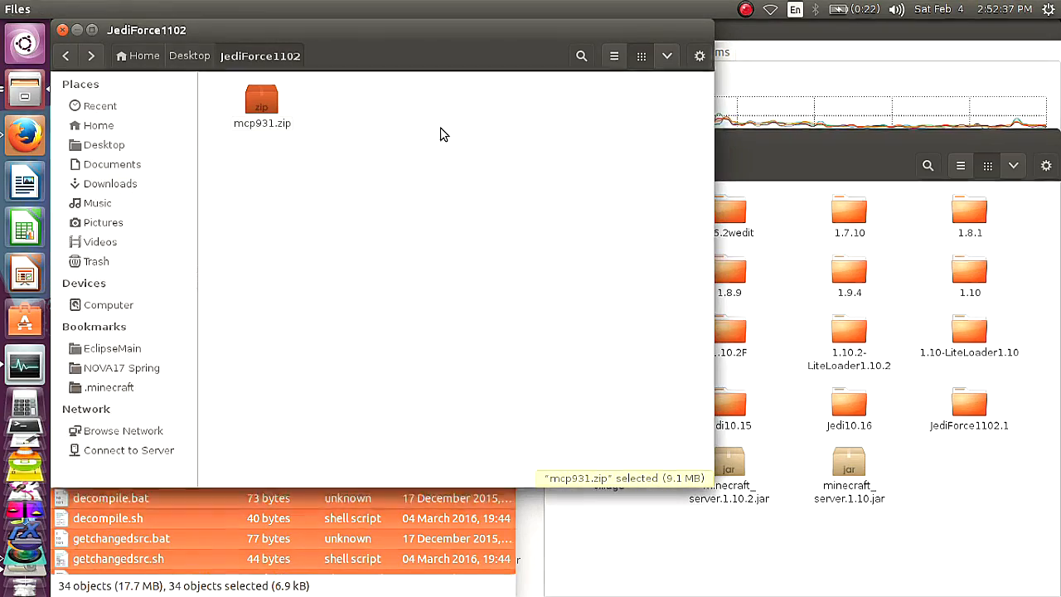
double_click(262, 98)
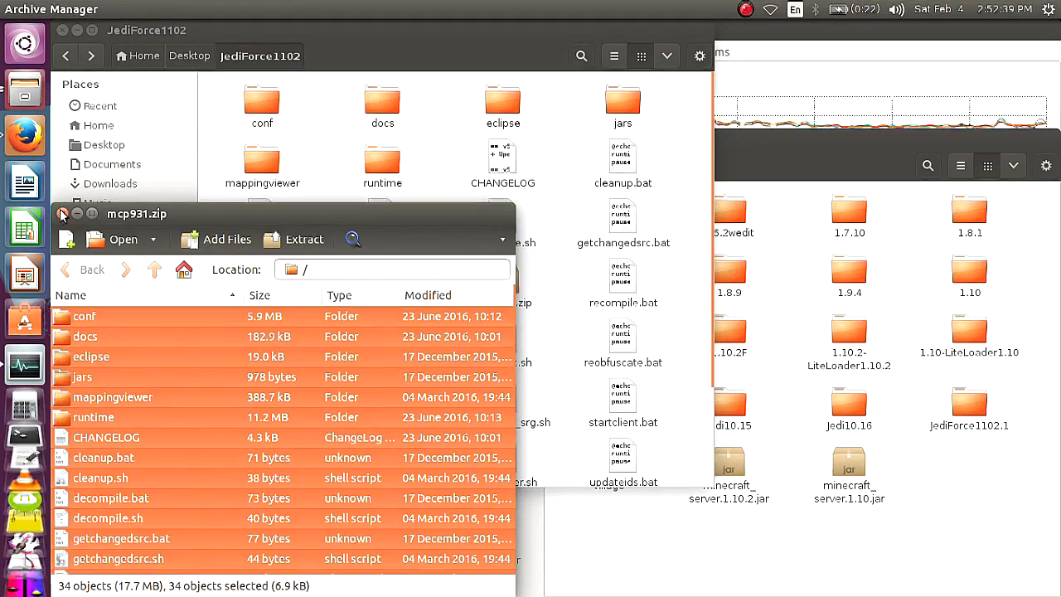
click(63, 213)
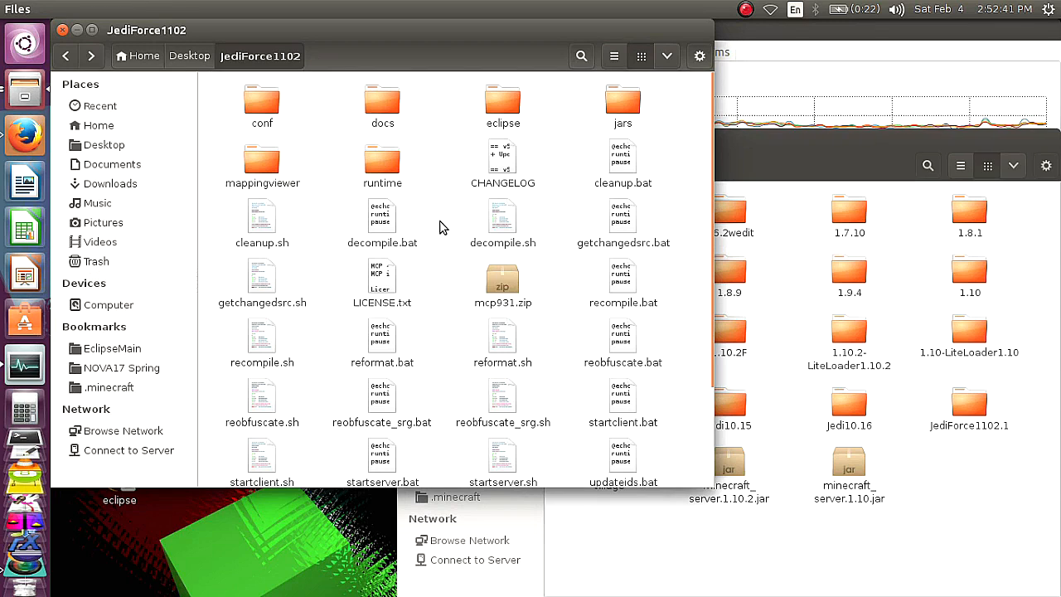
mouse_move(412, 328)
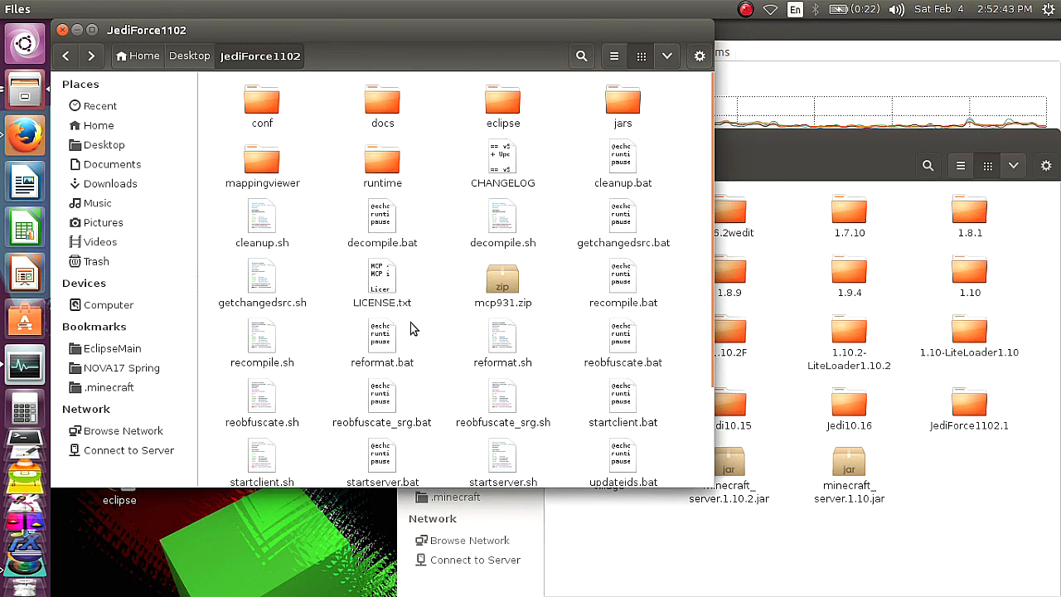
mouse_move(447, 279)
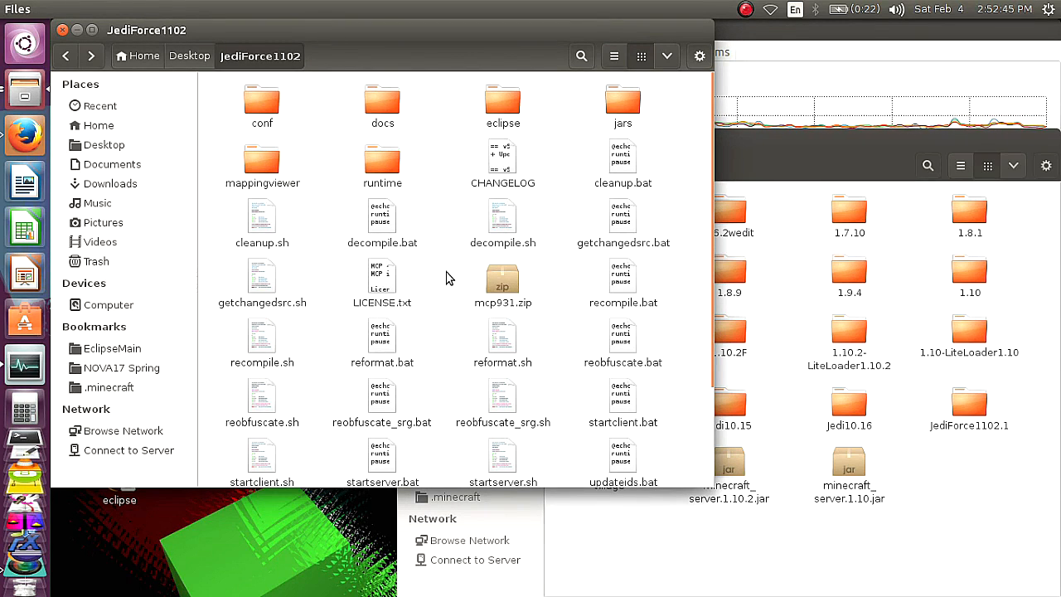
mouse_move(639, 153)
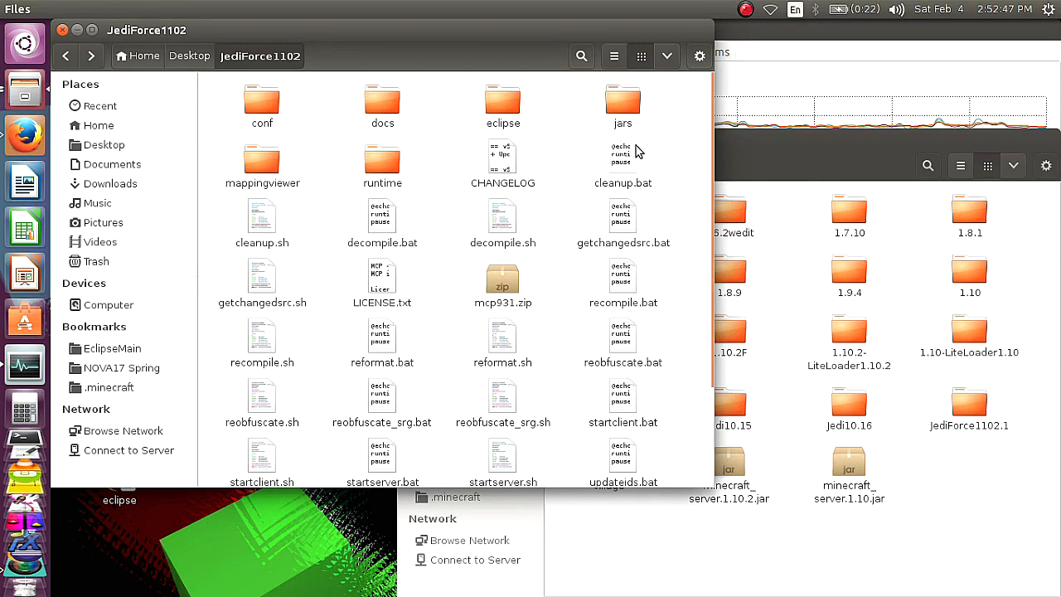
Copy minecraft_server.1.10.2.jar and Minecraft.jar from .minecraft into the project's jars folder
double_click(623, 102)
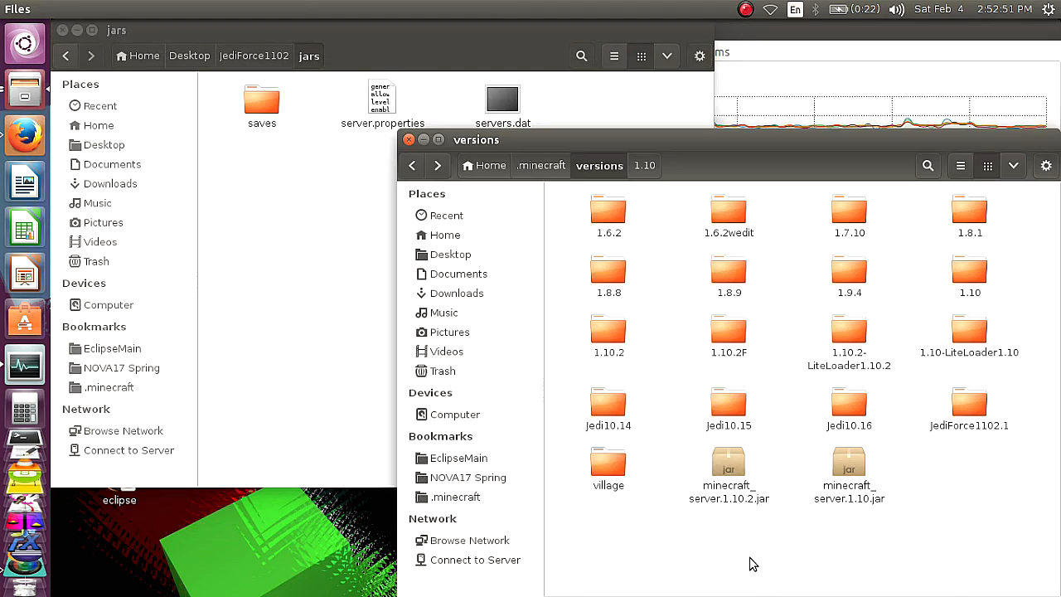
click(728, 468)
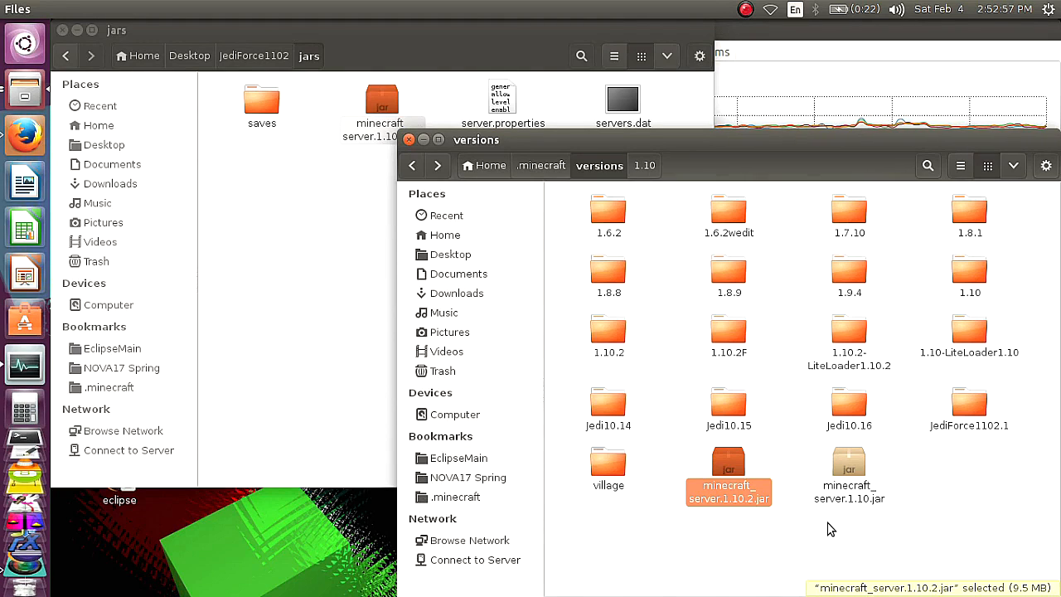
click(540, 166)
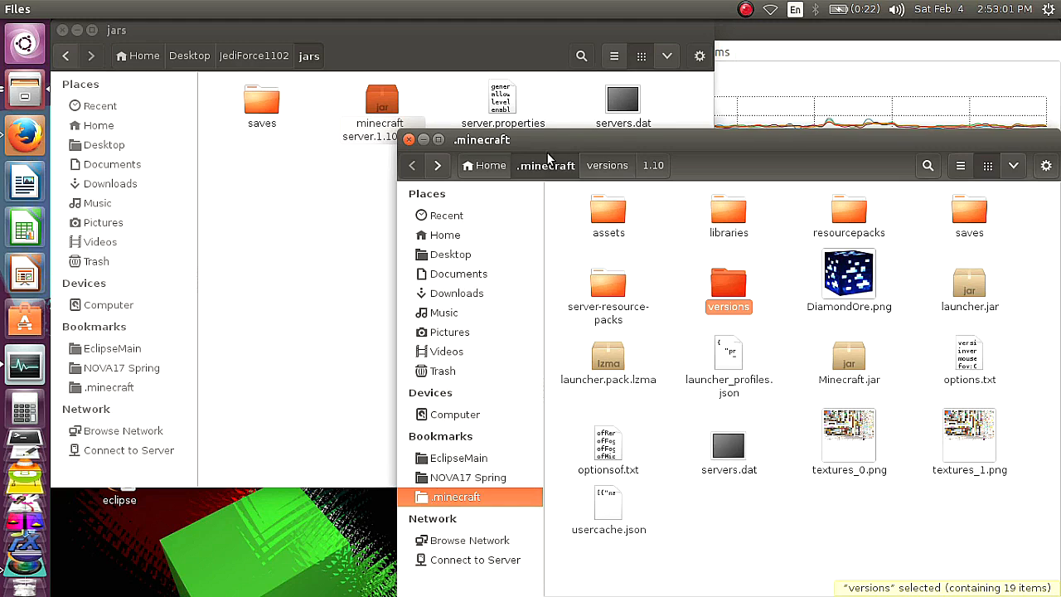
mouse_move(792, 352)
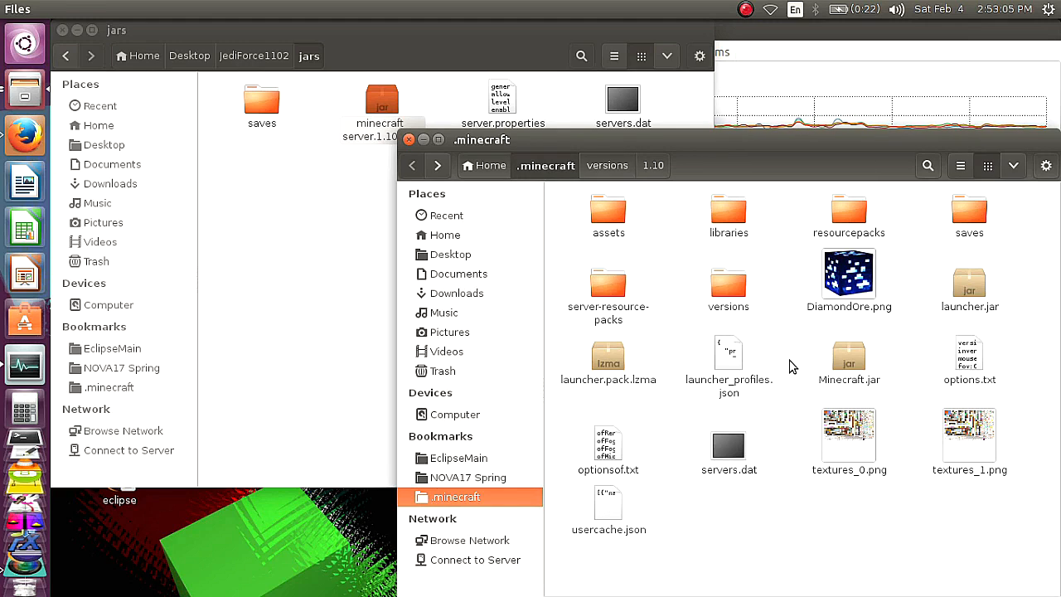
mouse_move(779, 368)
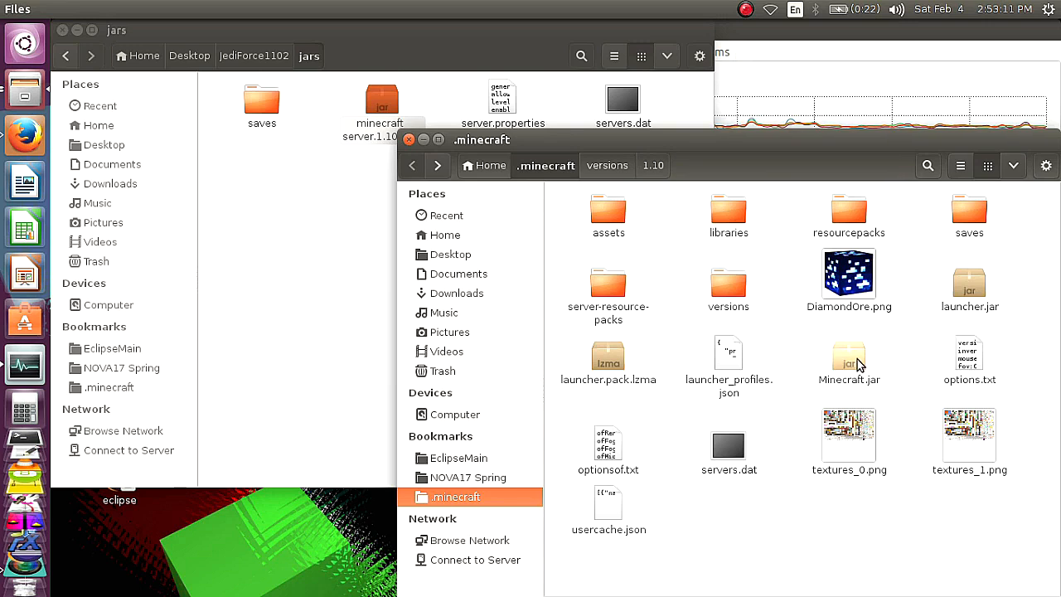
click(849, 358)
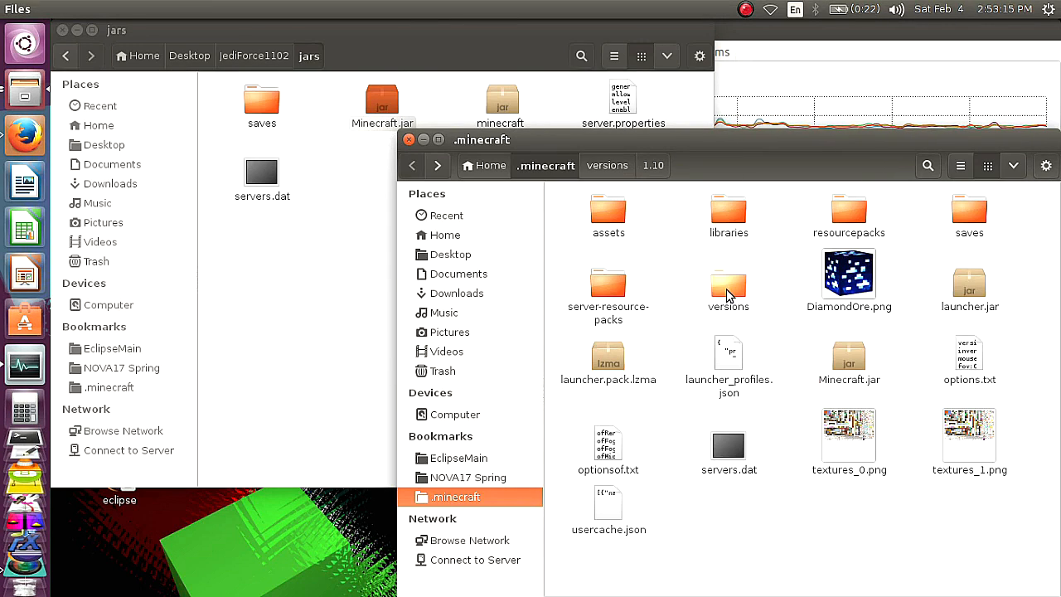
Create a versions folder in jars holding the 1.10.2 version folder, then move to conf
double_click(727, 278)
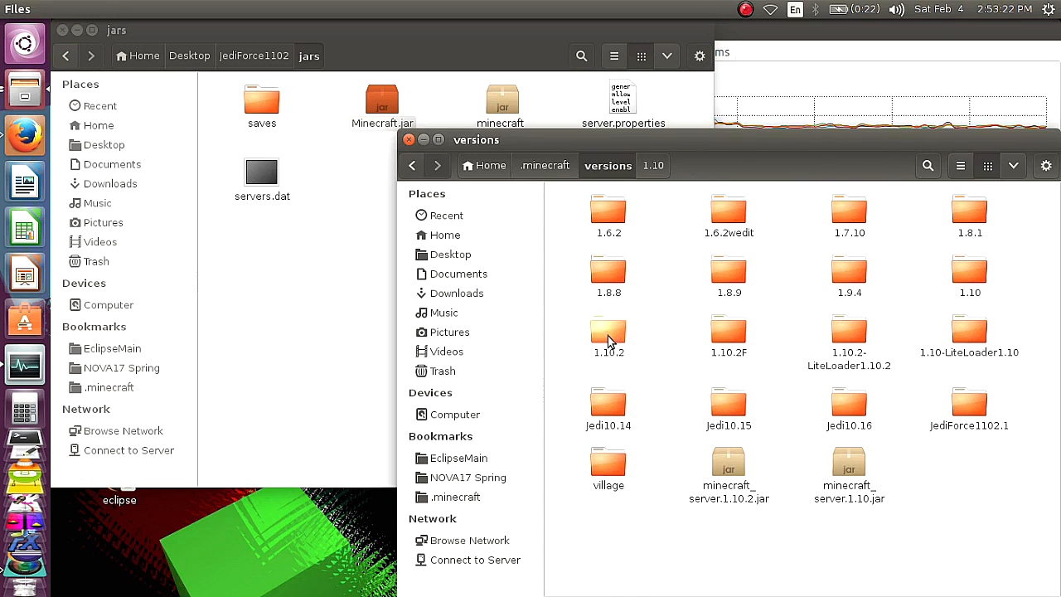
drag(606, 334, 342, 324)
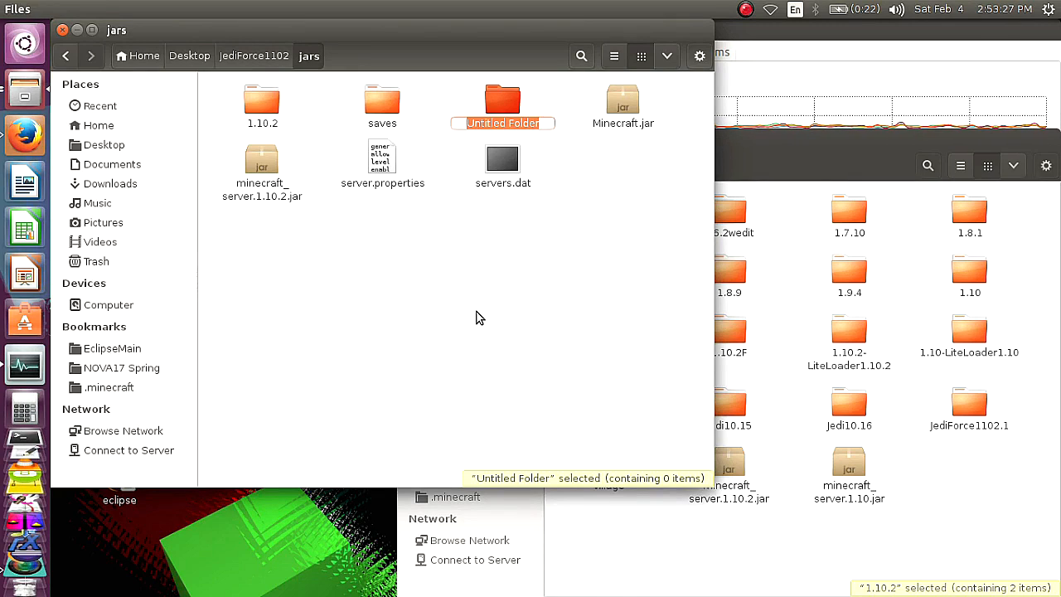
text(versions)
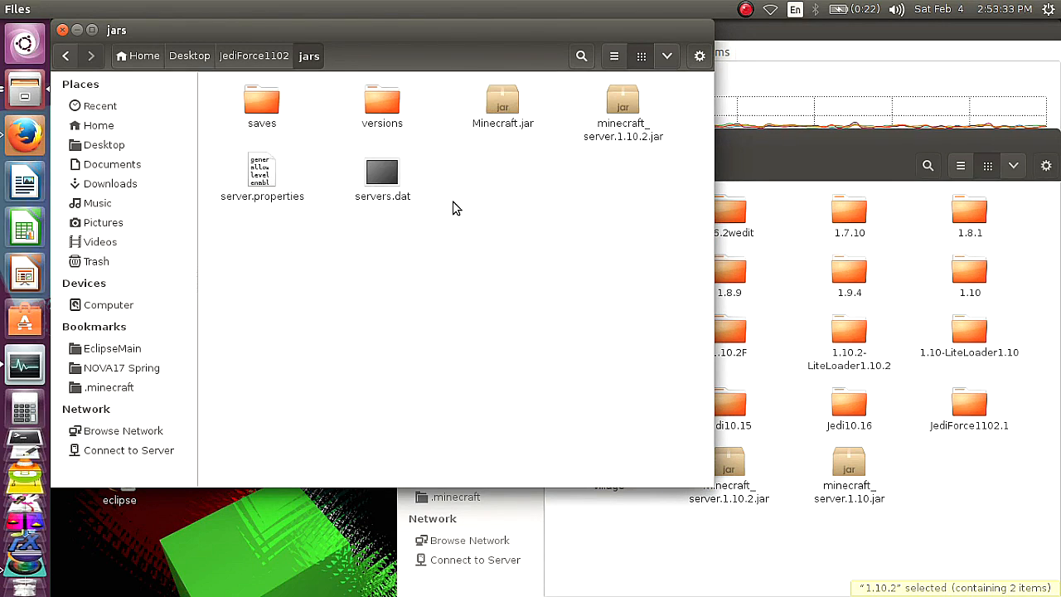
double_click(381, 103)
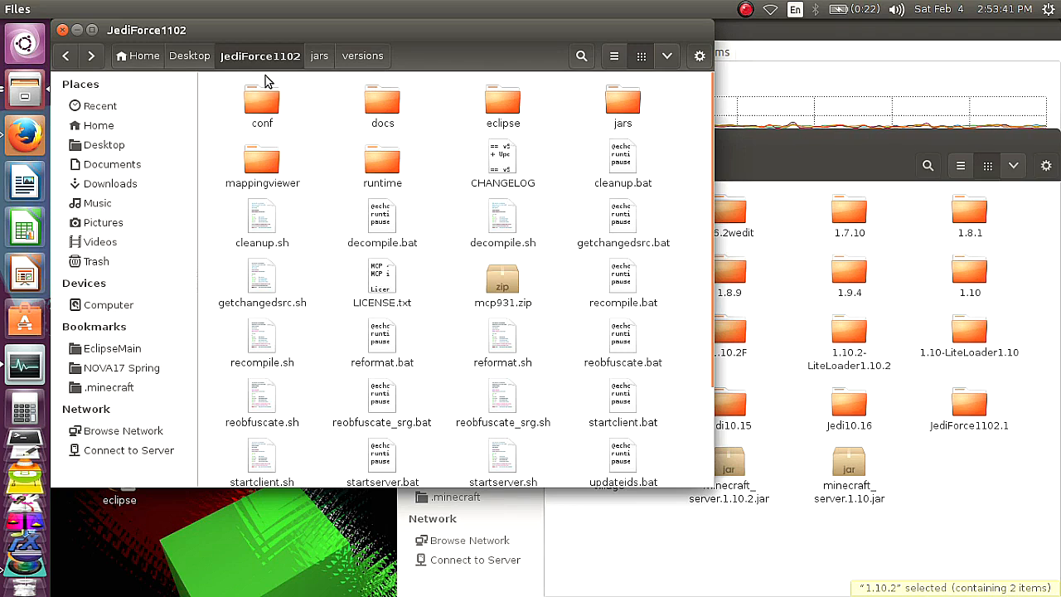
double_click(261, 100)
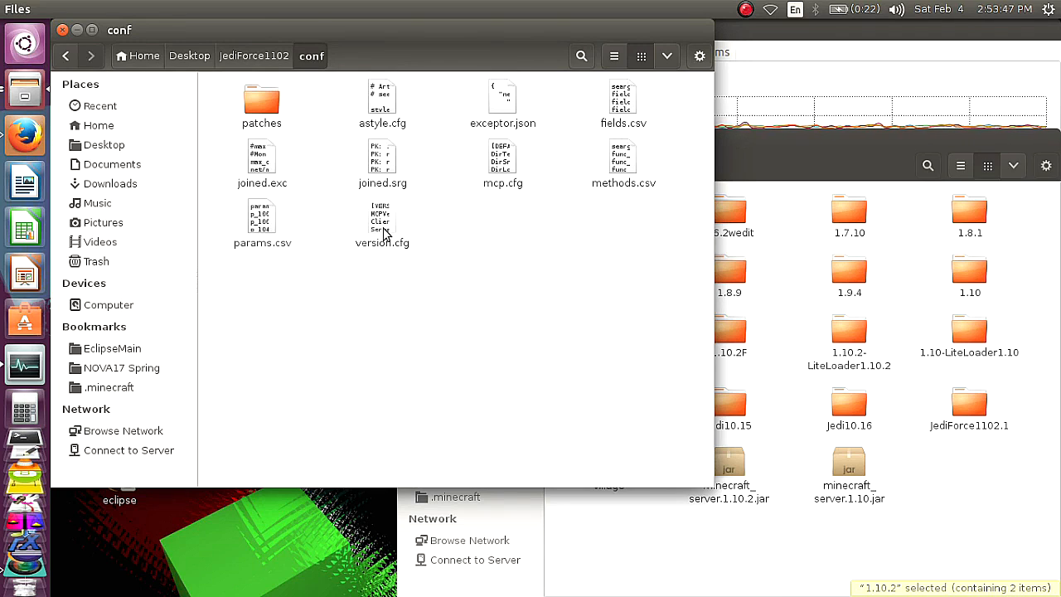
Edit version.cfg so ClientVersion and ServerVersion read 1.10.2, then close it
double_click(381, 224)
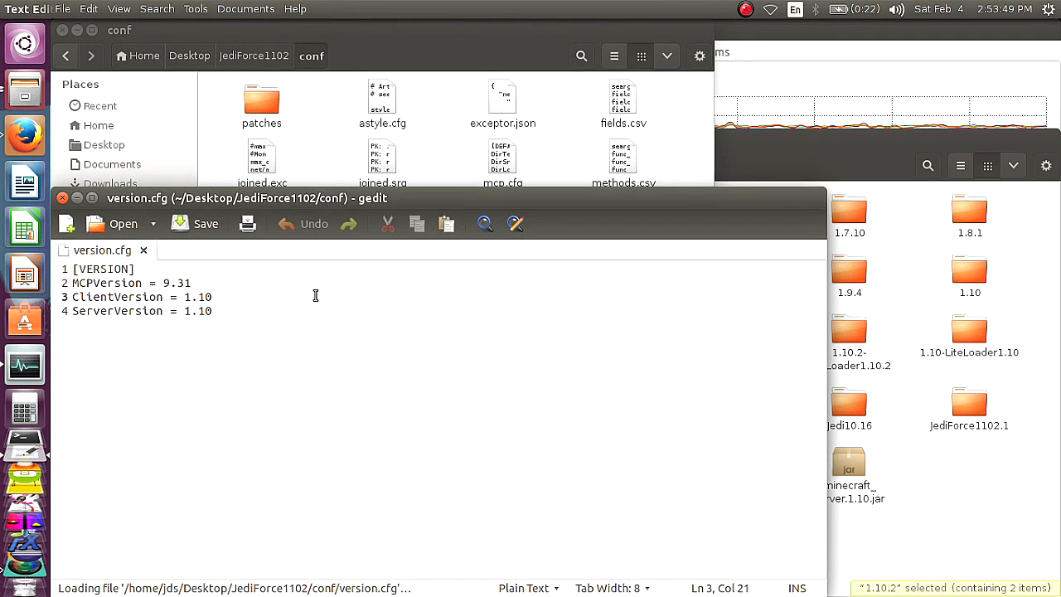
text(.2)
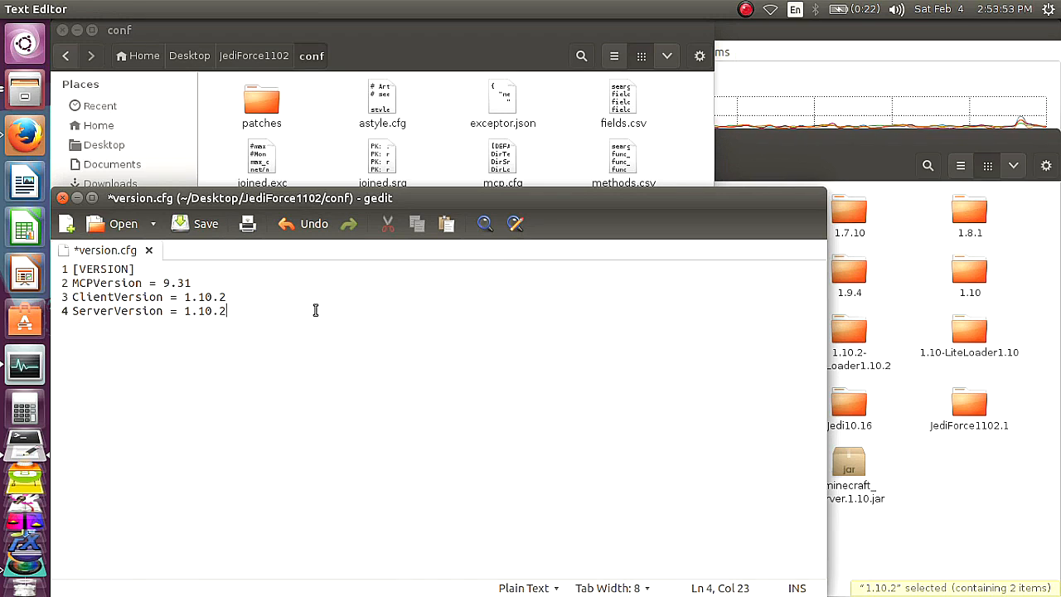
mouse_move(263, 318)
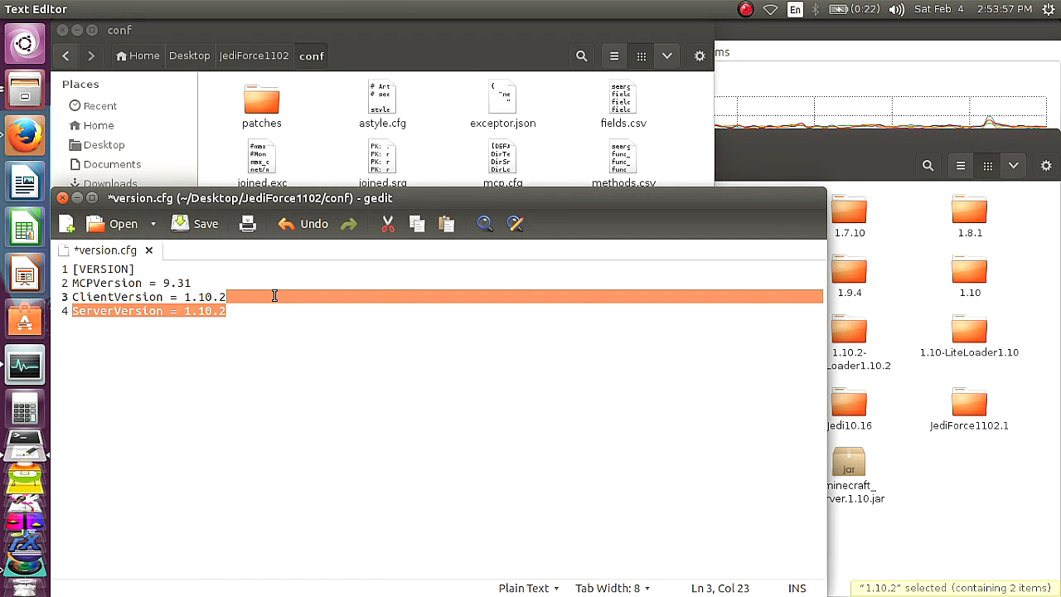
double_click(197, 296)
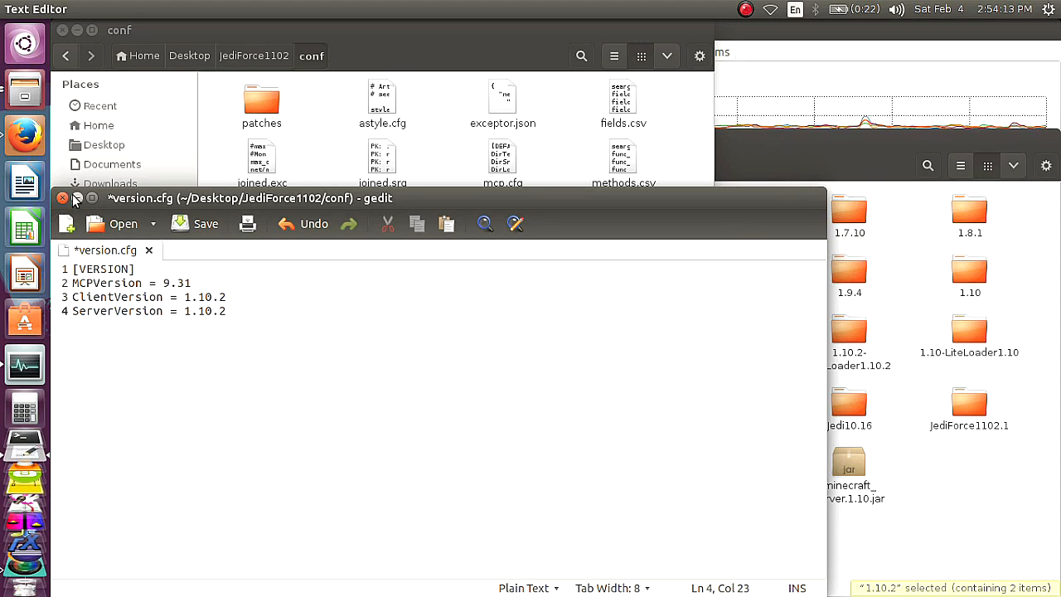
click(194, 222)
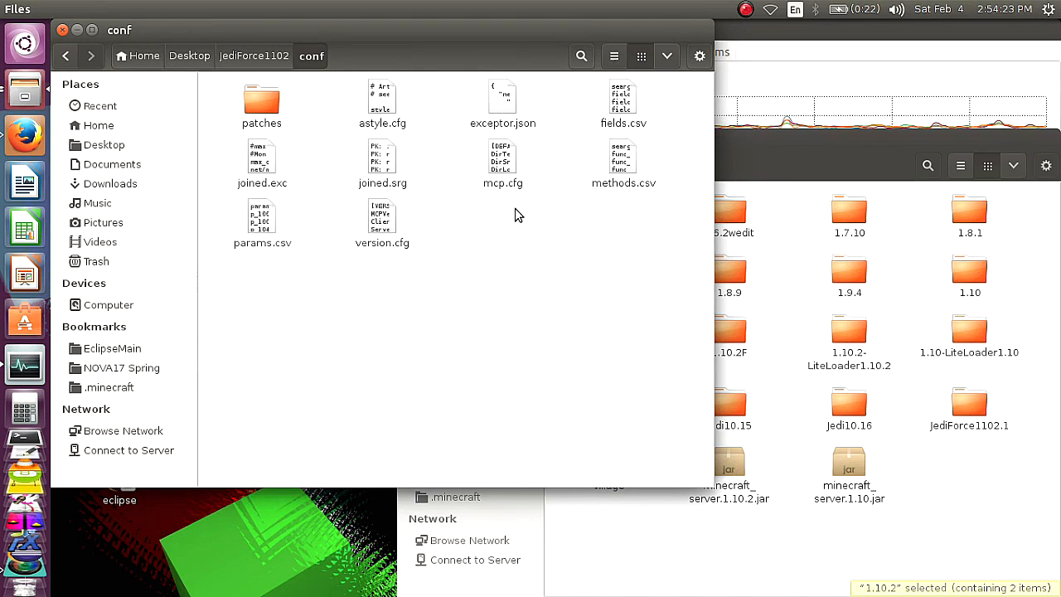
mouse_move(505, 202)
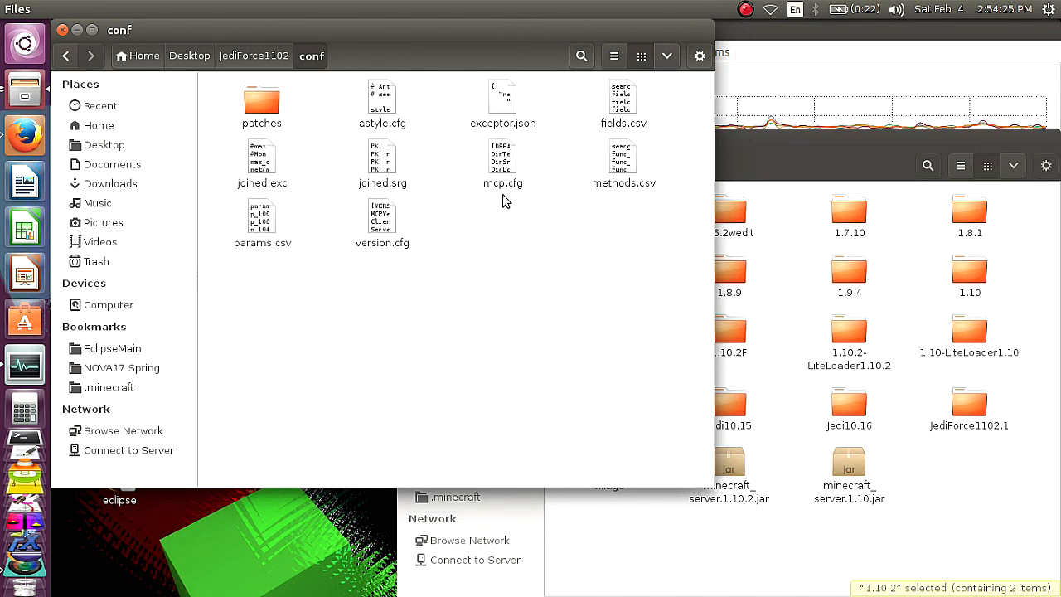
mouse_move(501, 169)
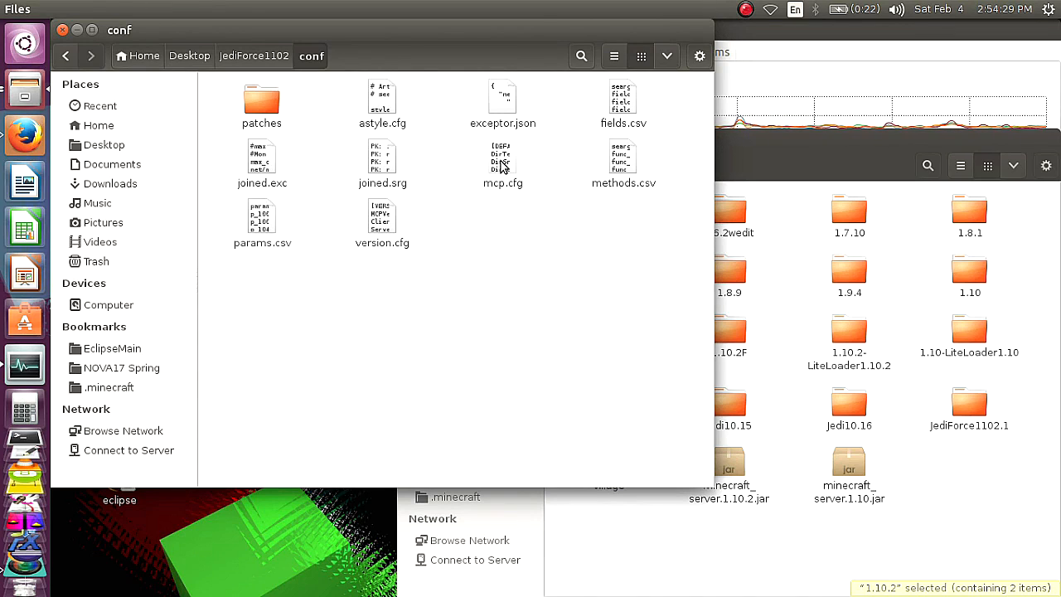
Open conf/mcp.cfg in gedit and look through its settings
double_click(502, 158)
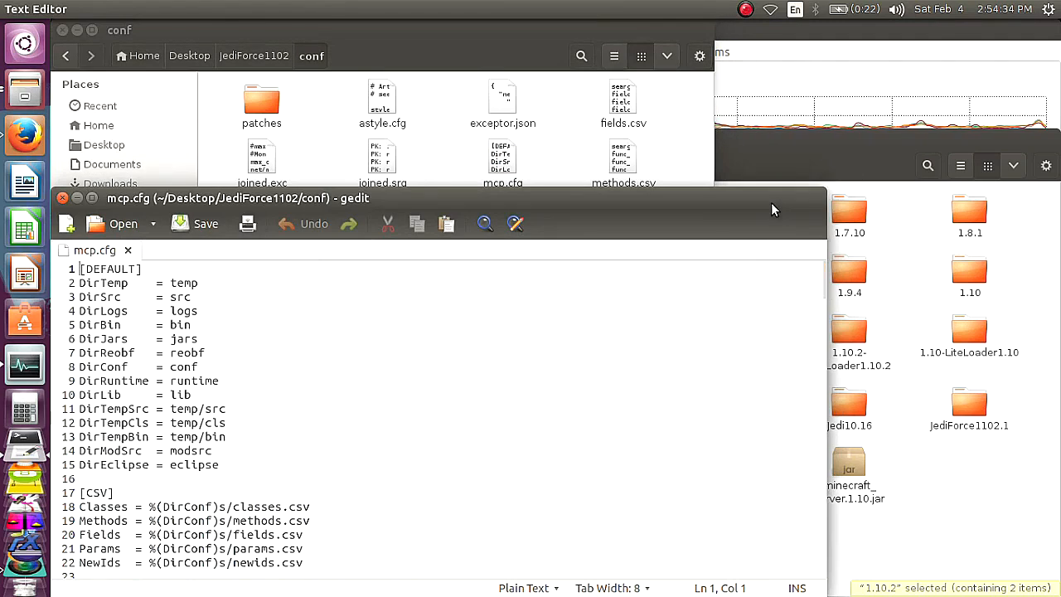
scroll(down, 3)
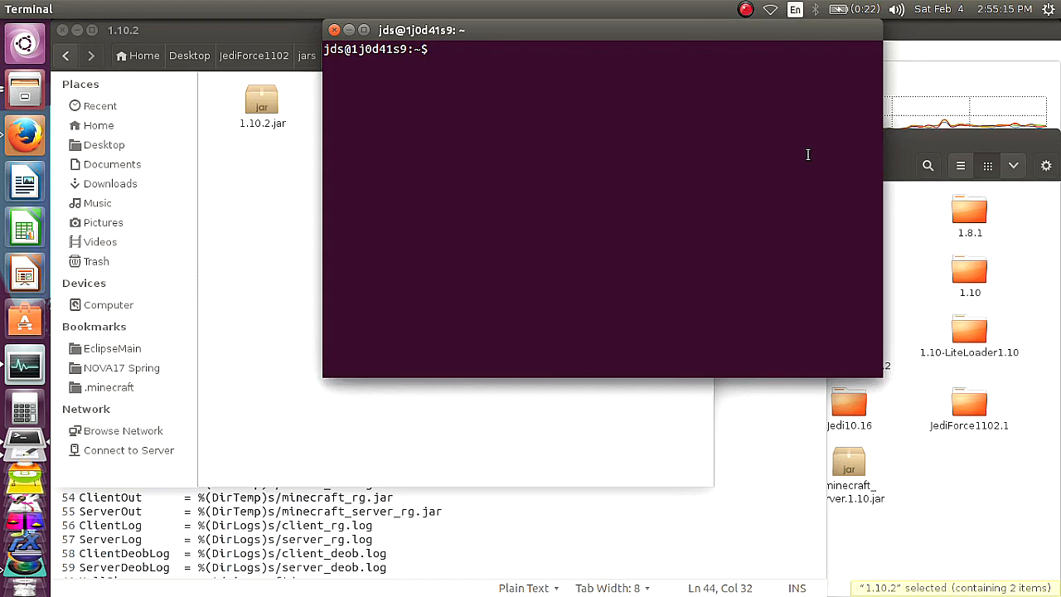
Run md5sum on the 1.10.2 client jar and record its hash as MD5Client in mcp.cfg
text(m)
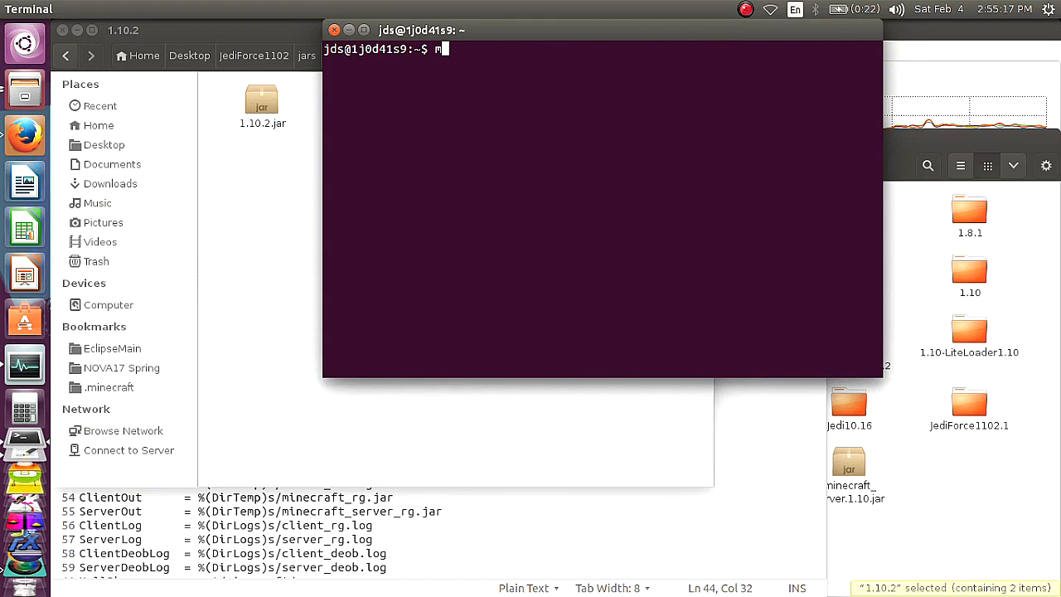
text(d5ss)
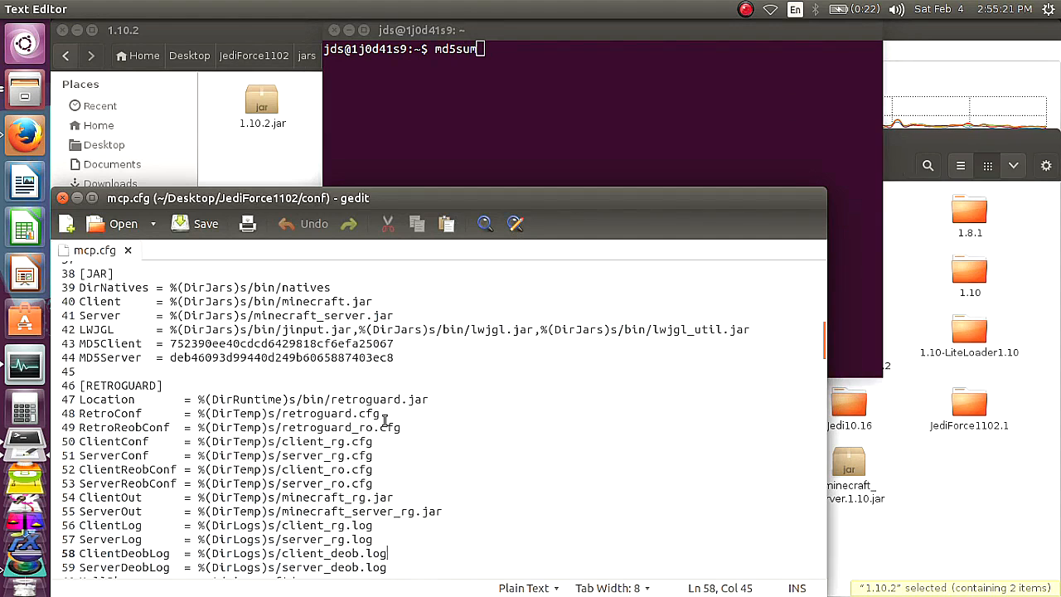
double_click(89, 343)
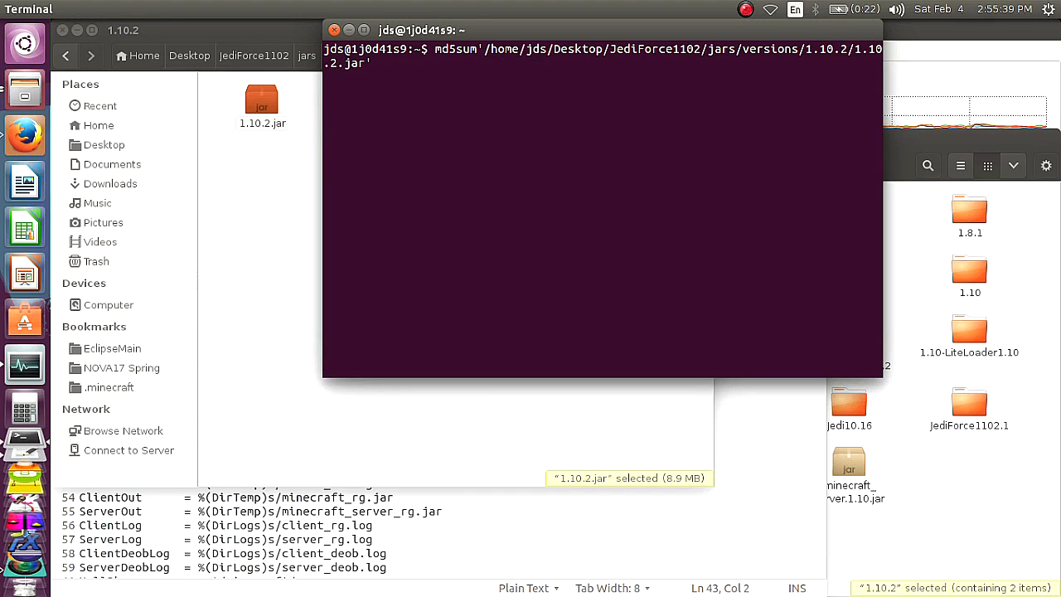
key(Return)
text(md5sum '/home/jds/Desktop/JediForce1102/jars/versions/1.10.2/1.10.2.jar')
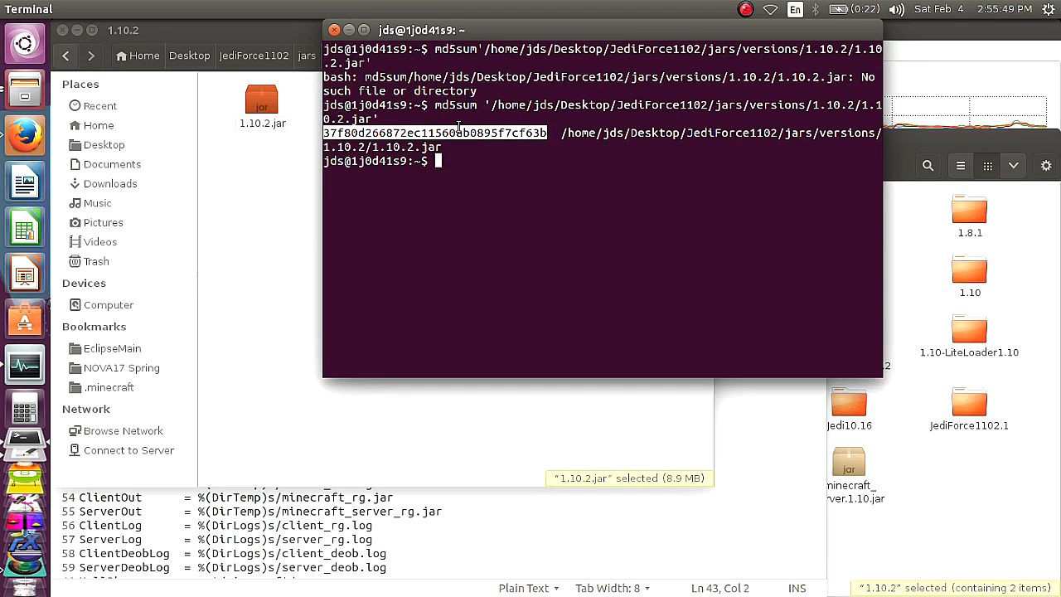
key(ctrl+c)
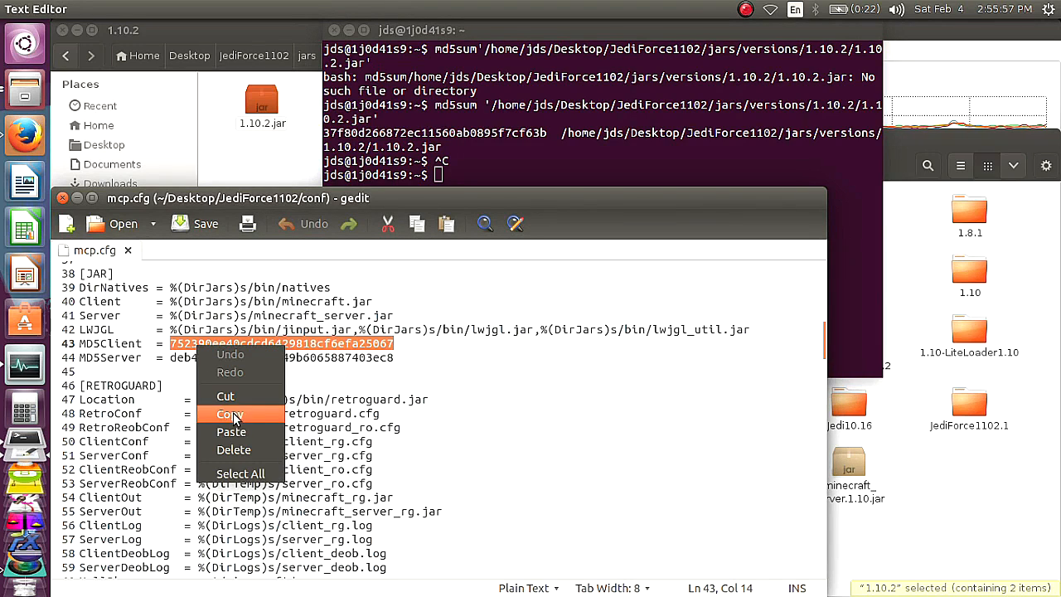
click(232, 431)
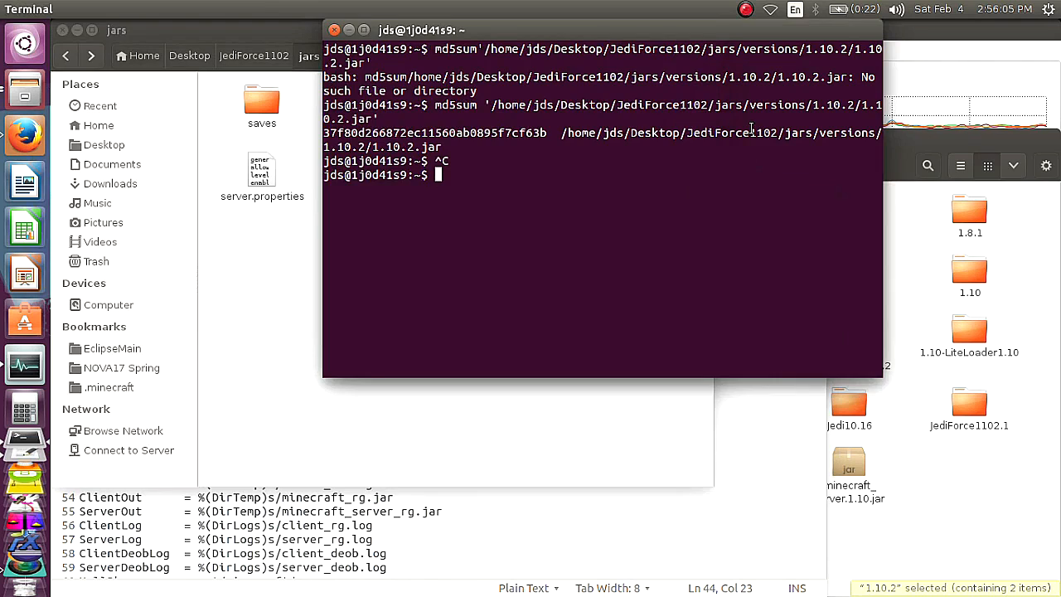
Run md5sum on the server jar and record 41c4e081defd80b09cb0391c894c2f3c as MD5Server
text(md5)
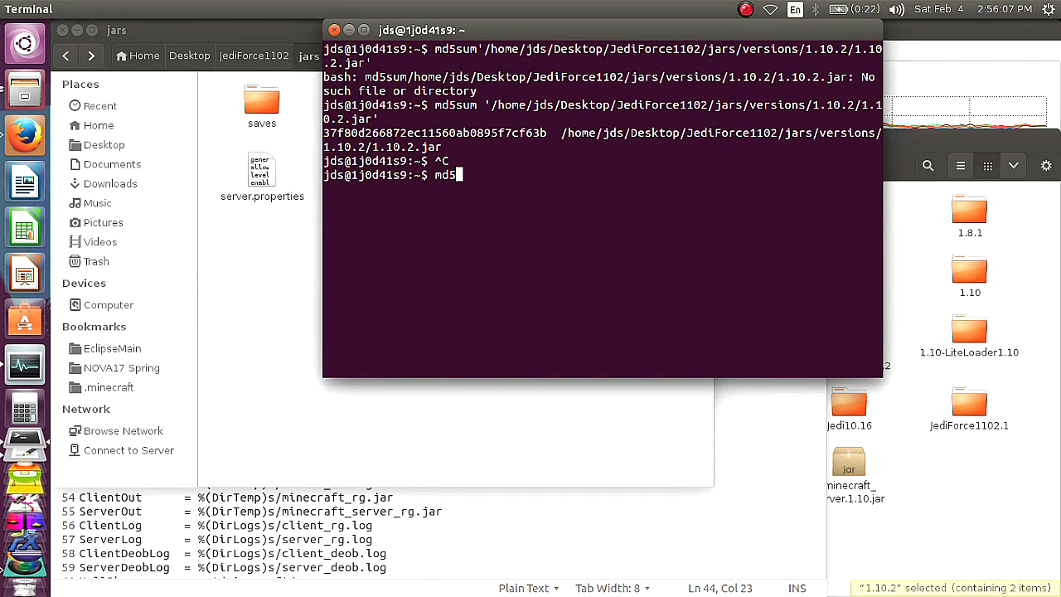
text(sum)
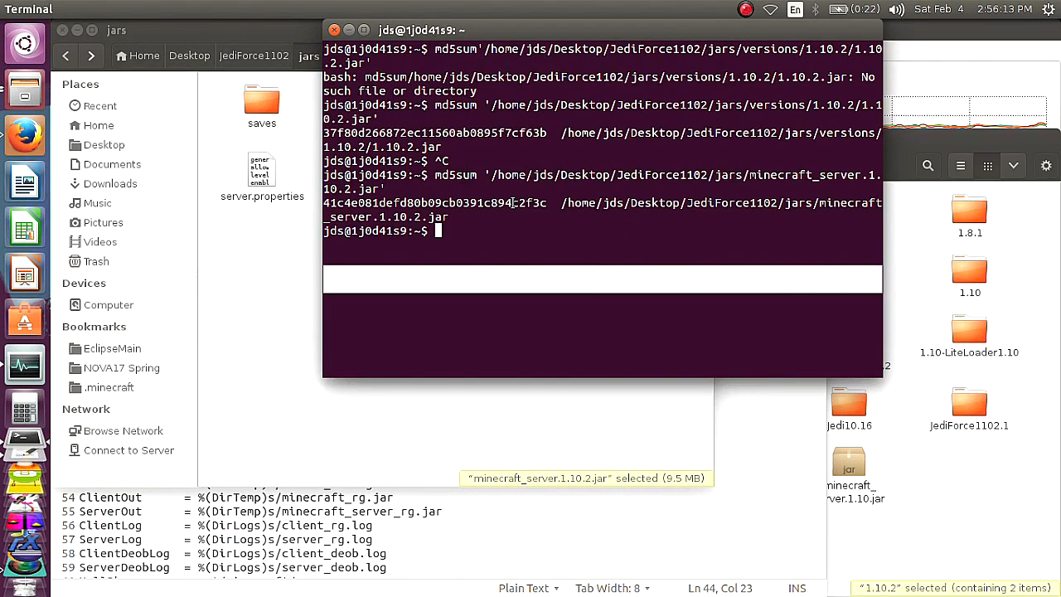
right_click(494, 216)
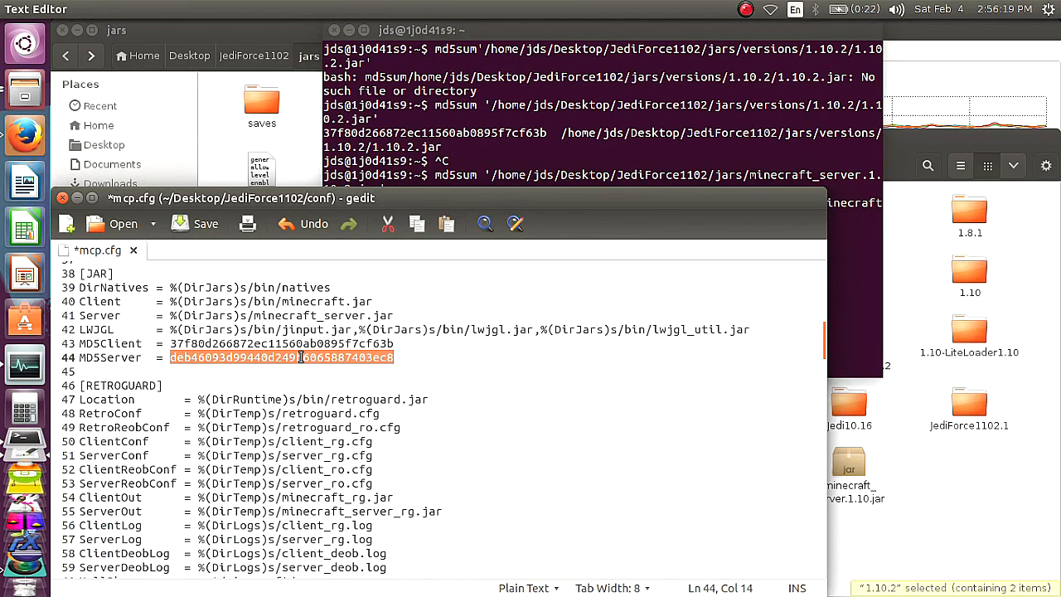
text(41c4e081defd80b09cb0391c894c2f3c)
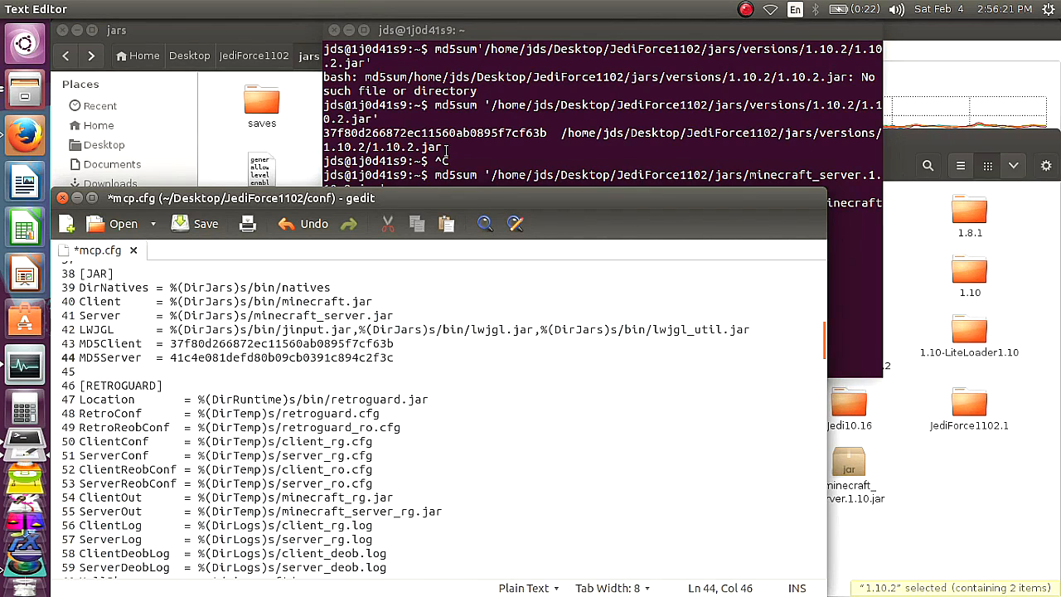
click(195, 222)
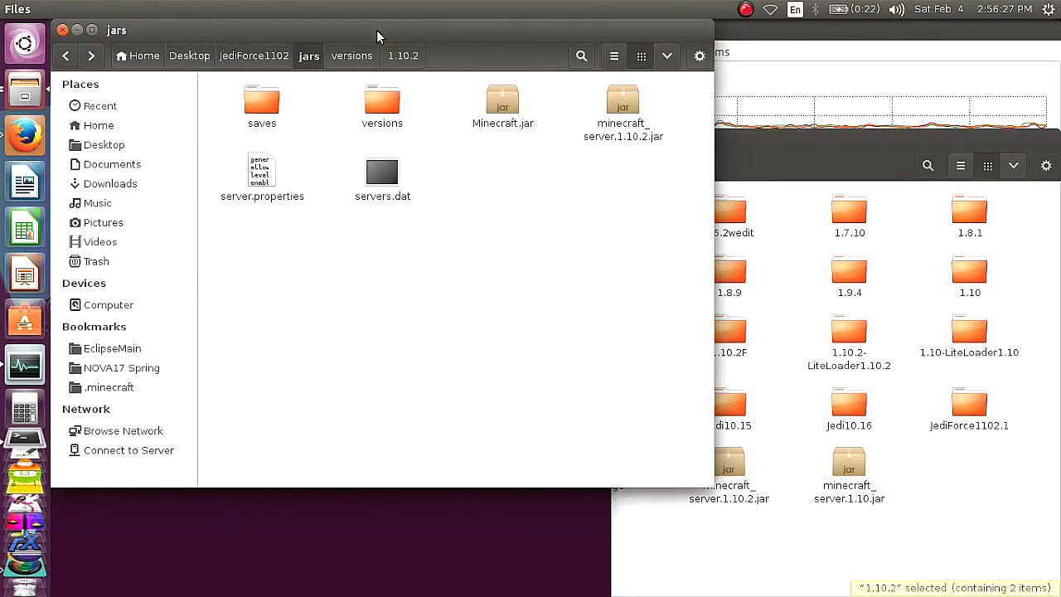
cd into /home/jds/Desktop/JediForce1102 and run the MCP decompile shell script
click(258, 57)
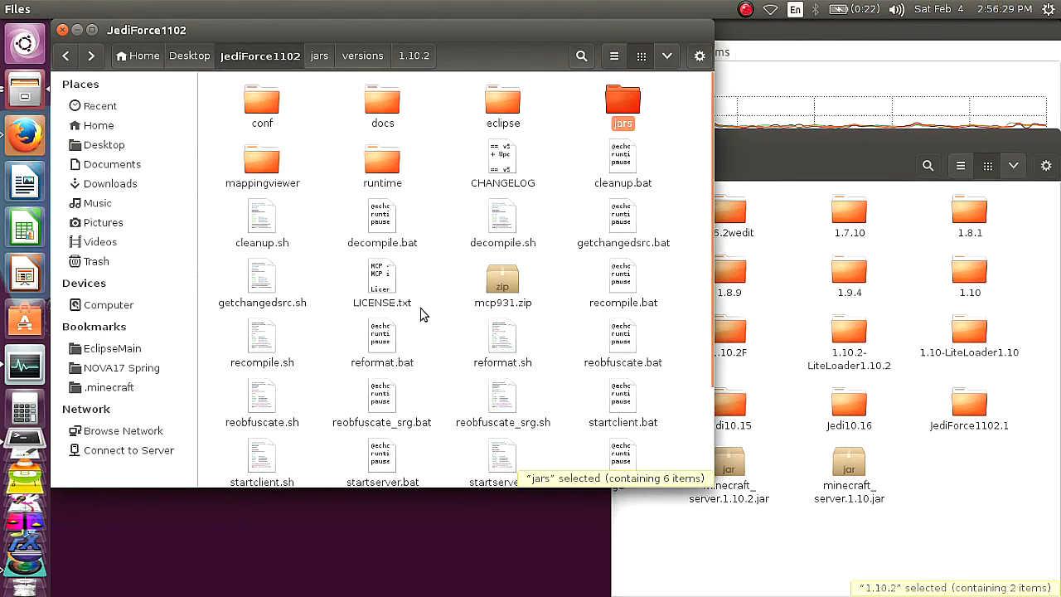
mouse_move(454, 327)
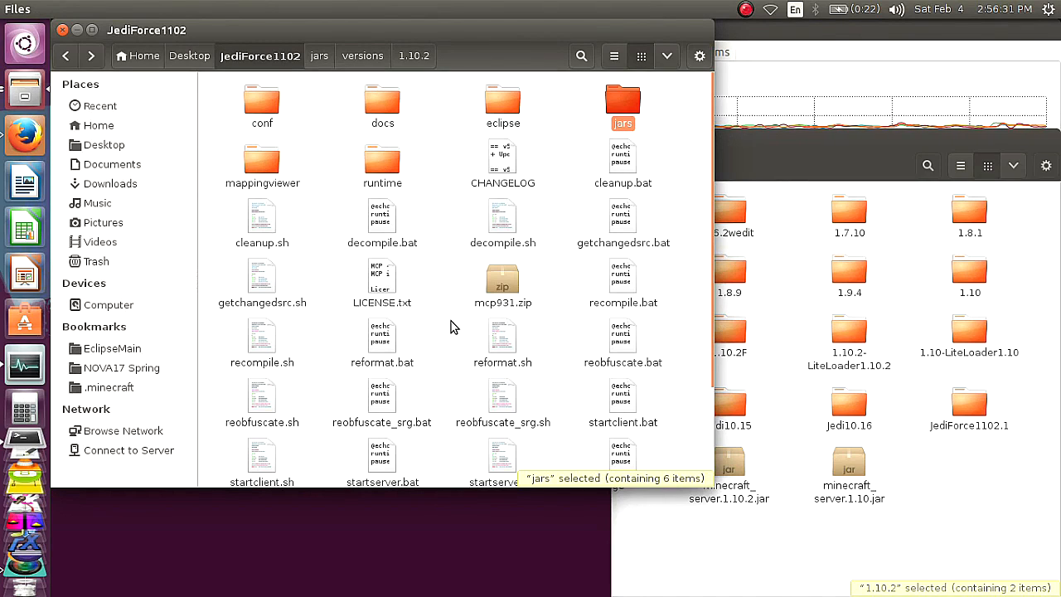
mouse_move(460, 252)
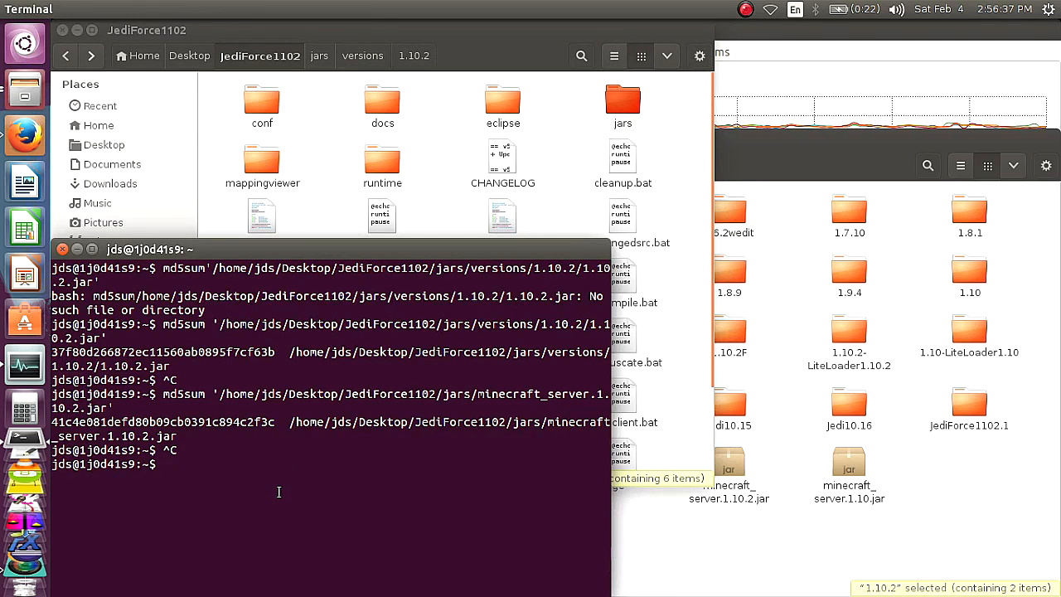
text(cd)
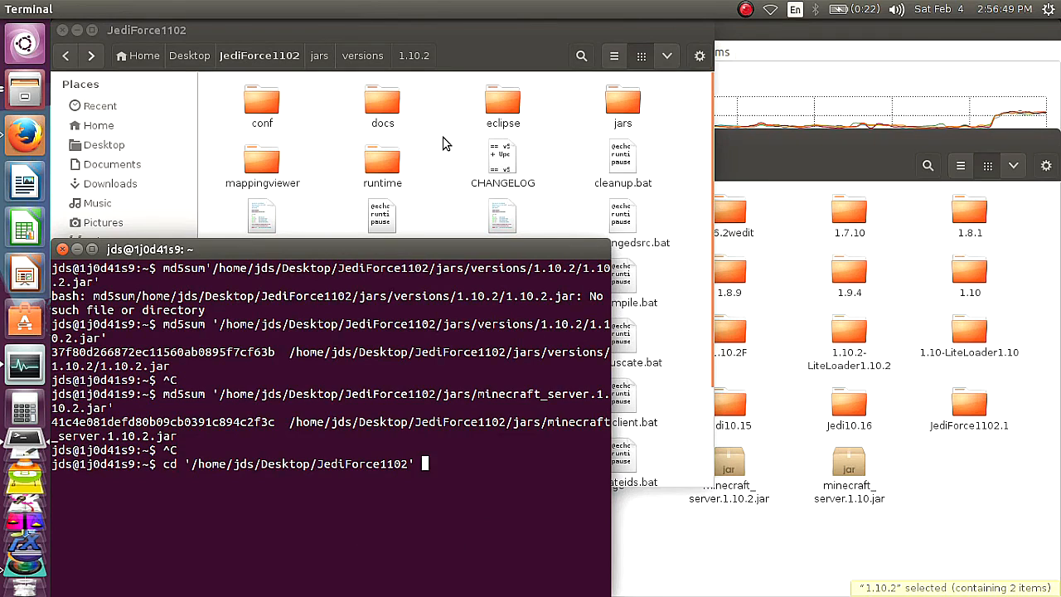
mouse_move(464, 175)
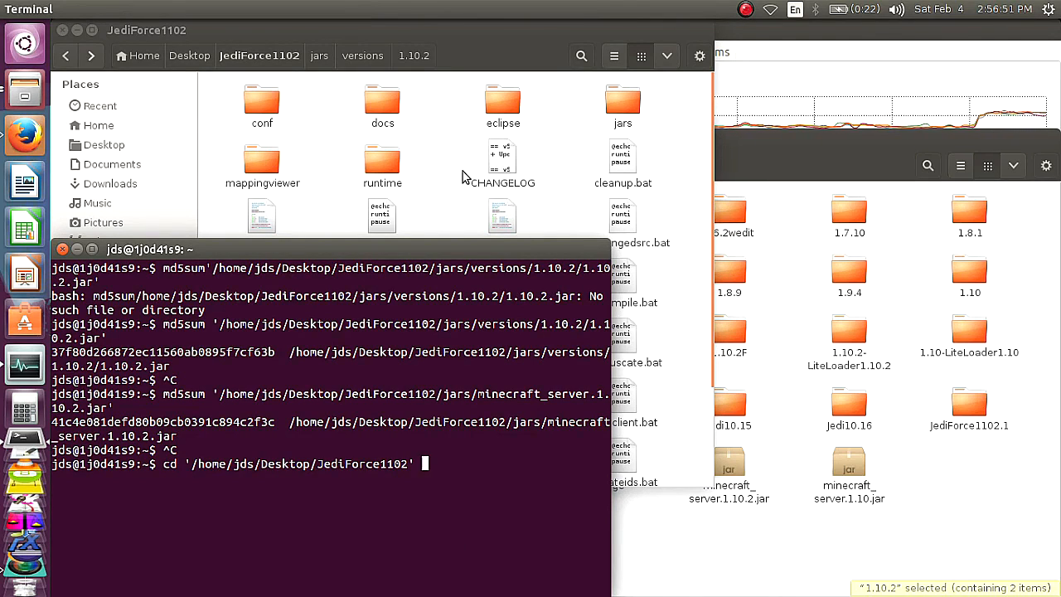
mouse_move(494, 434)
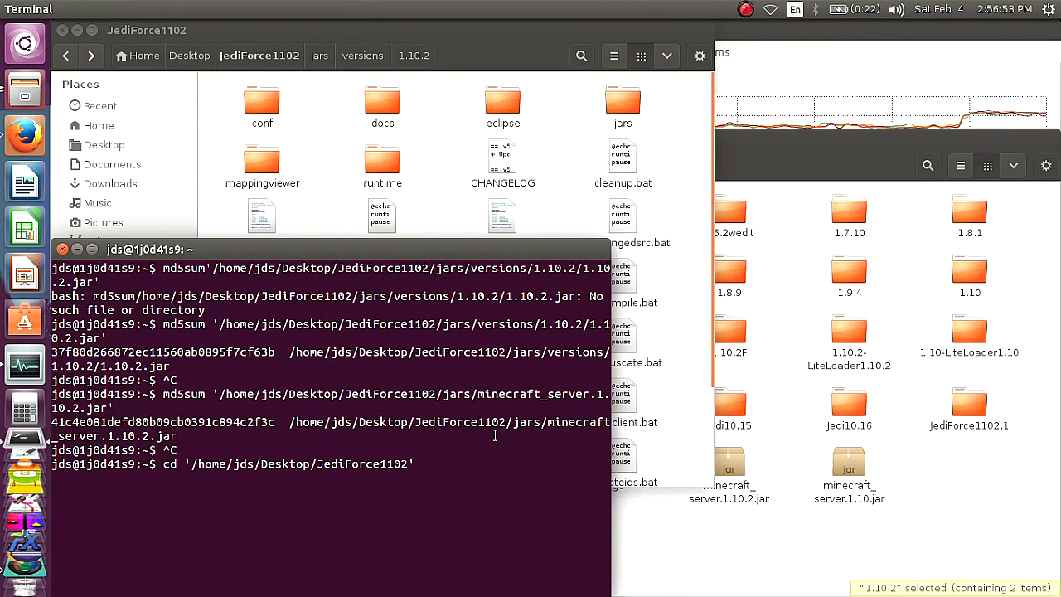
key(Return)
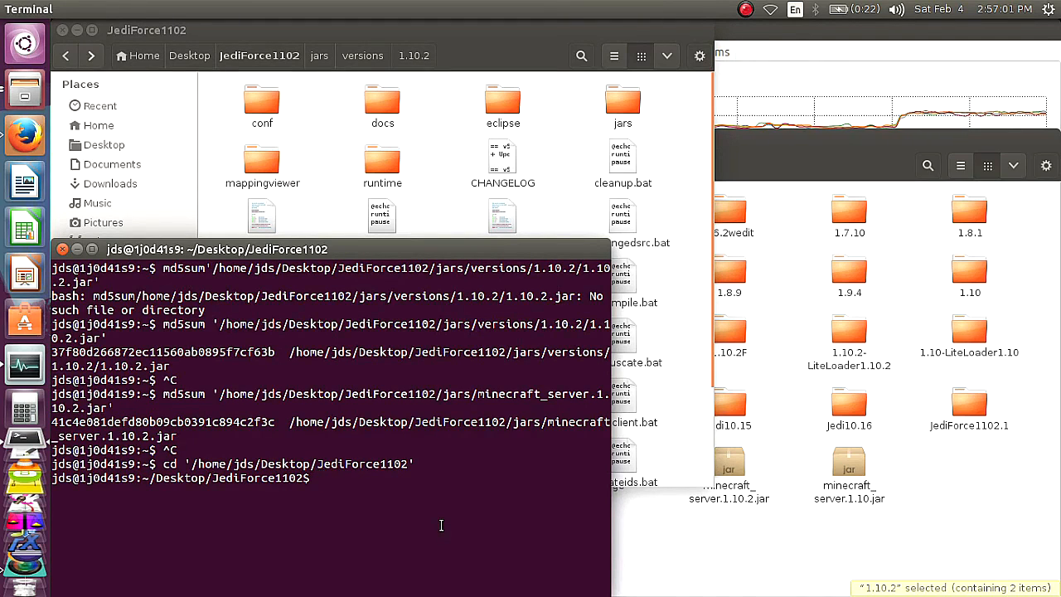
text(sh')
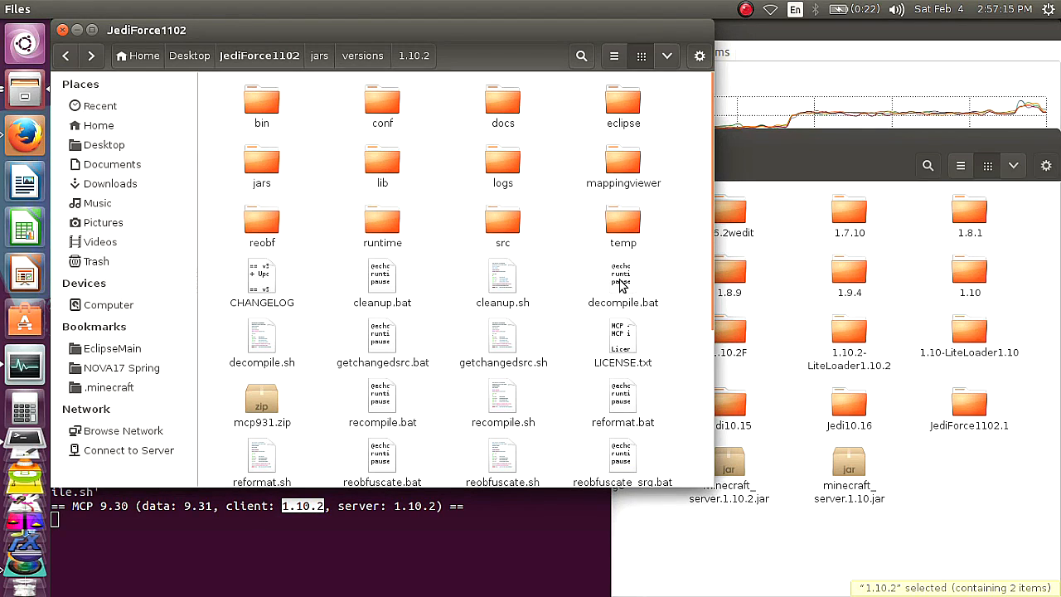
Inspect decompile.py in the runtime folder, return to JediForce1102 and show the versions folder
click(623, 279)
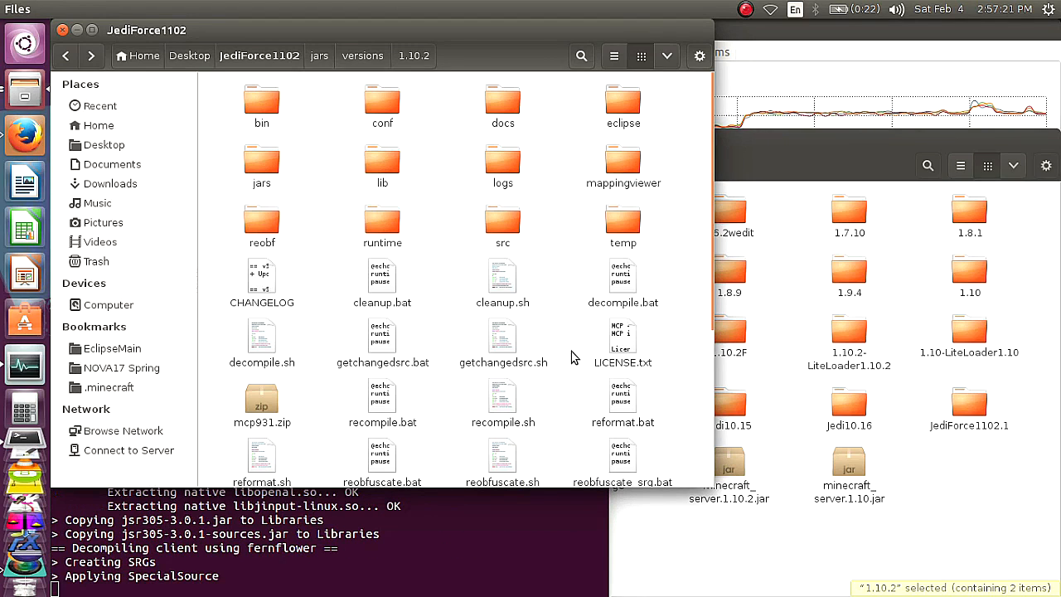
mouse_move(564, 245)
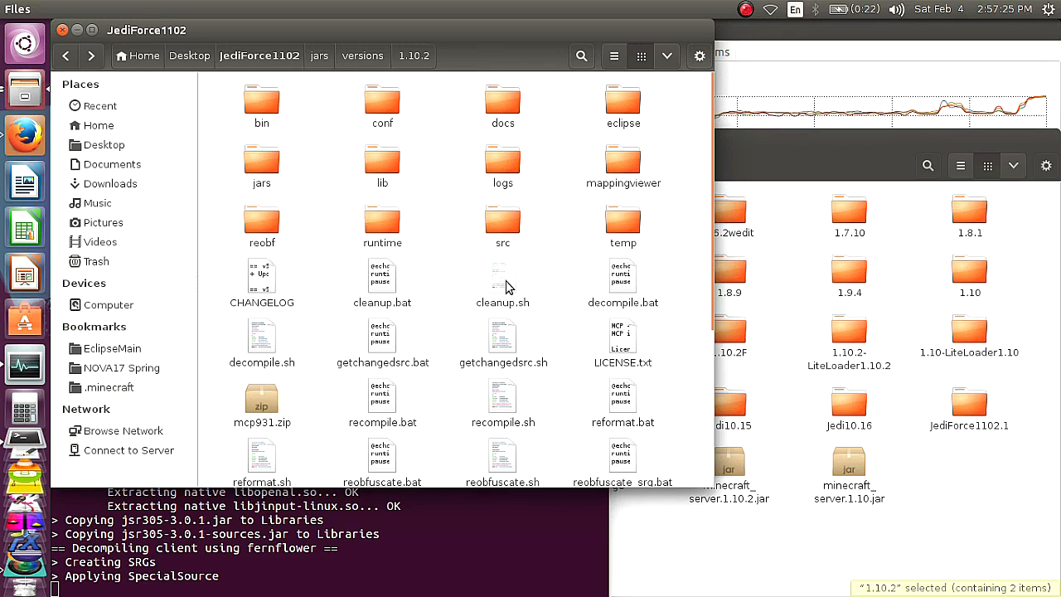
mouse_move(566, 317)
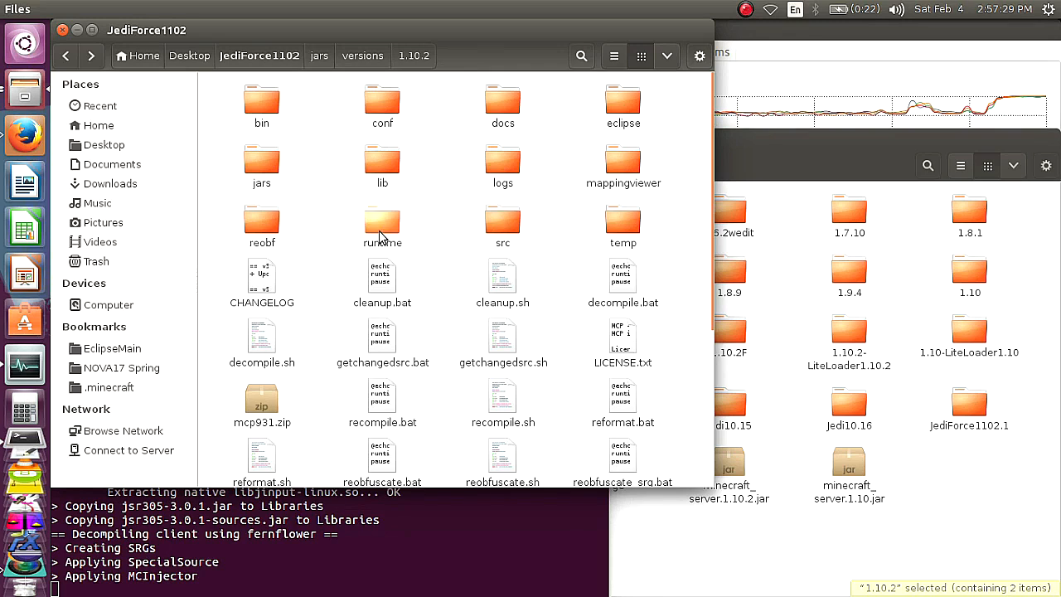
double_click(381, 224)
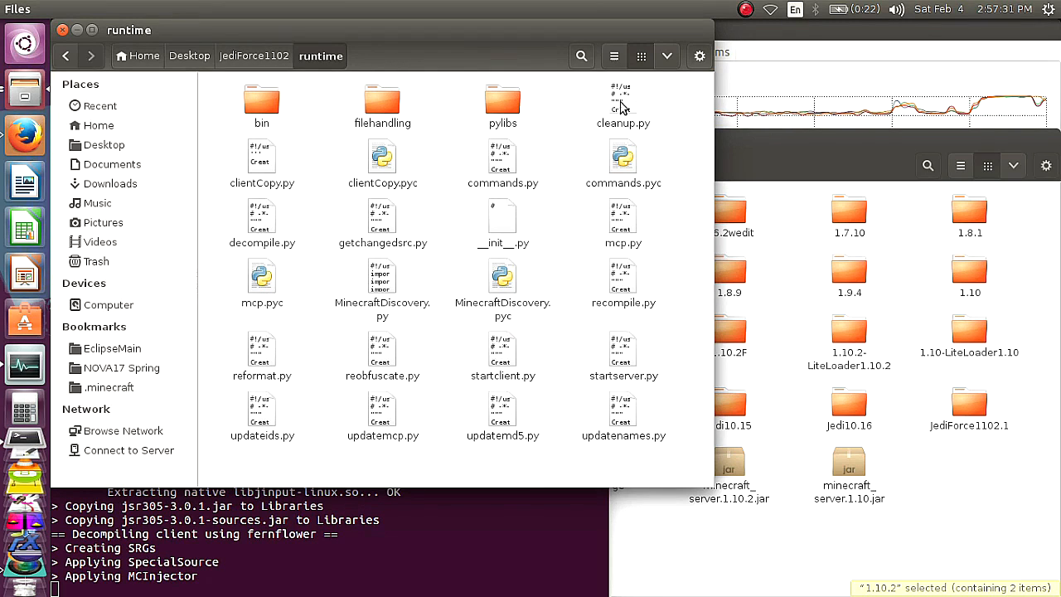
mouse_move(331, 376)
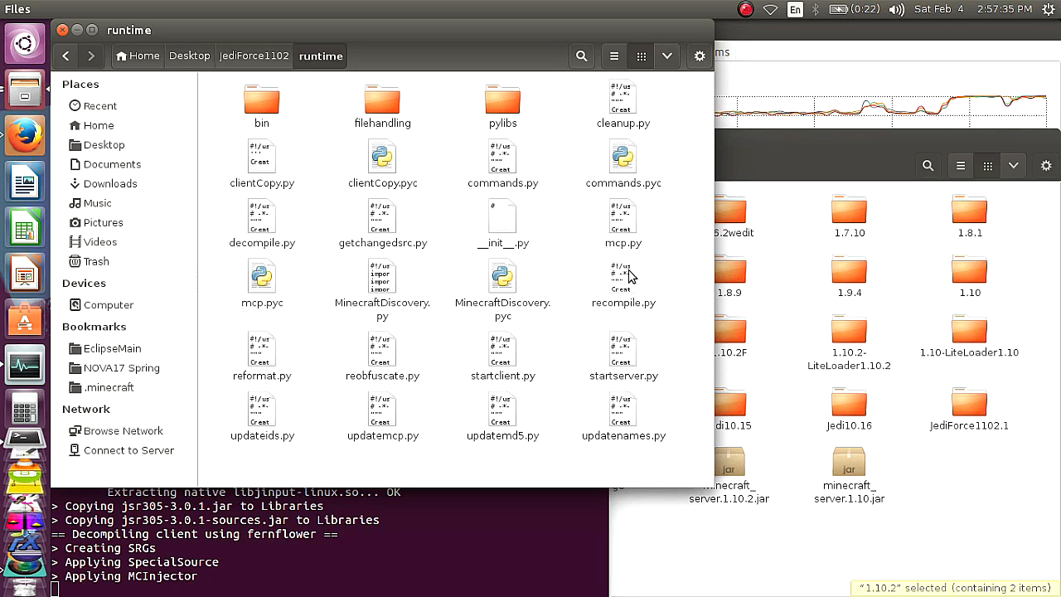
mouse_move(262, 229)
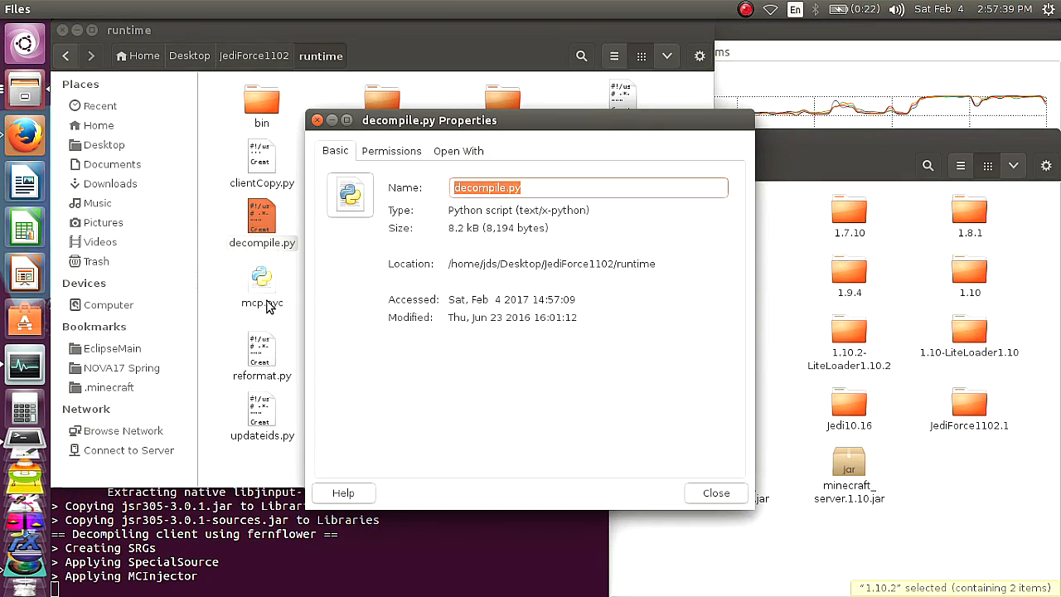
click(391, 149)
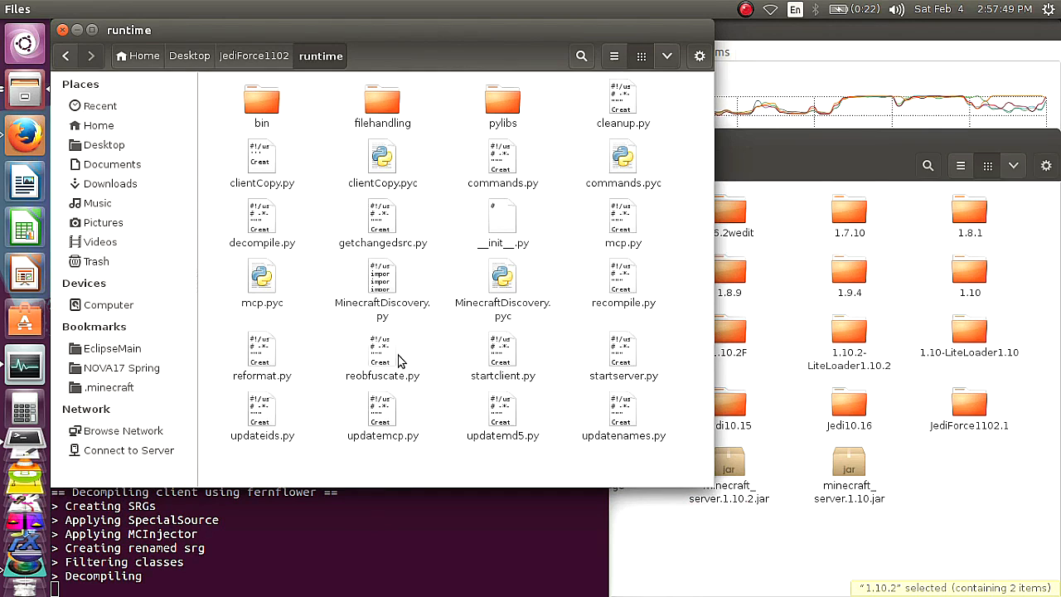
mouse_move(466, 388)
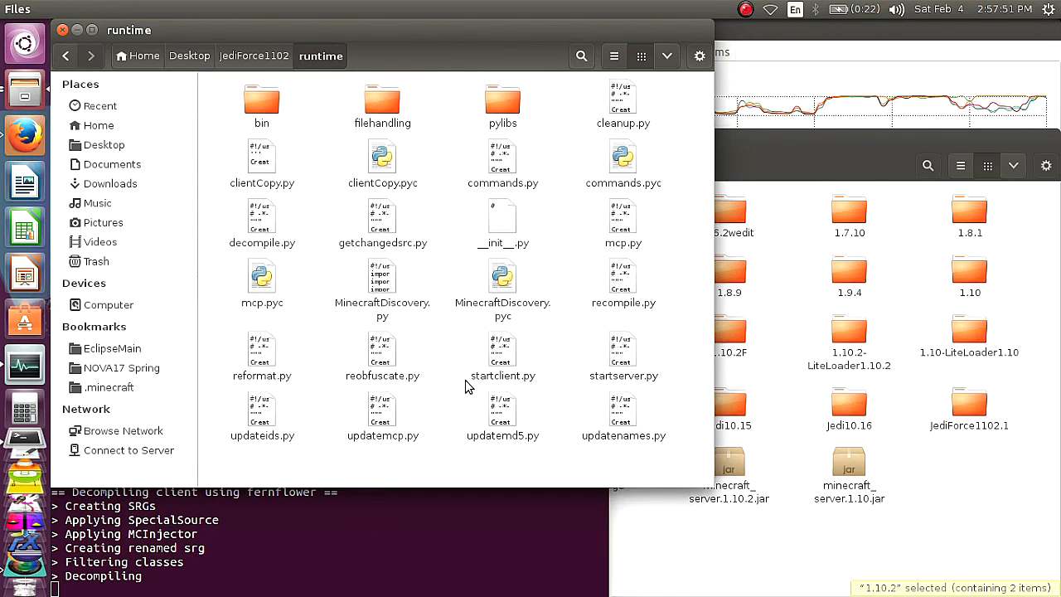
mouse_move(582, 318)
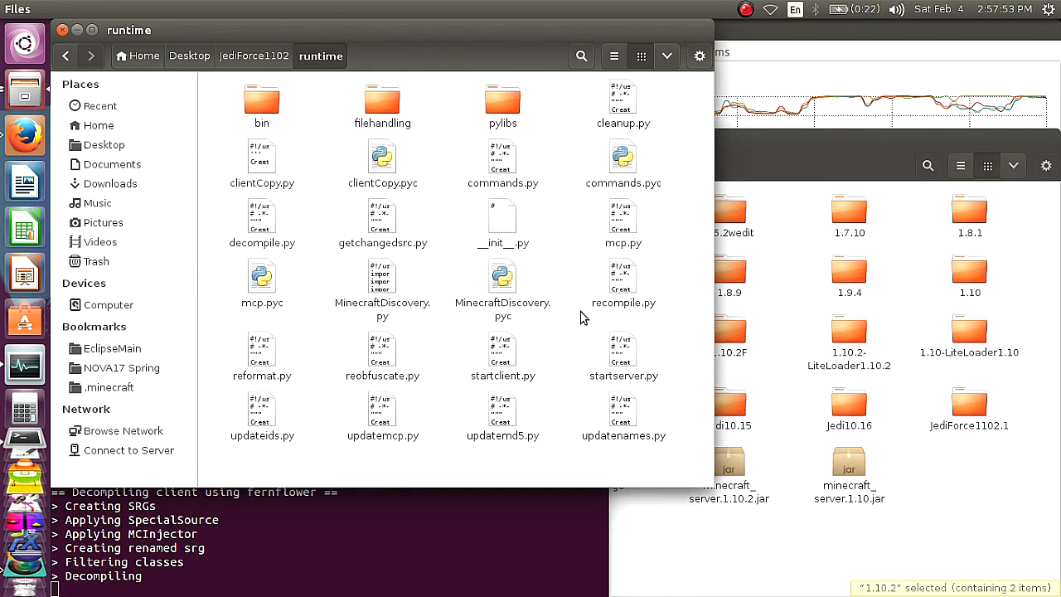
click(259, 57)
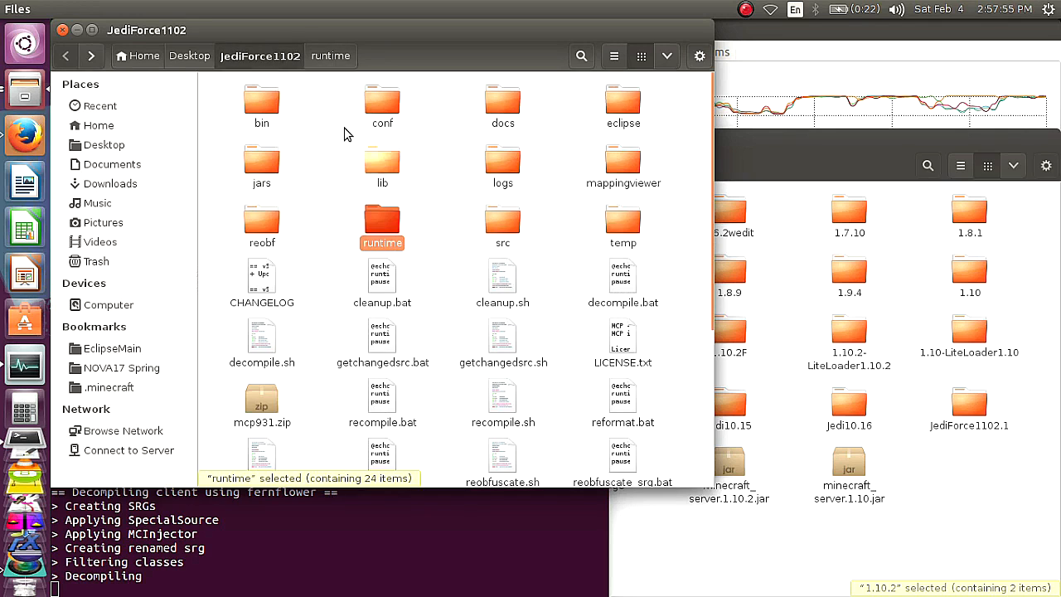
double_click(382, 223)
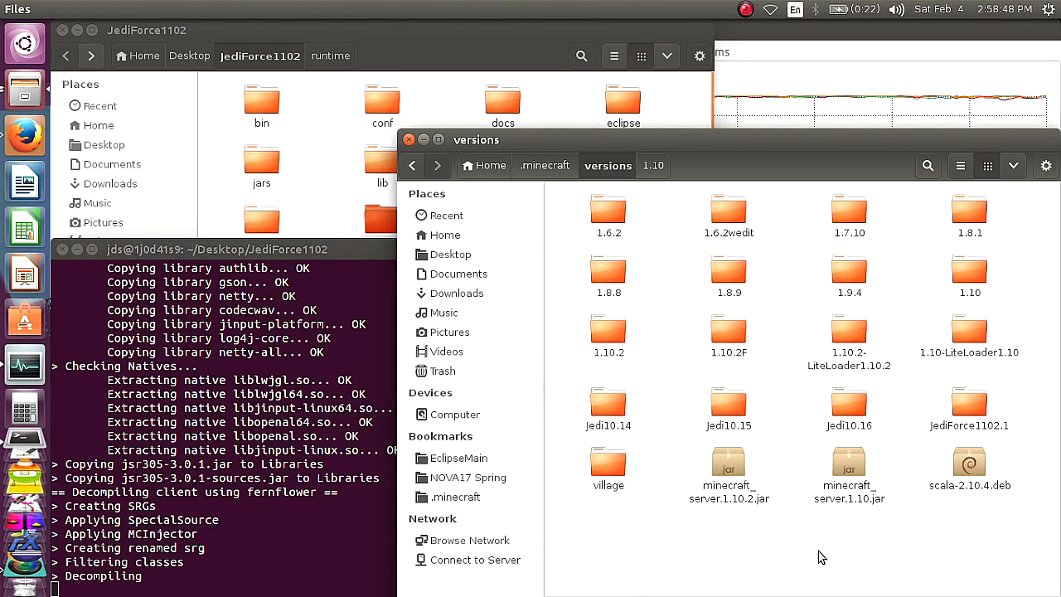
mouse_move(970, 463)
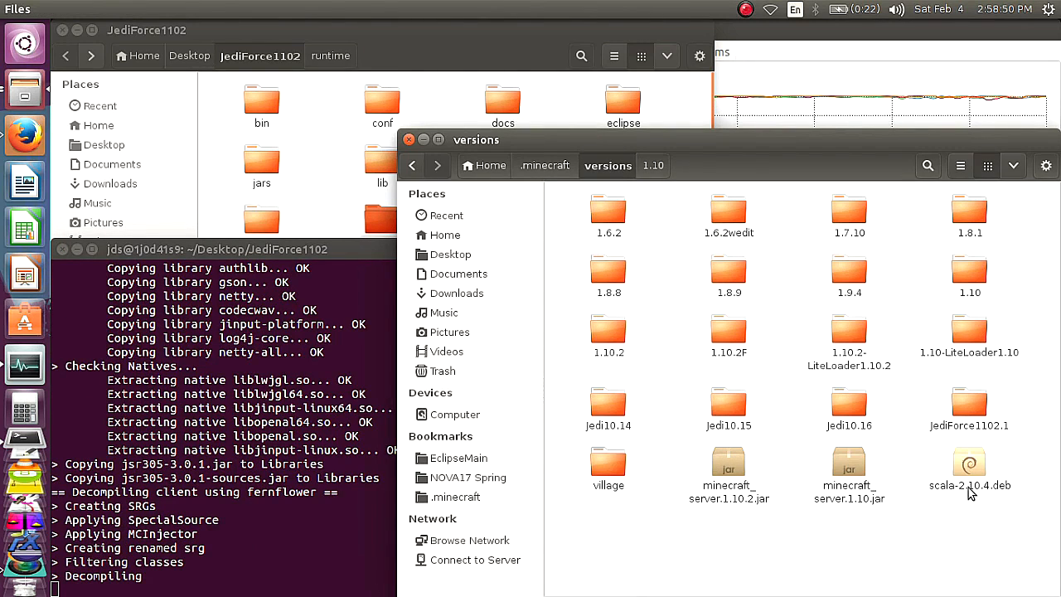
Select the scala-2.10.4.deb package in the versions folder for removal
click(968, 464)
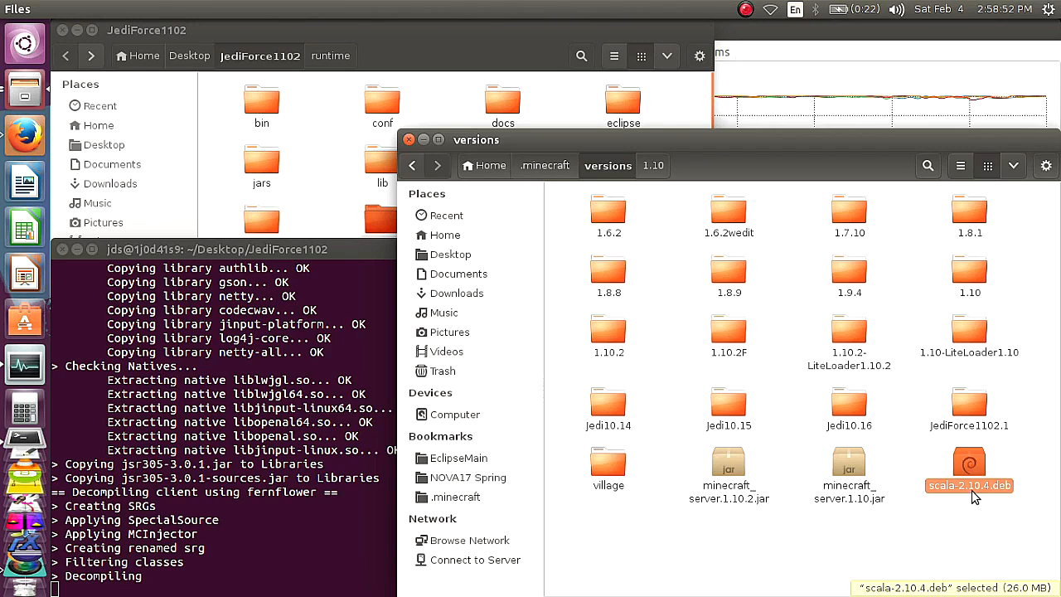
mouse_move(946, 501)
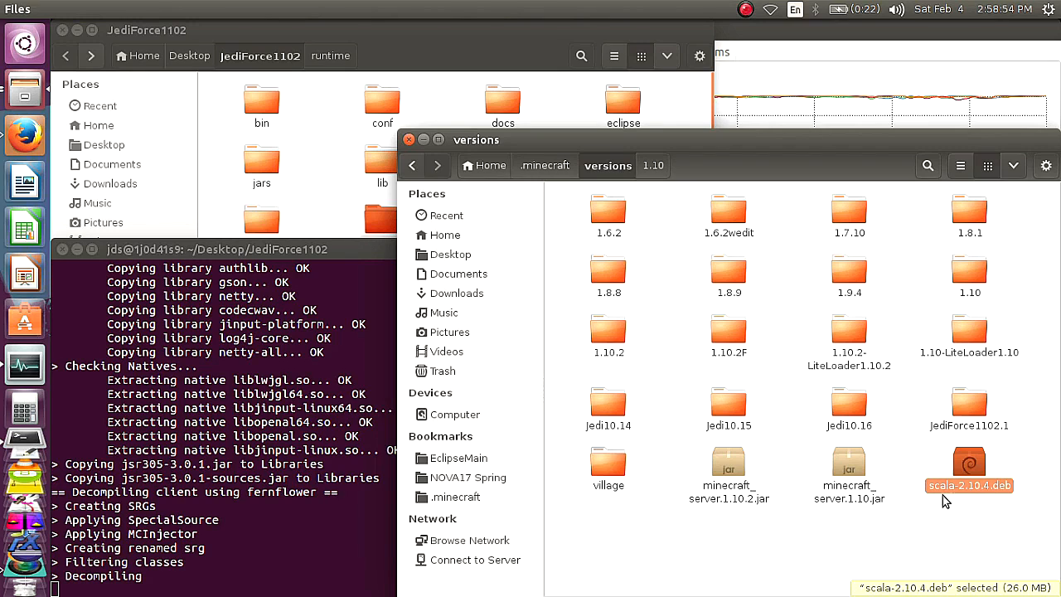
mouse_move(941, 496)
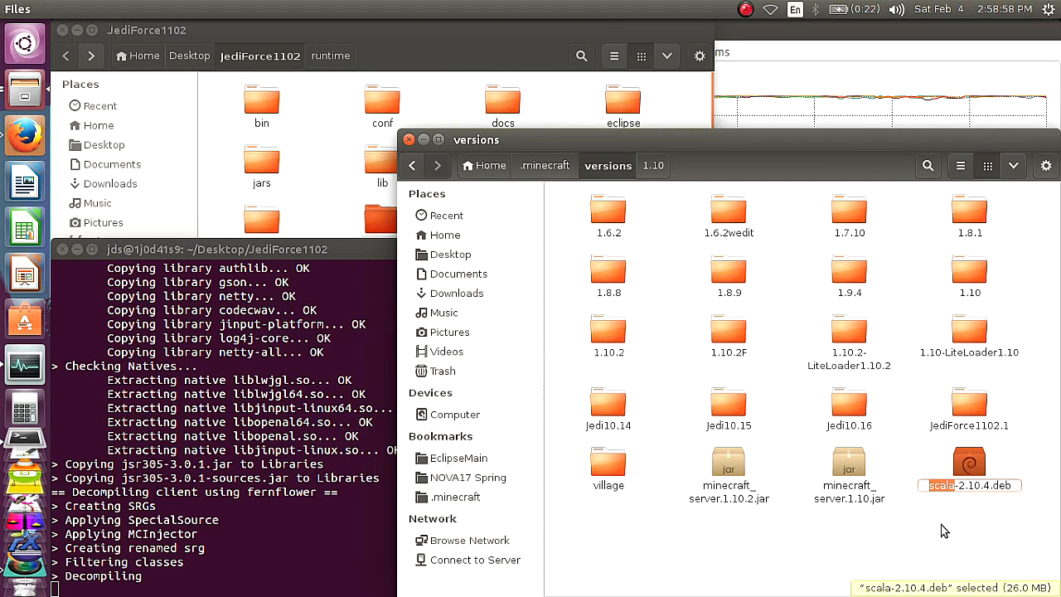
mouse_move(959, 512)
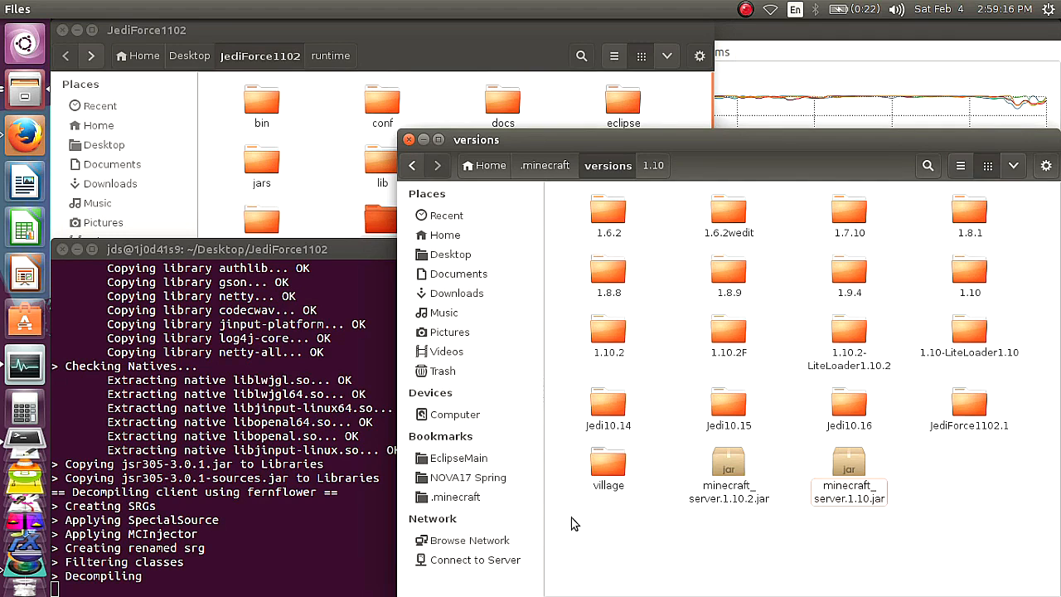
mouse_move(663, 517)
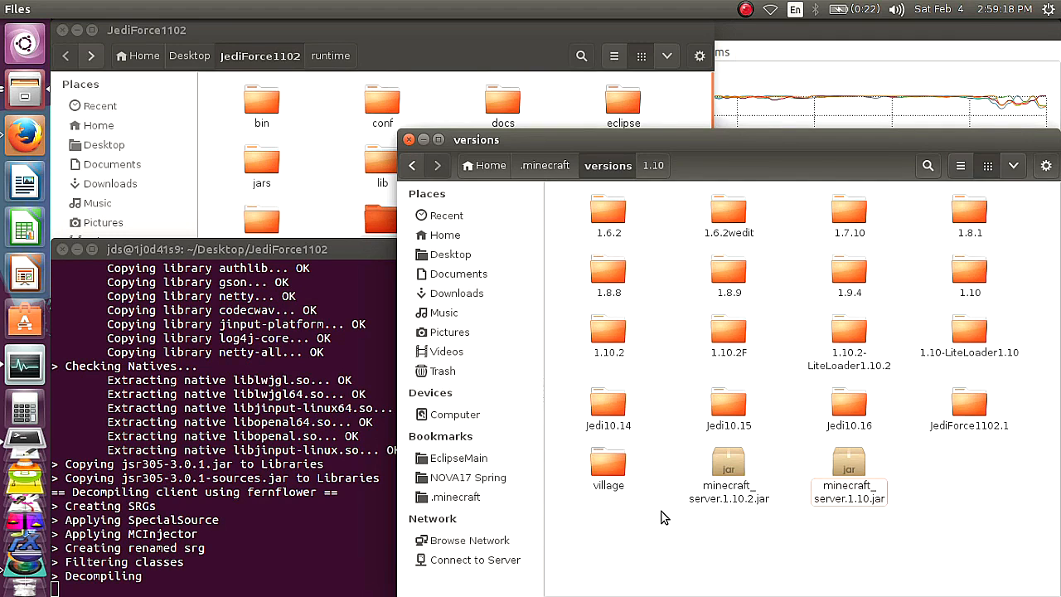
mouse_move(670, 512)
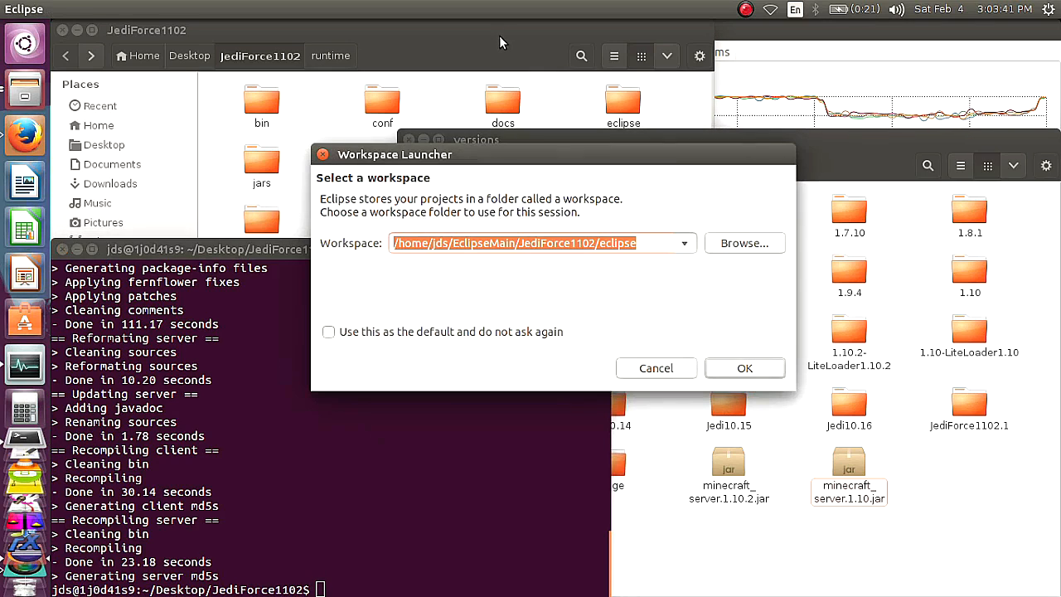
Set the workspace to /home/jds/Desktop/JediForce1102/eclipse so Client and Server load
click(742, 242)
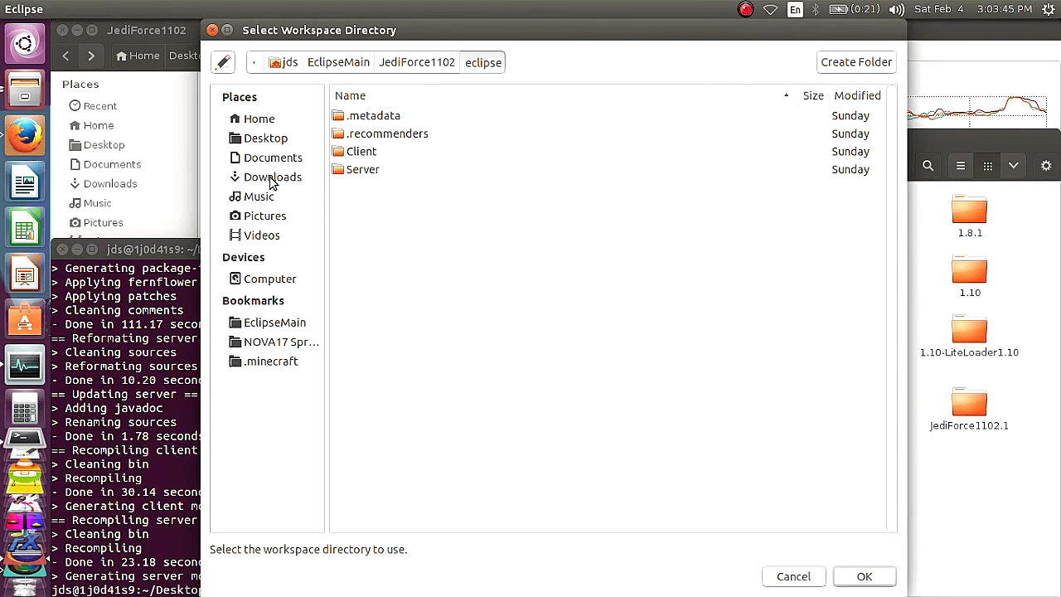
click(265, 137)
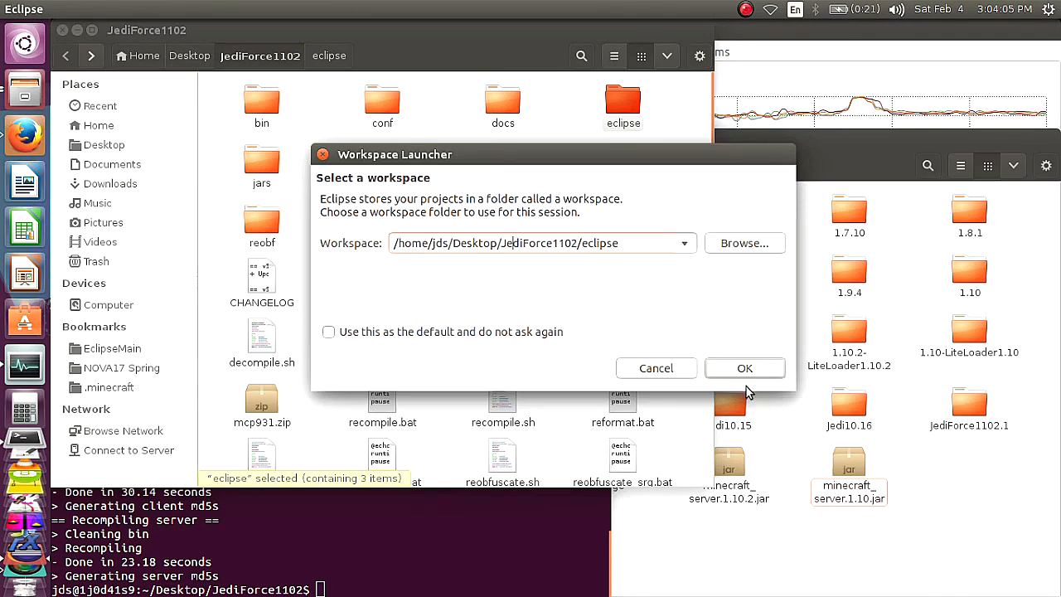
click(744, 368)
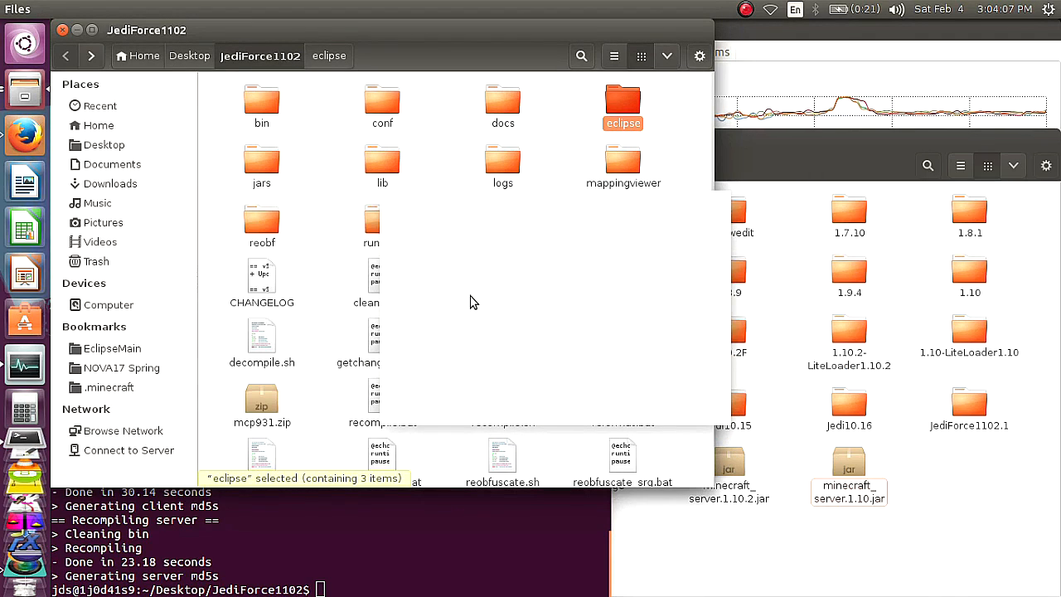
double_click(623, 99)
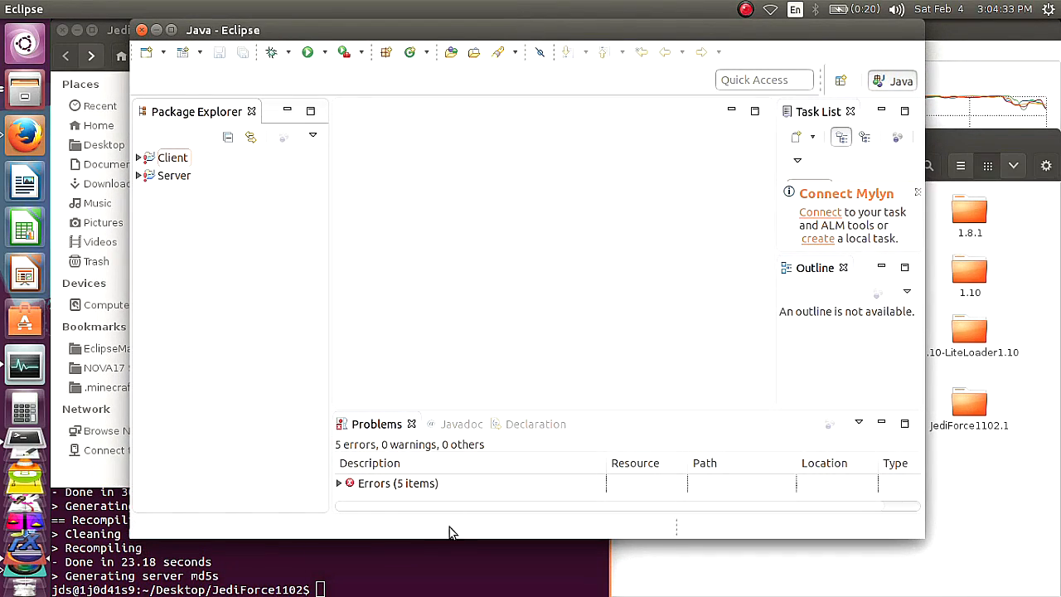
mouse_move(305, 291)
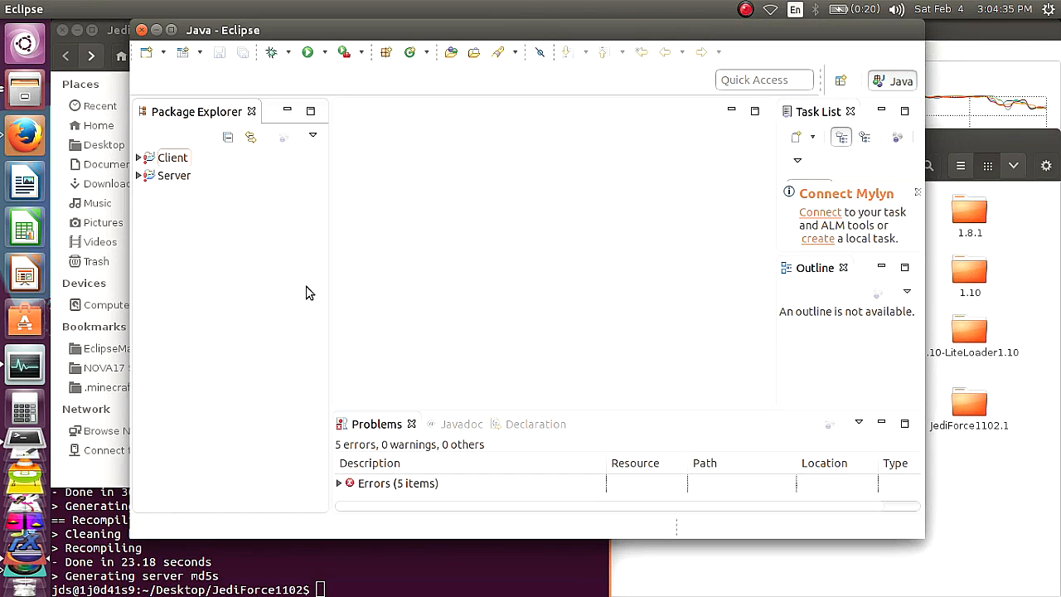
mouse_move(182, 199)
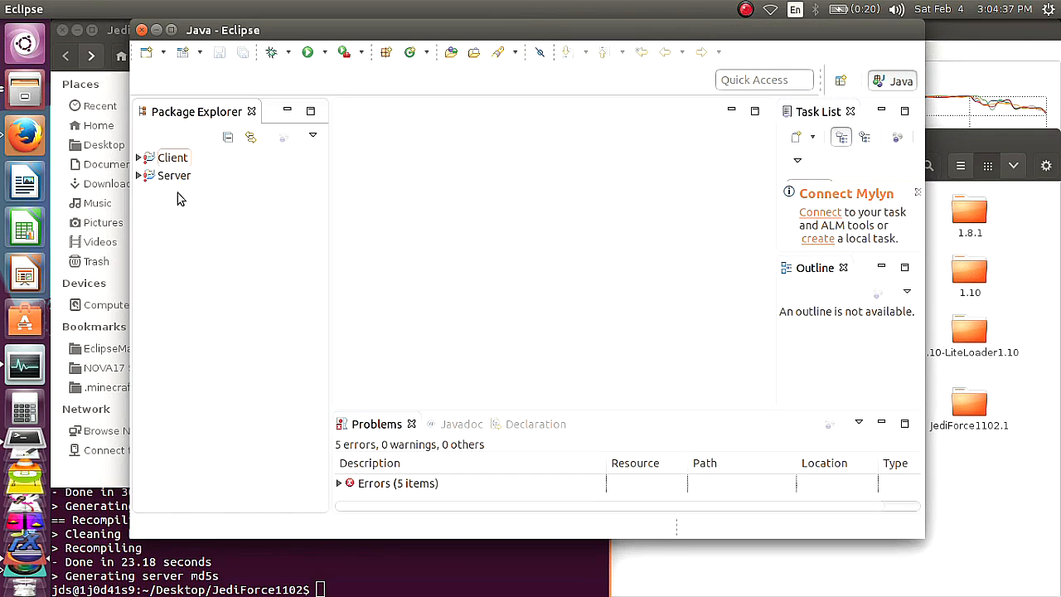
Expand the Server project and bring up its context menu of project actions
click(172, 176)
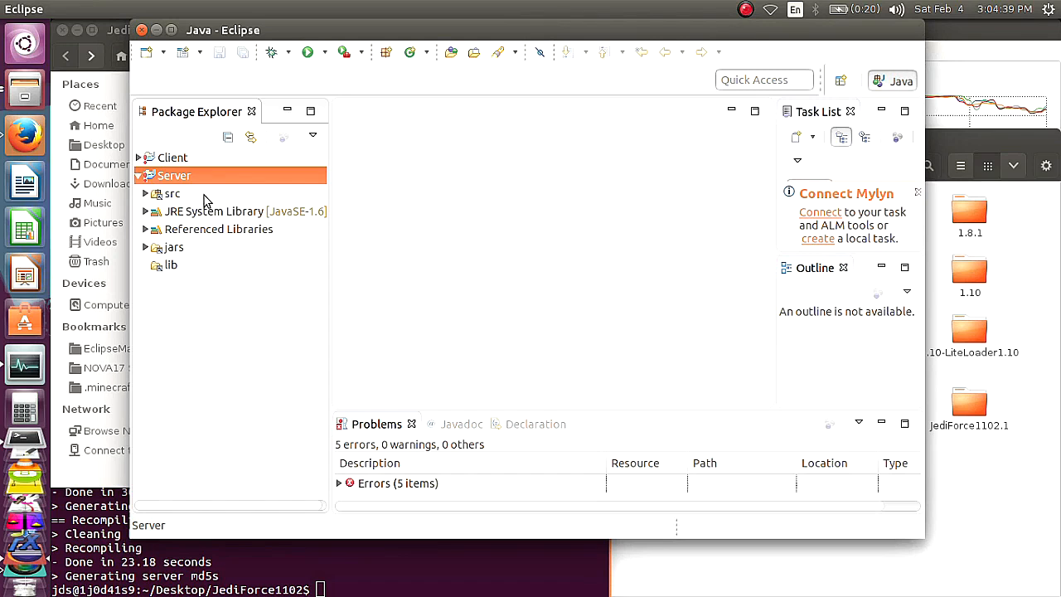
right_click(174, 176)
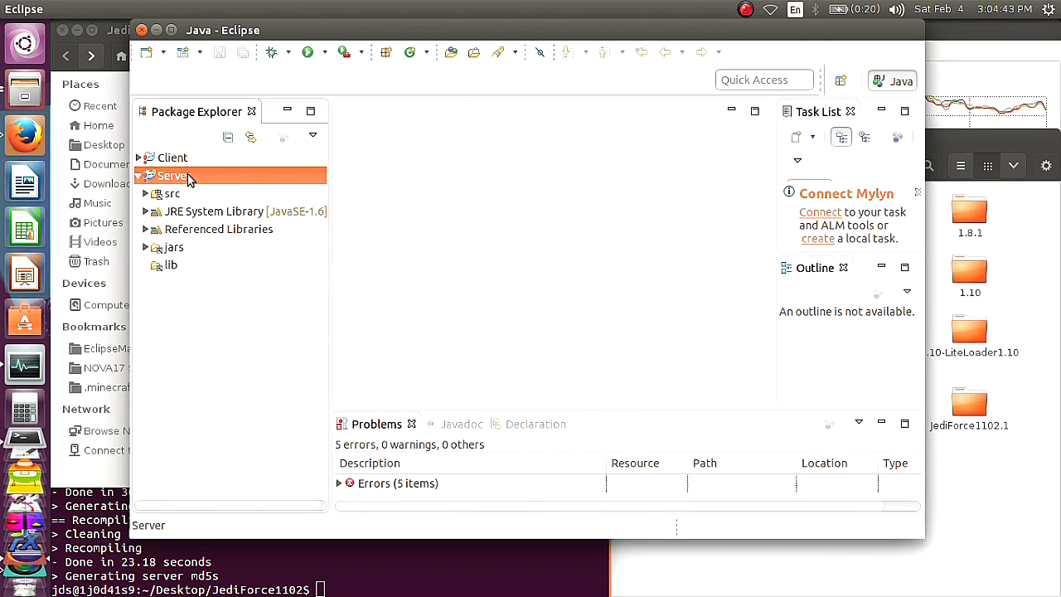
right_click(173, 175)
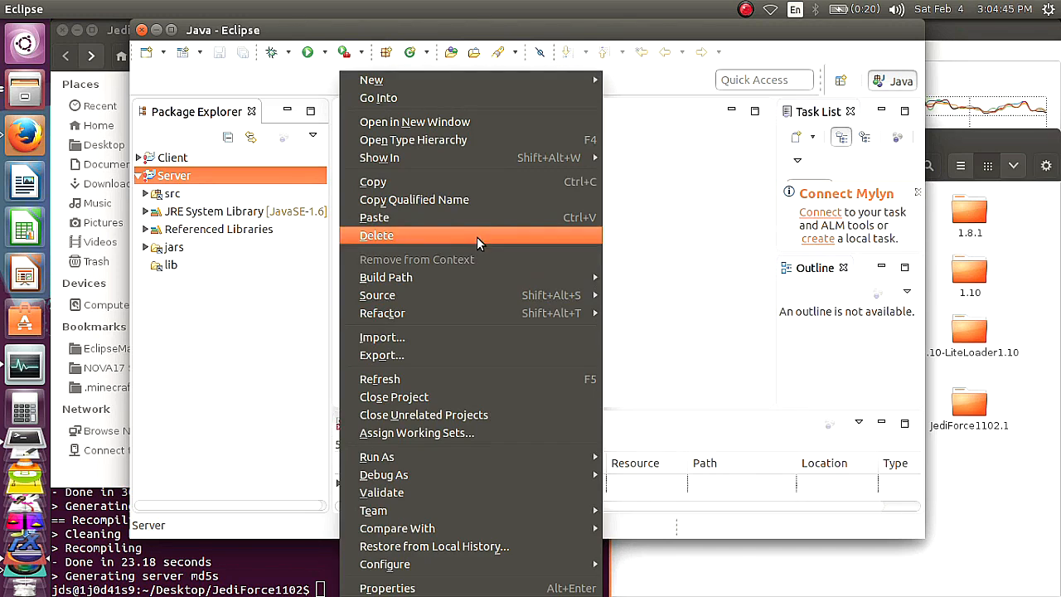
Show the Server build path Libraries with the missing minecraft_server.1.10.jar entry expanded
click(388, 587)
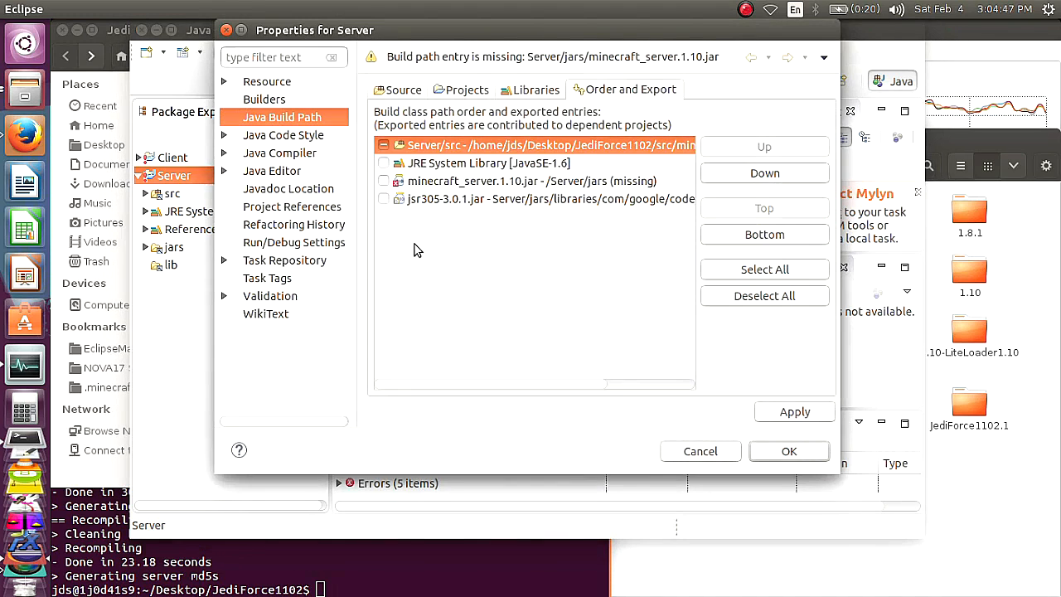
click(533, 181)
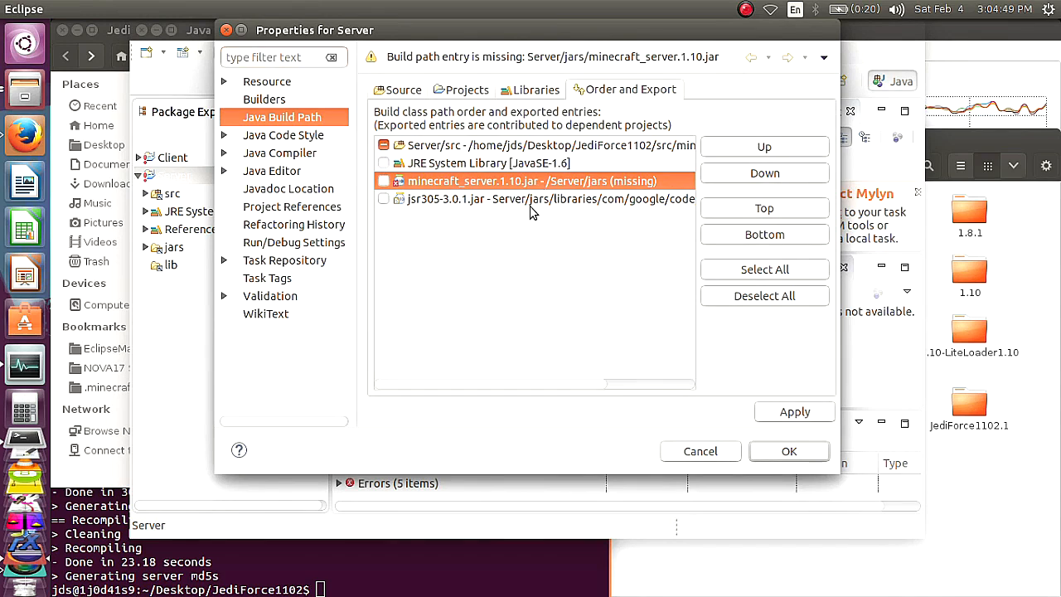
mouse_move(451, 180)
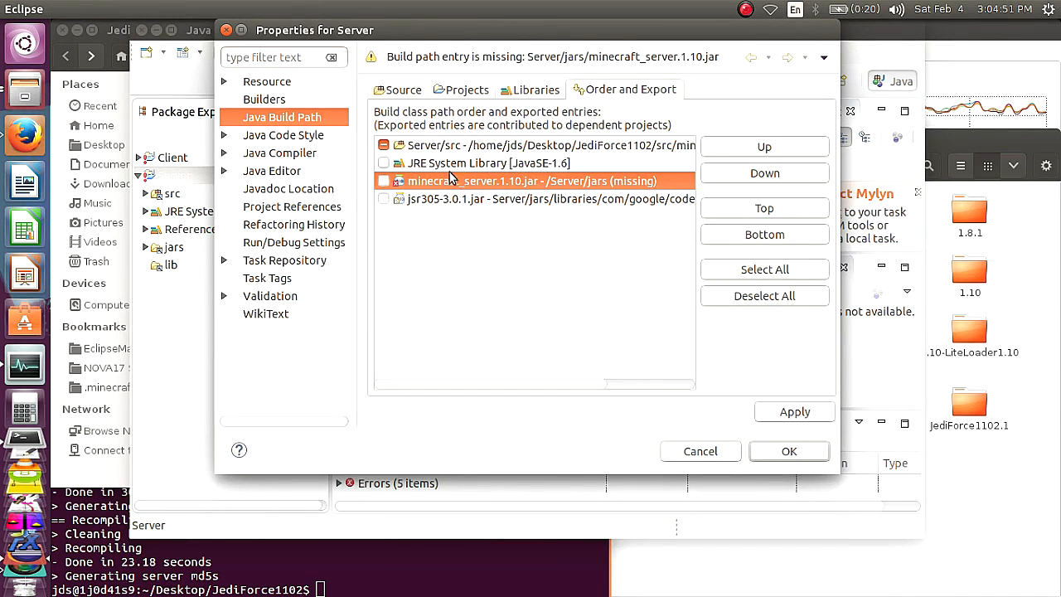
click(532, 90)
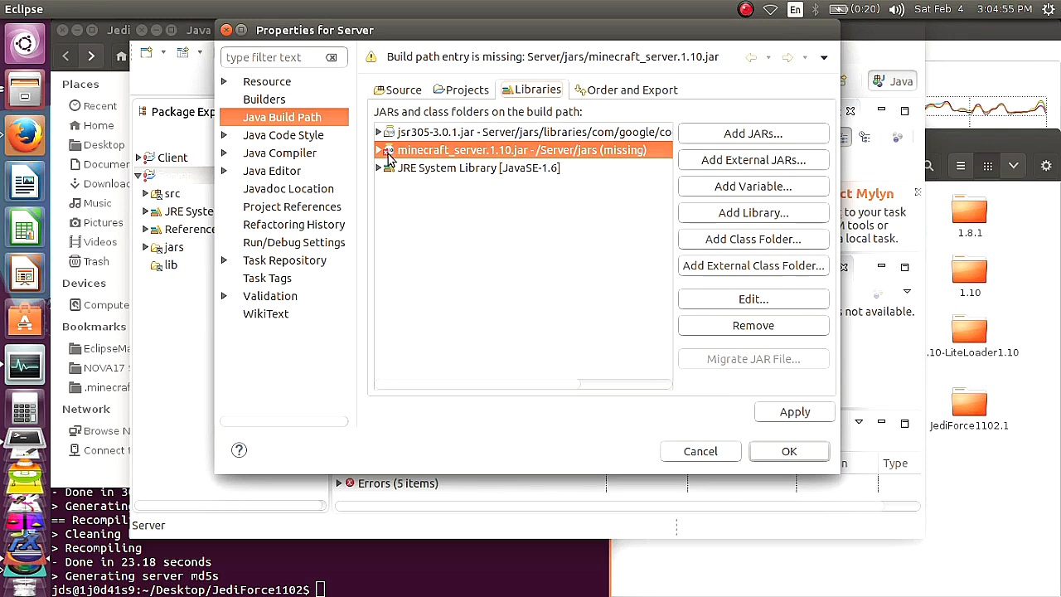
click(380, 149)
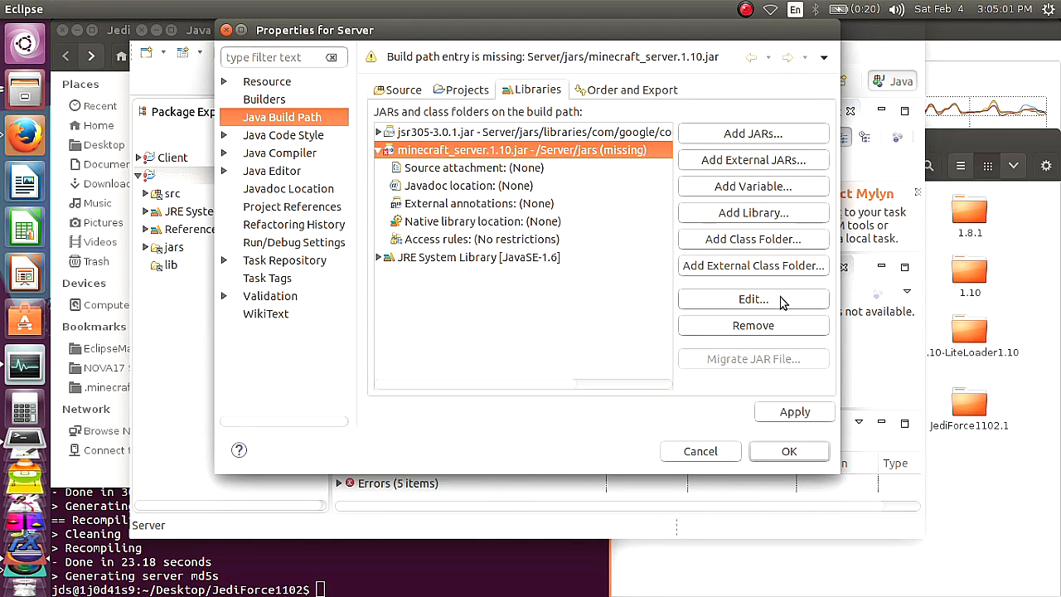
click(752, 298)
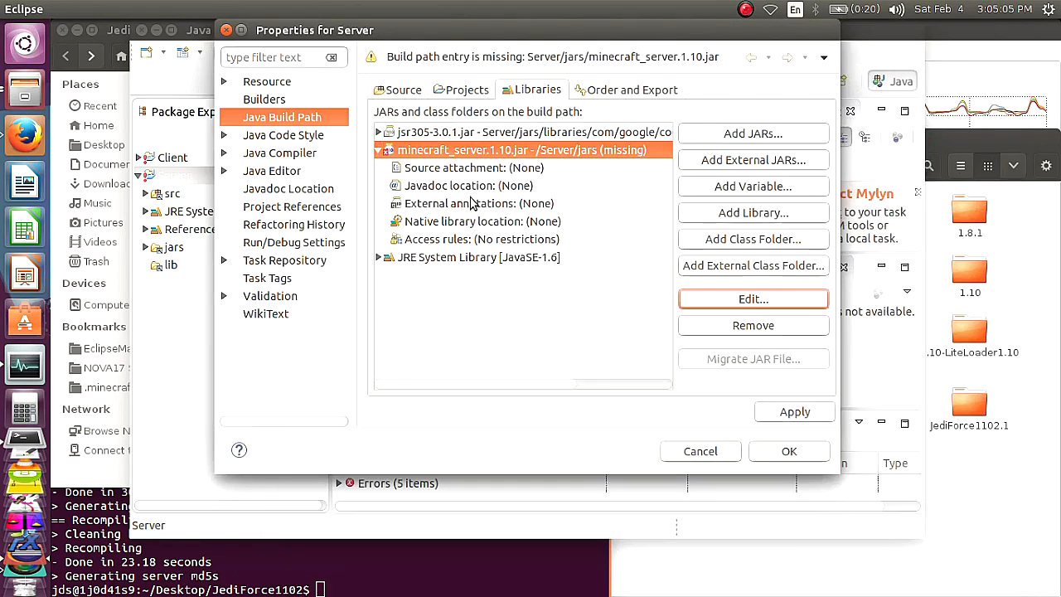
Replace the missing server jar with minecraft_server.1.10.2.jar from JediForce1102/jars
click(752, 298)
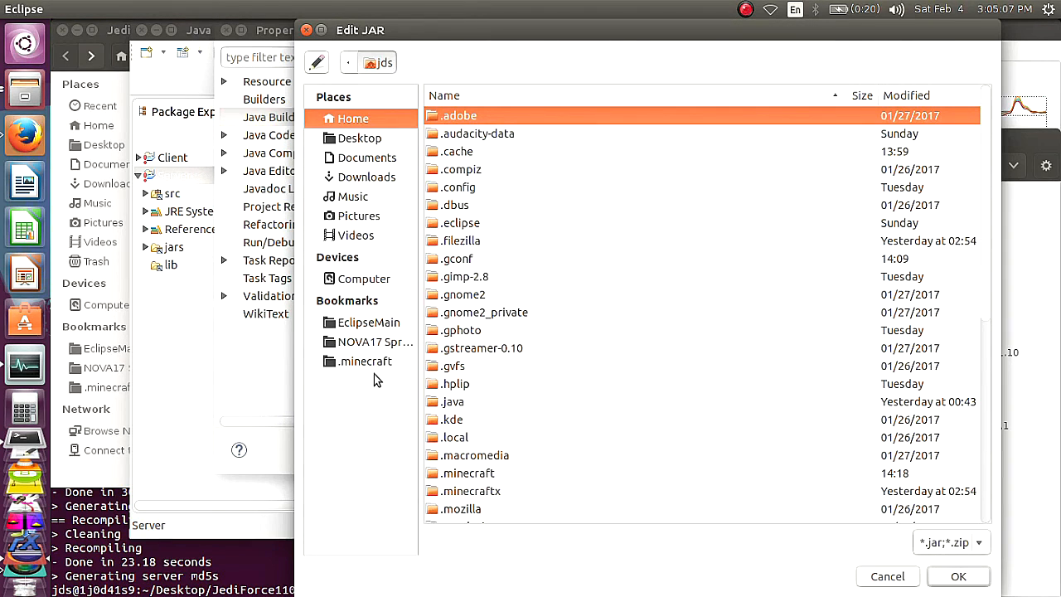
mouse_move(395, 271)
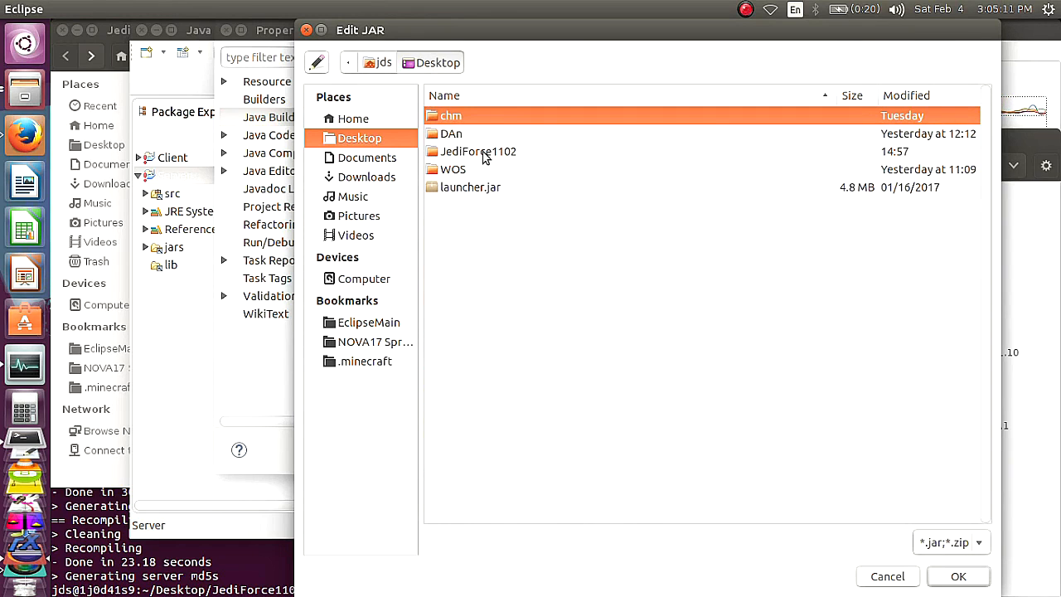
double_click(478, 151)
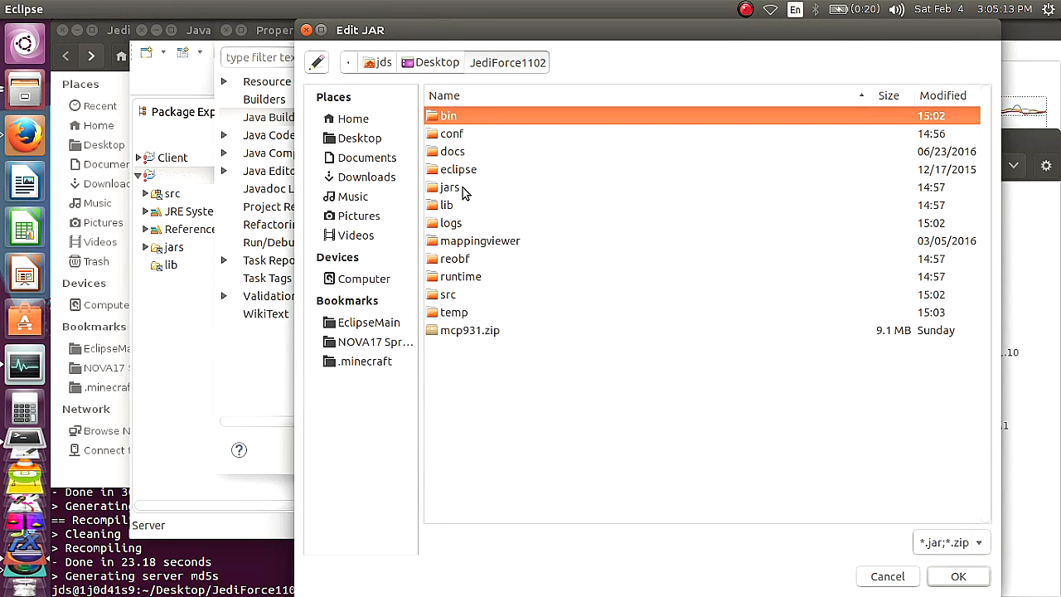
double_click(451, 186)
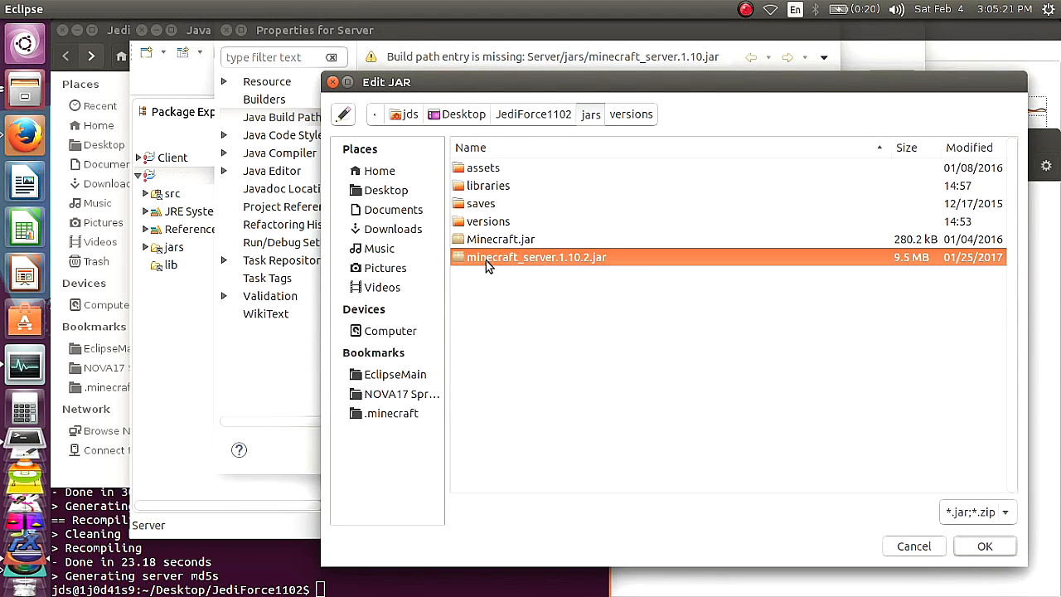
mouse_move(727, 262)
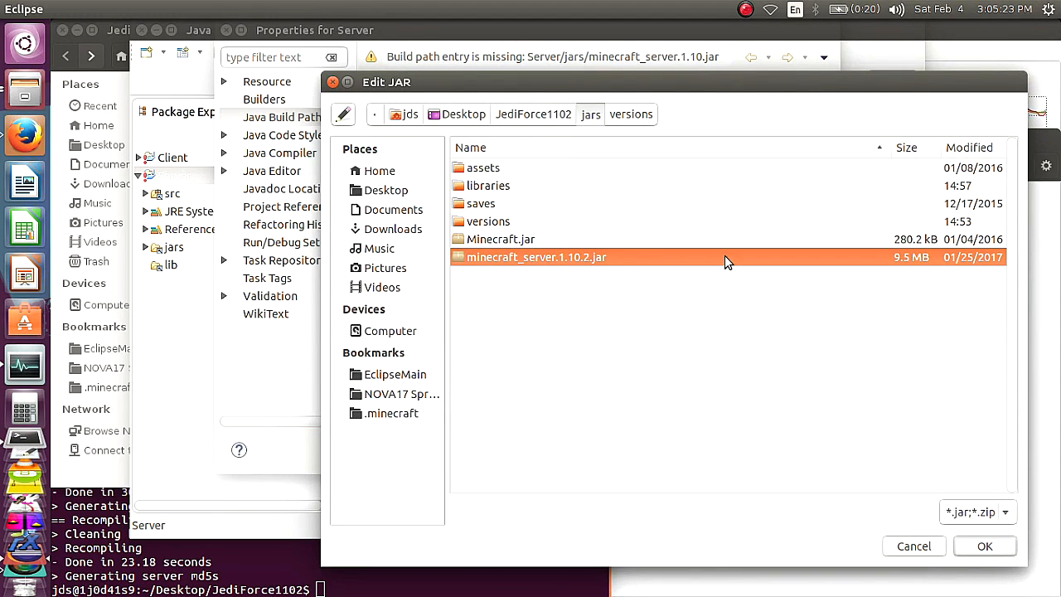
click(984, 545)
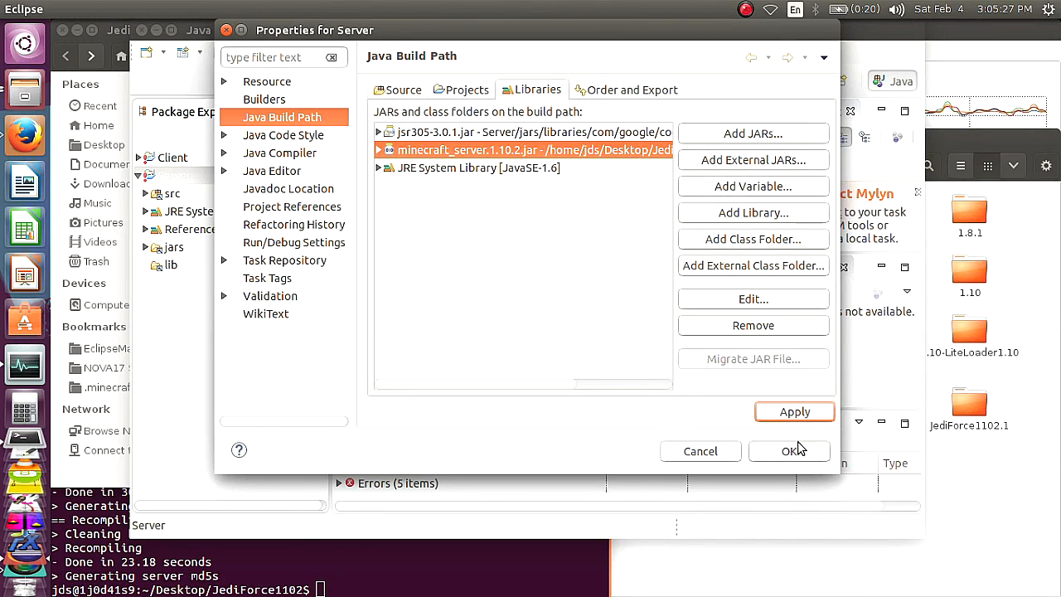
Save the Server build path (errors drop to 3), collapse Server and bring up Client's actions
click(789, 451)
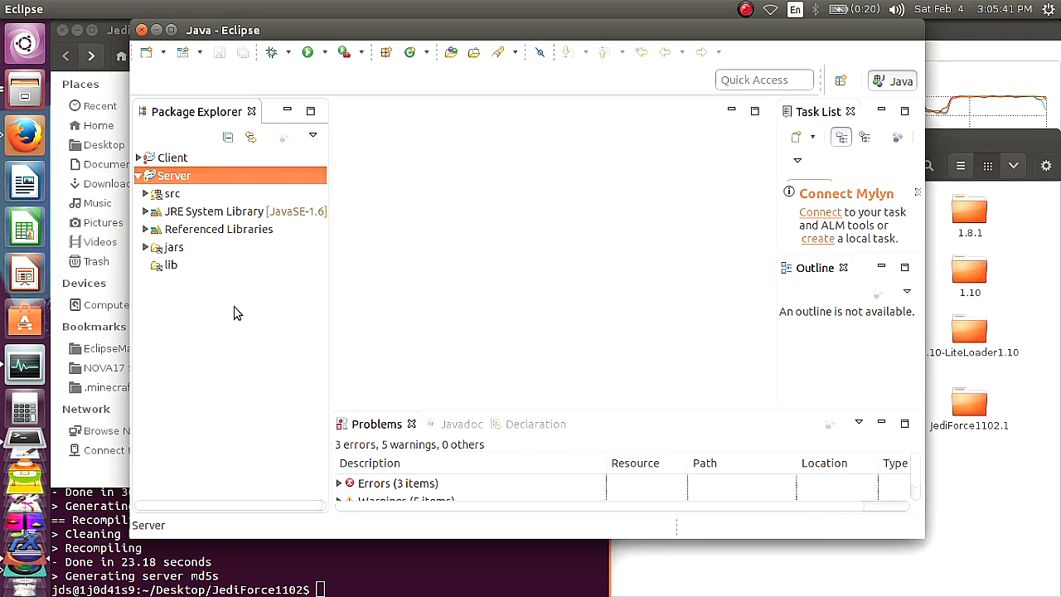
right_click(174, 176)
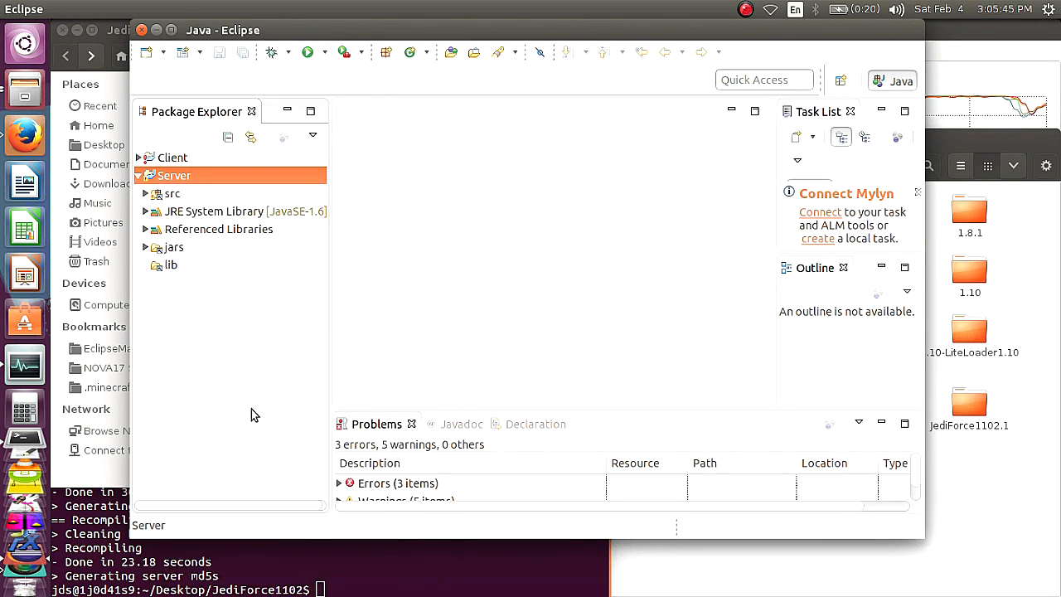
click(137, 176)
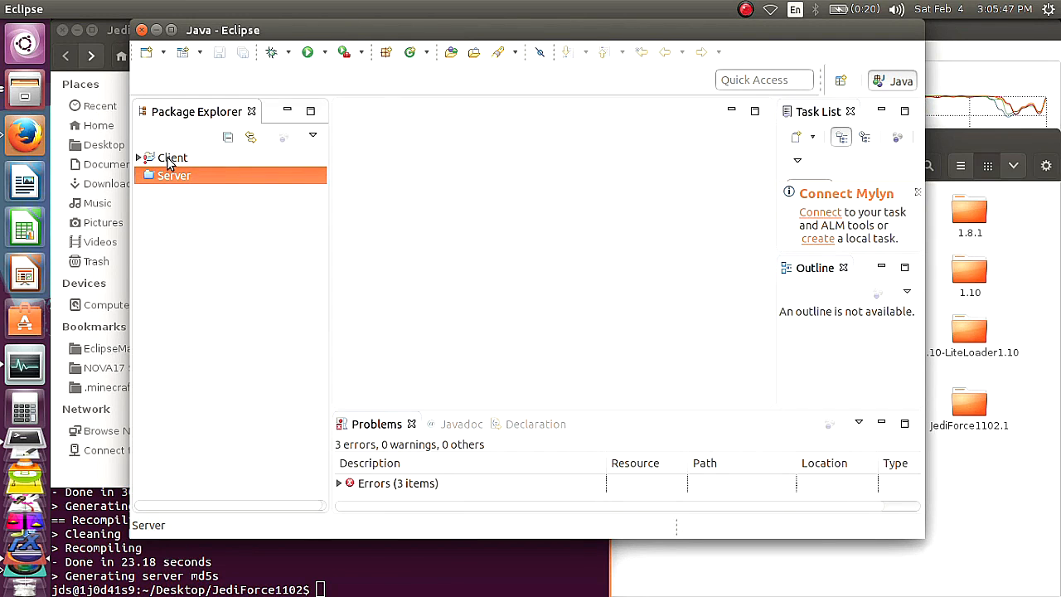
click(139, 157)
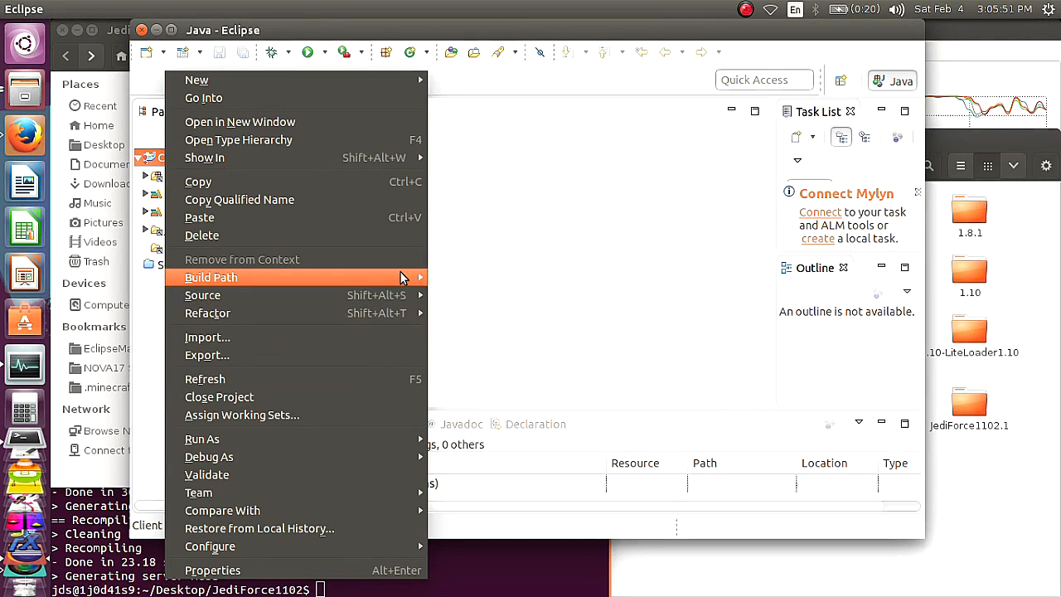
mouse_move(212, 277)
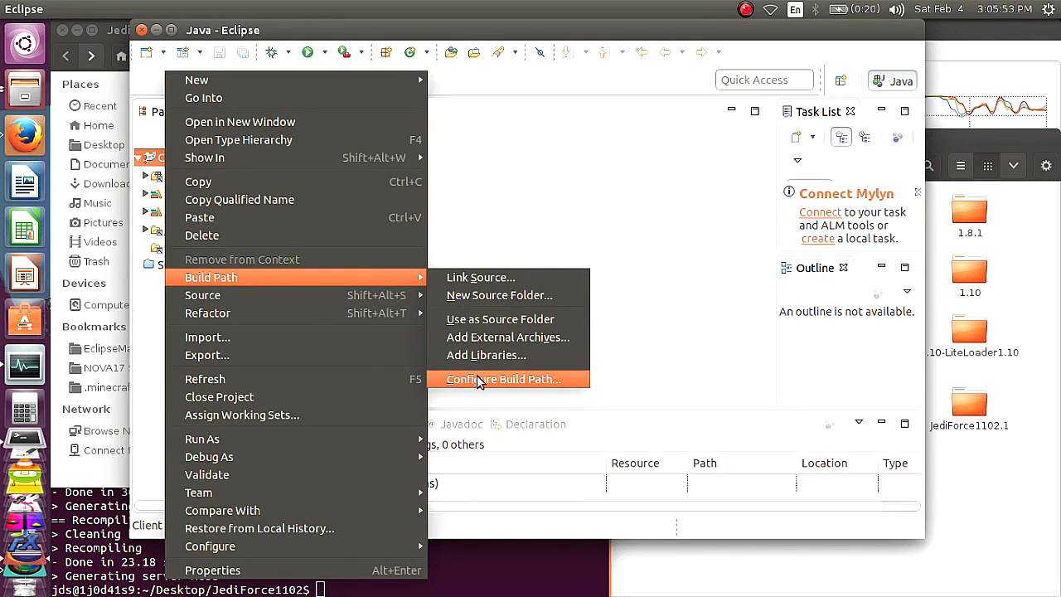
Replace Client's missing jar with 1.10.2.jar from JediForce1102/jars/versions/1.10.2
click(504, 378)
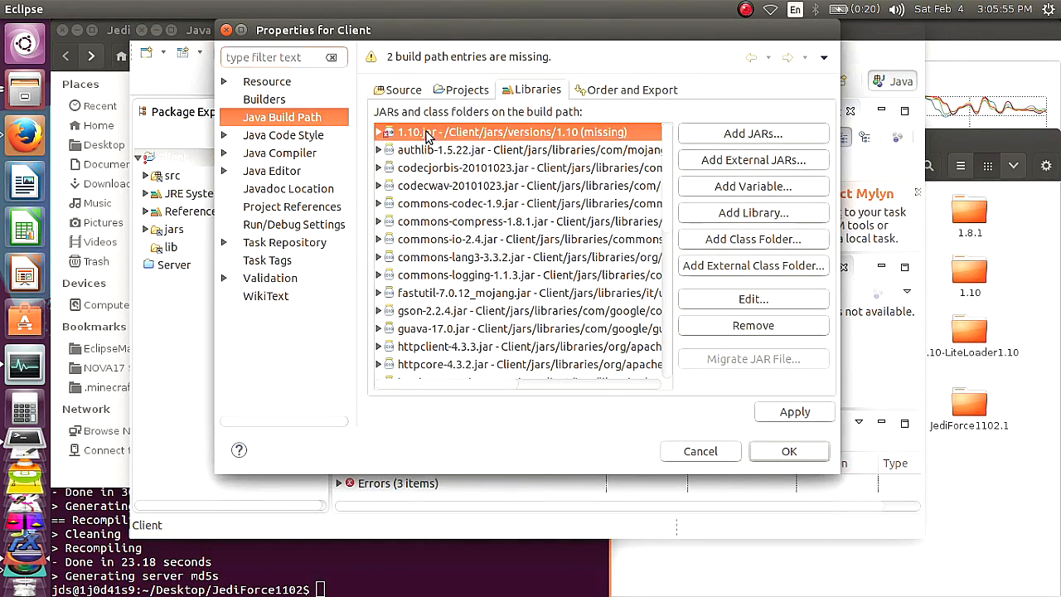
click(753, 299)
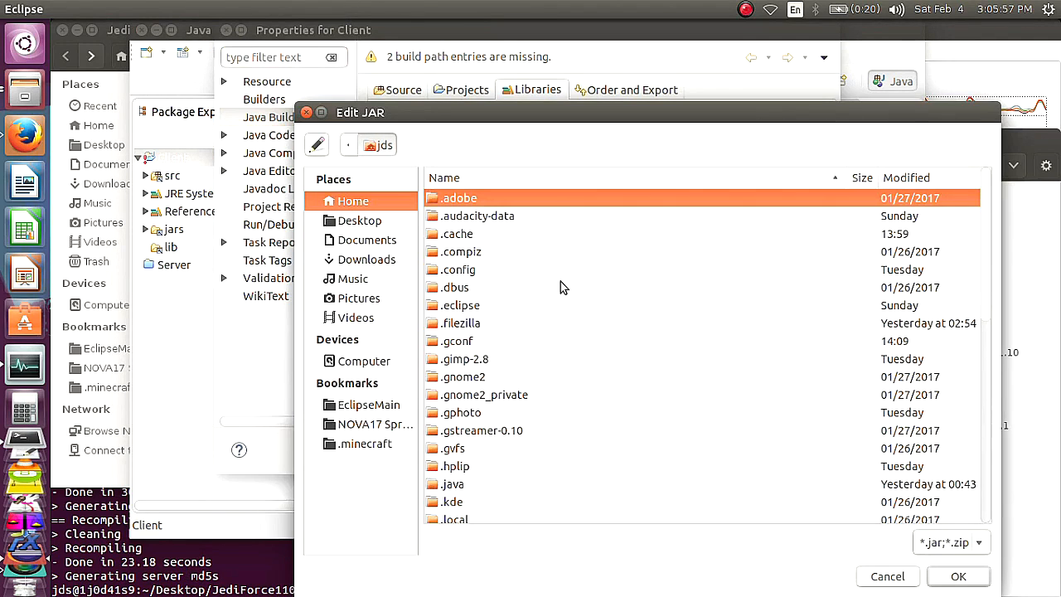
mouse_move(384, 411)
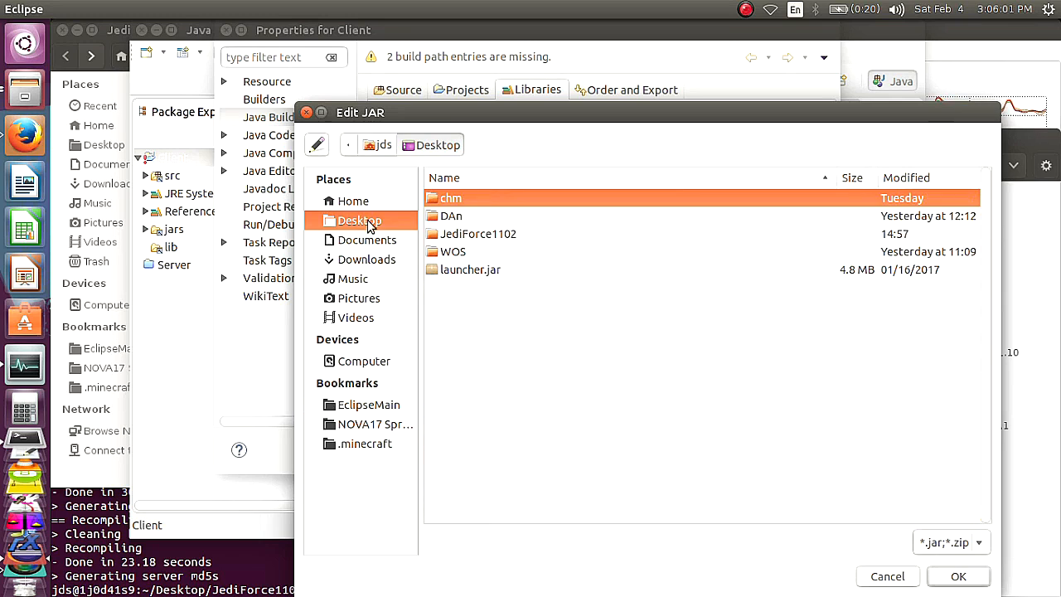
double_click(477, 233)
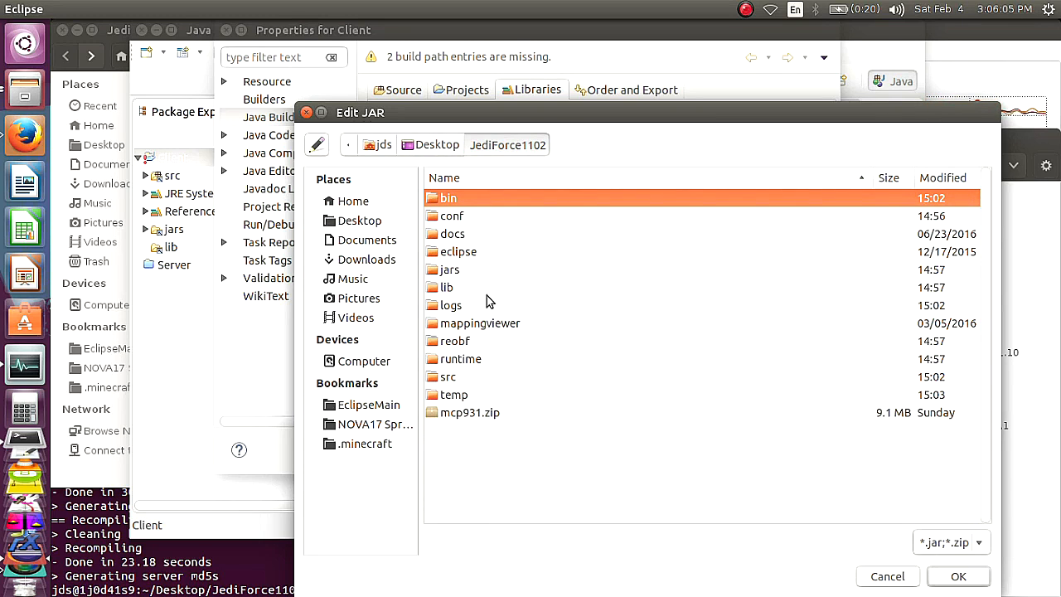
mouse_move(460, 313)
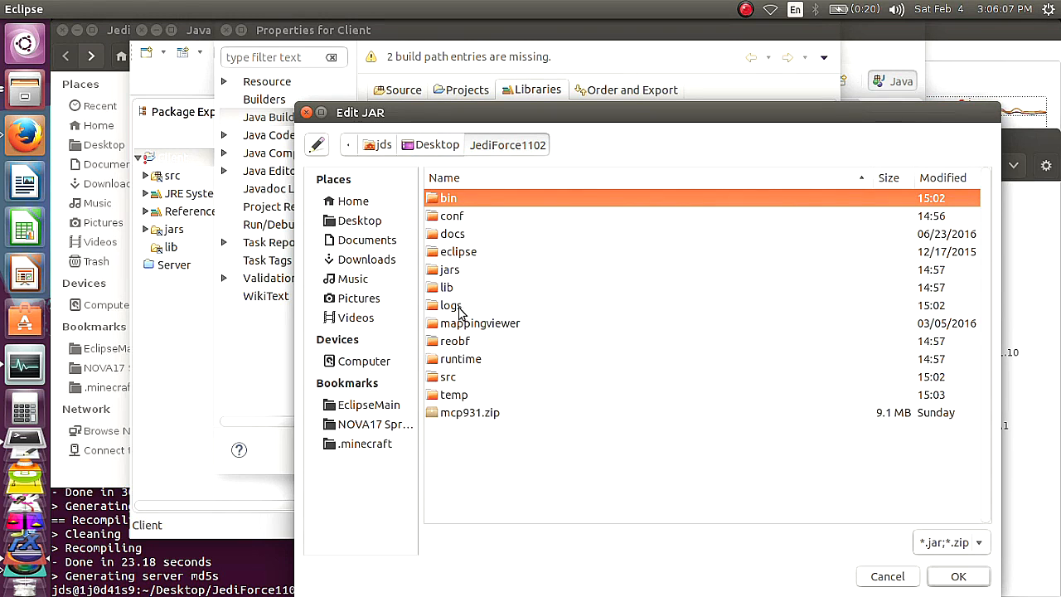
double_click(451, 269)
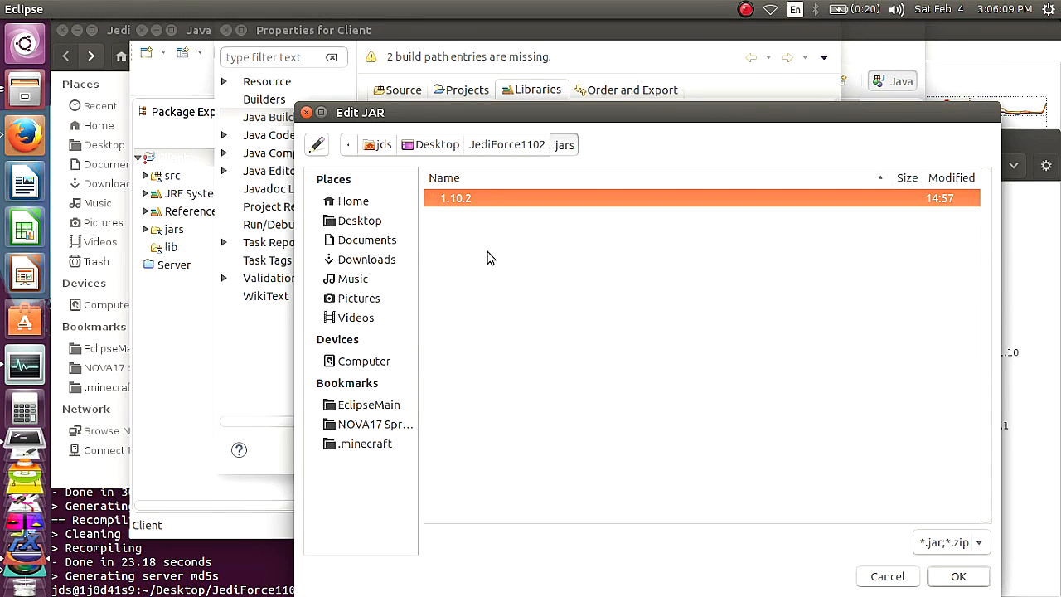
double_click(455, 199)
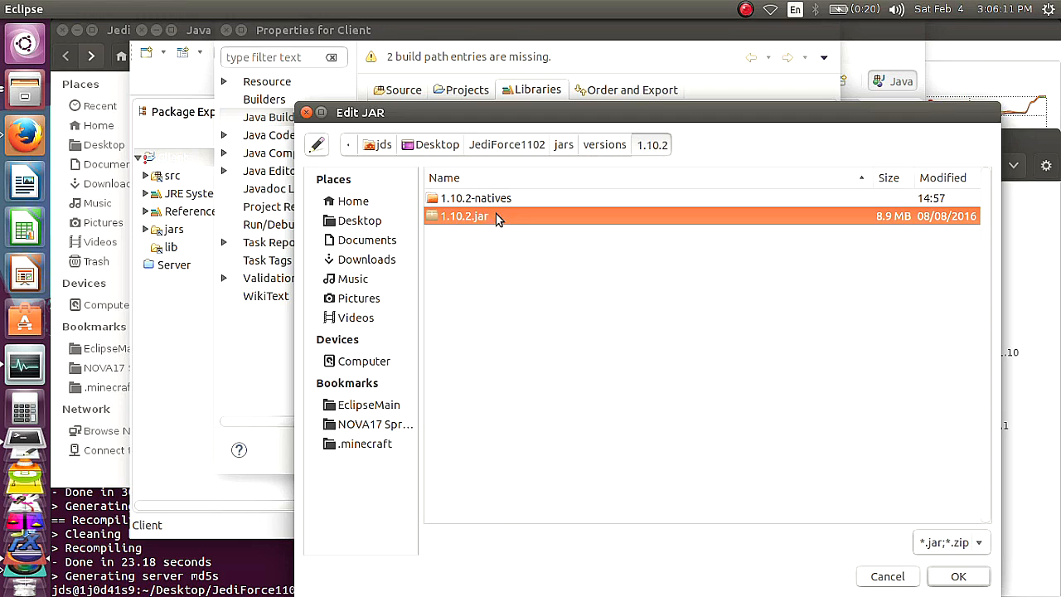
mouse_move(971, 572)
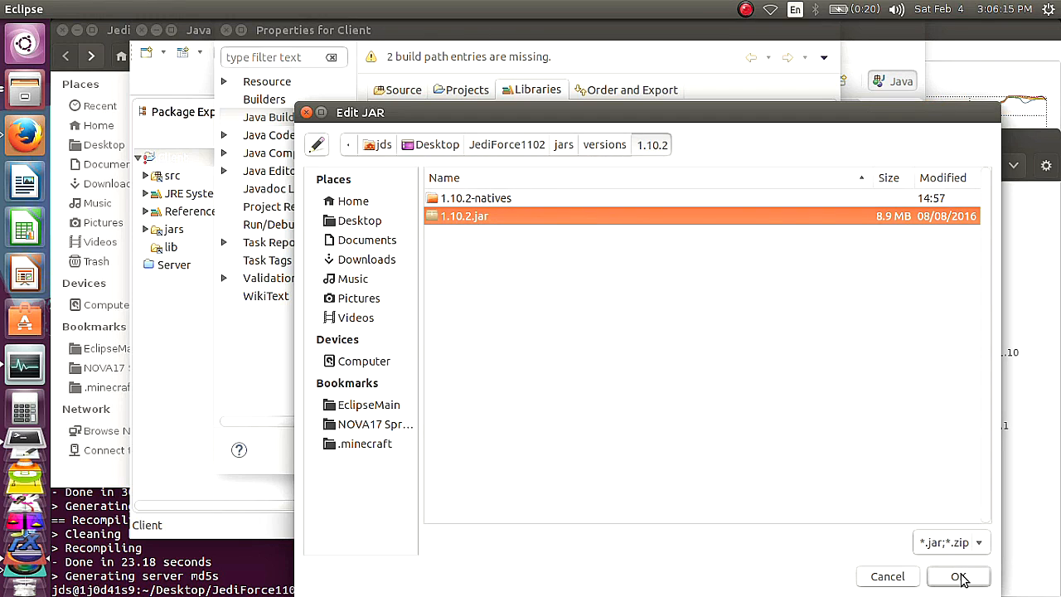
click(958, 577)
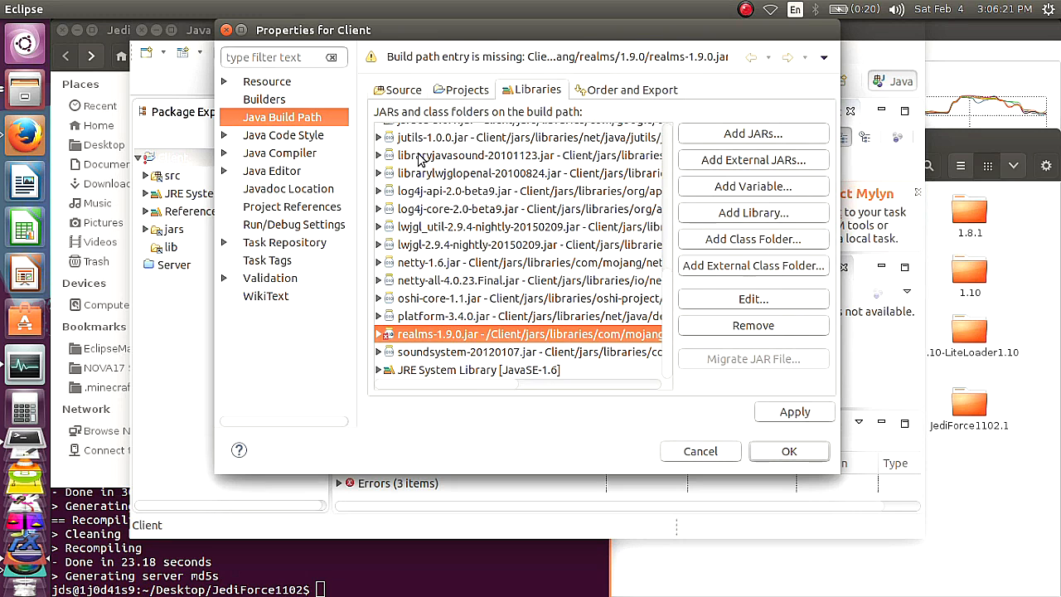
click(527, 281)
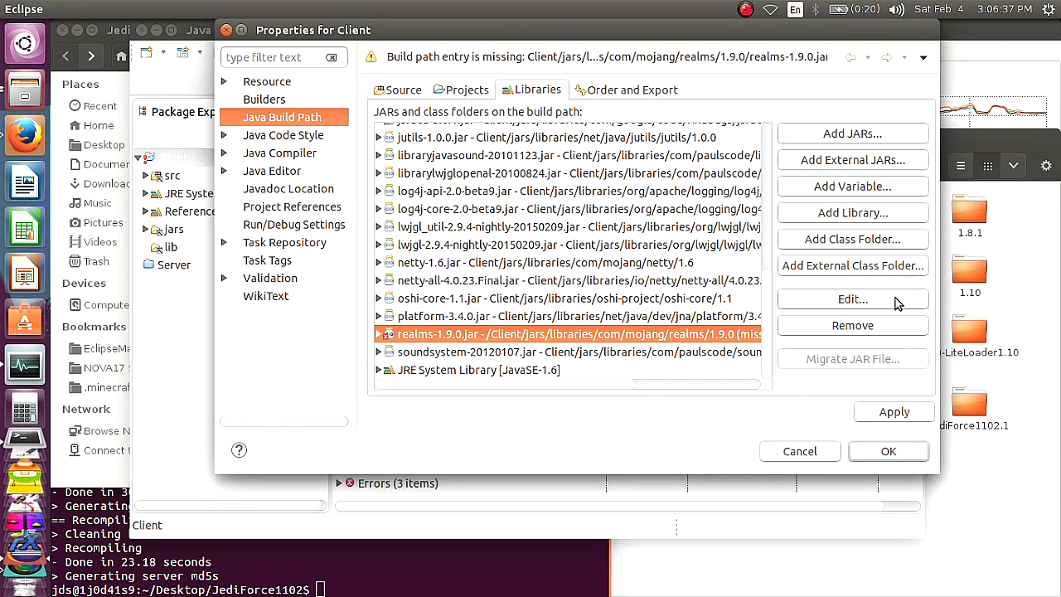
Start replacing the realms jar, browsing Desktop/JediForce1102/jars/libraries
click(852, 298)
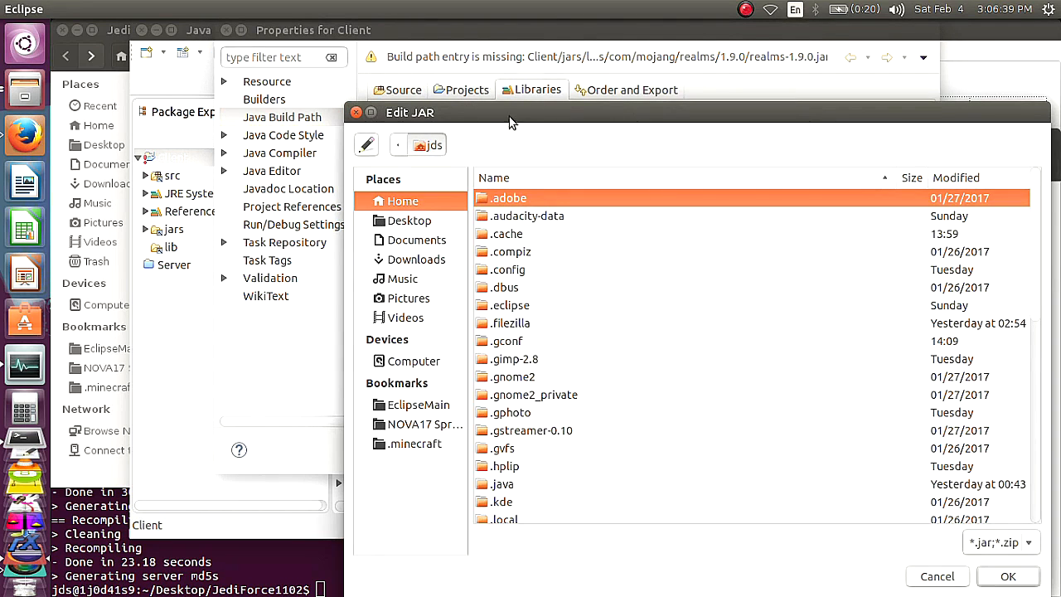
click(408, 218)
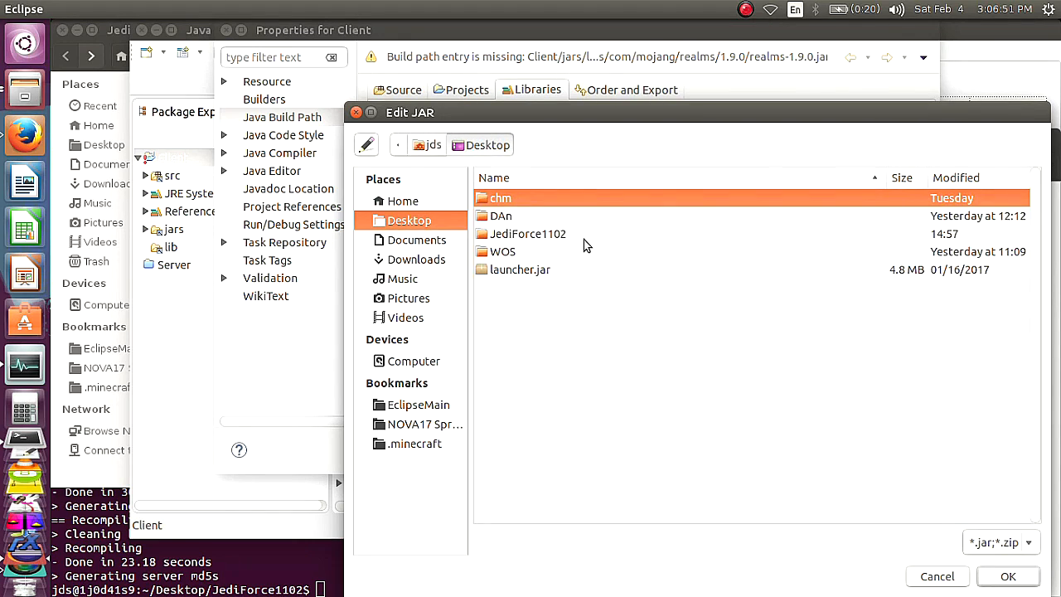
double_click(527, 232)
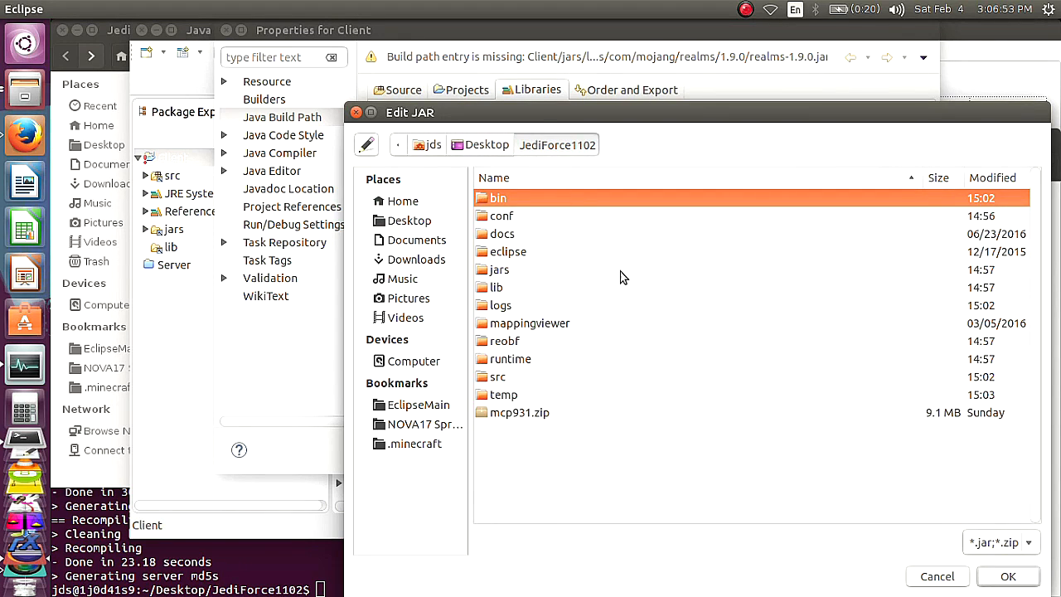
mouse_move(546, 232)
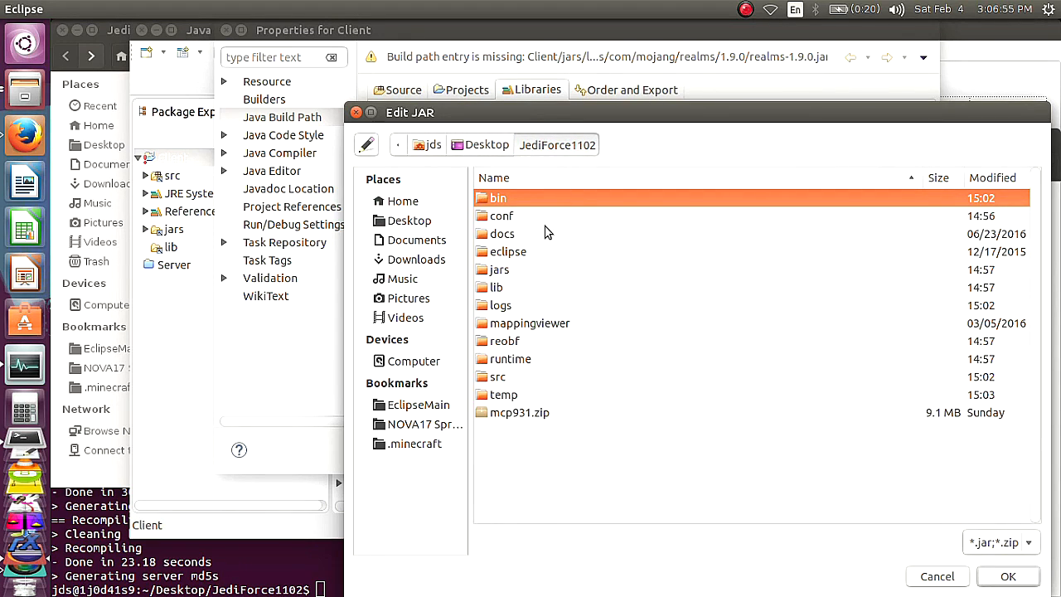
mouse_move(533, 252)
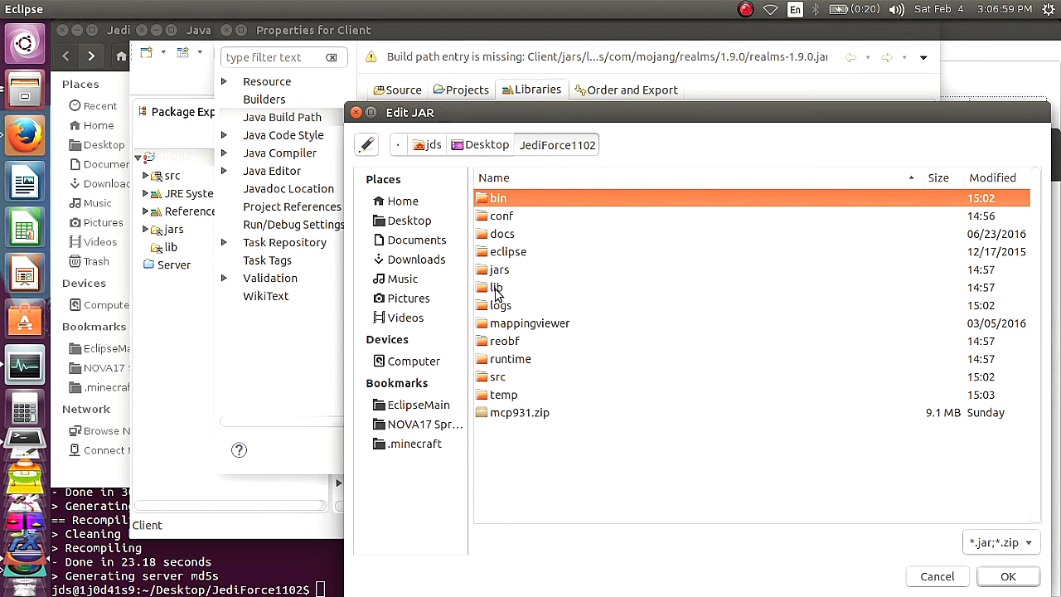
double_click(492, 268)
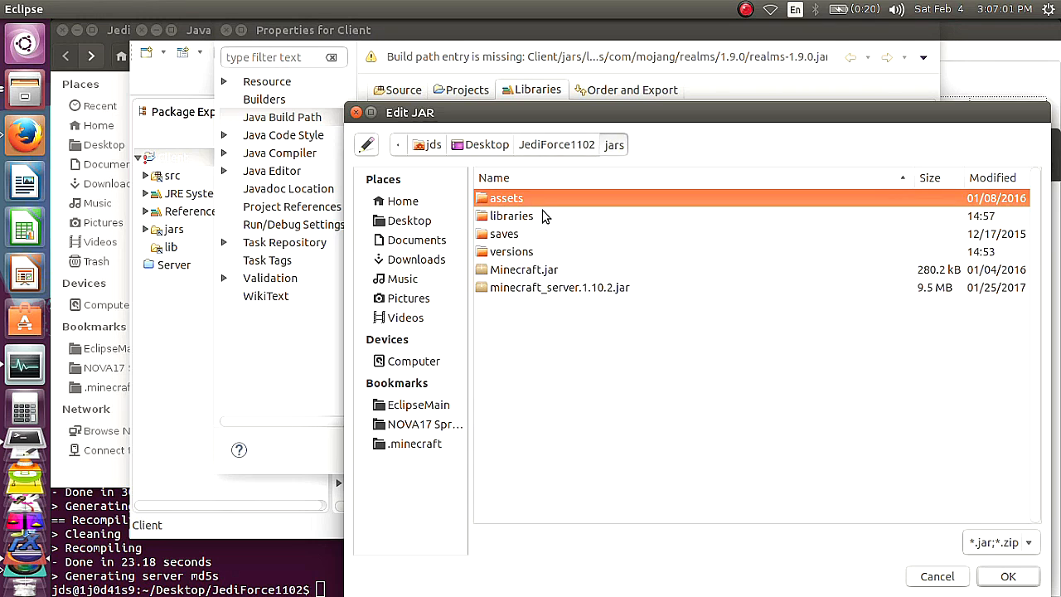
click(510, 216)
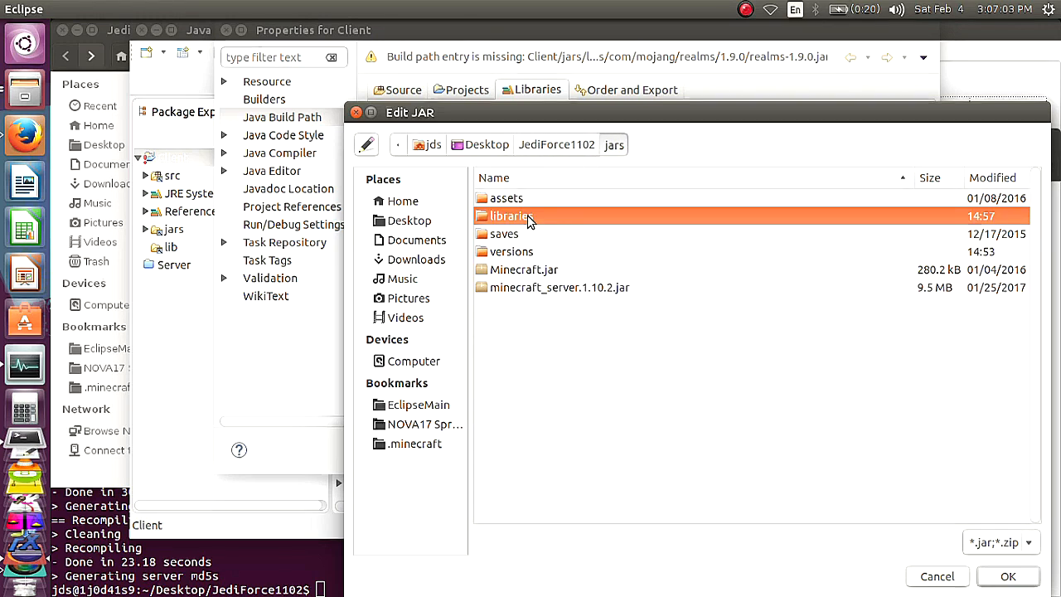
double_click(509, 216)
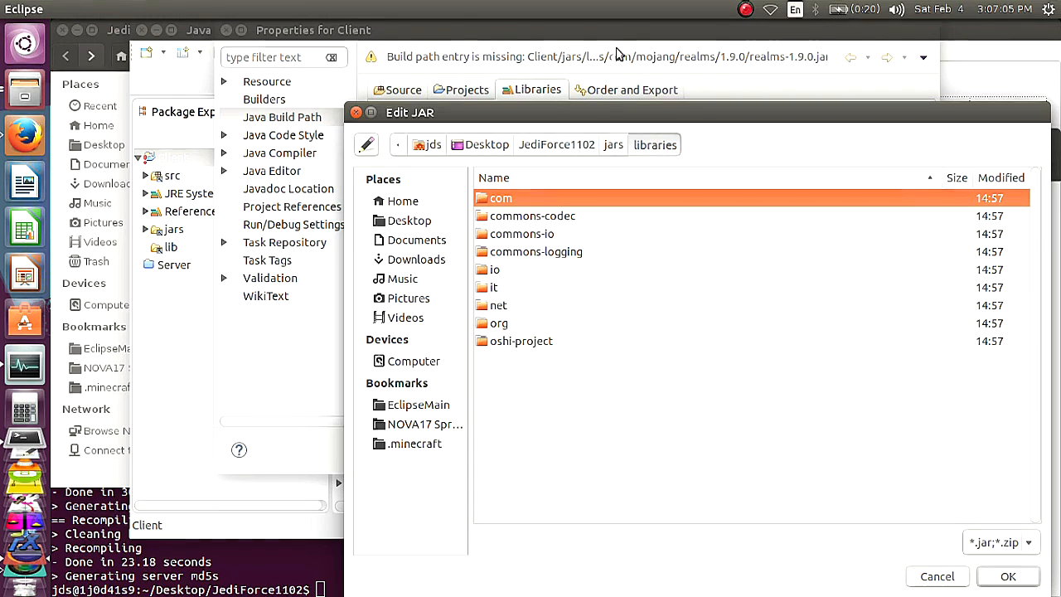
mouse_move(521, 331)
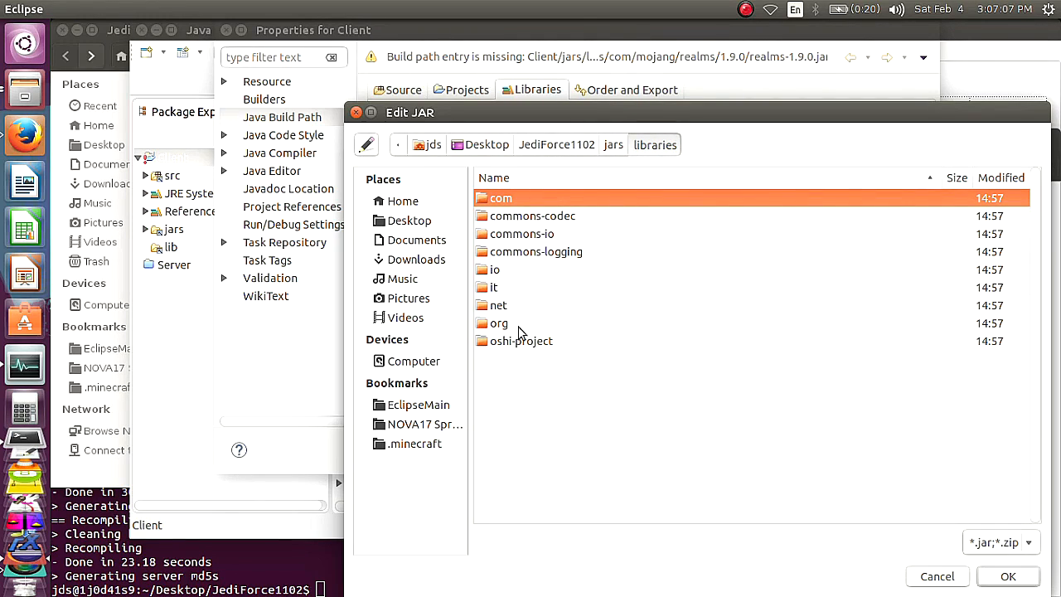
mouse_move(448, 119)
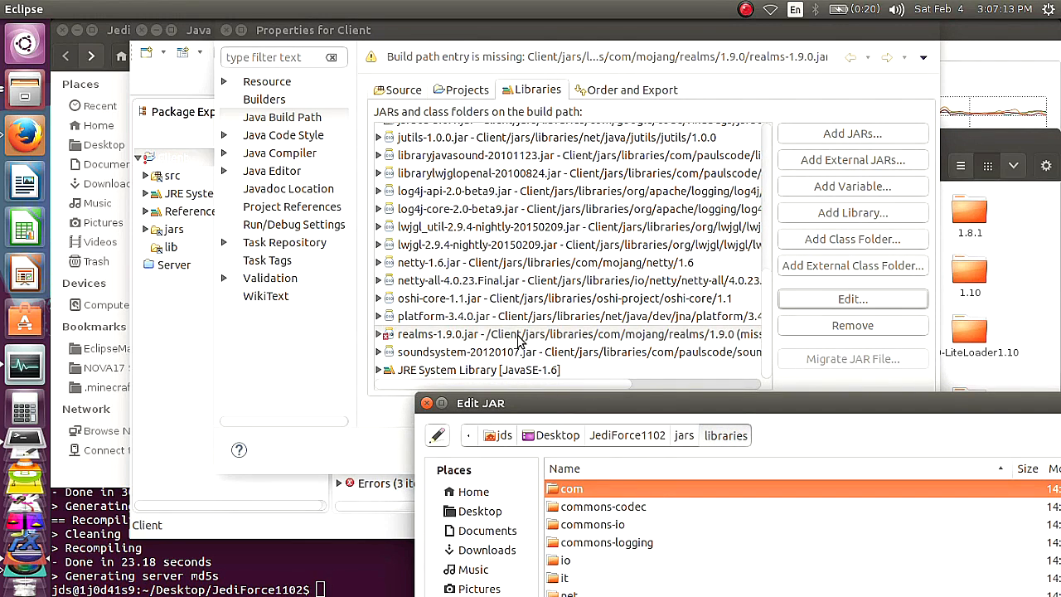
mouse_move(623, 343)
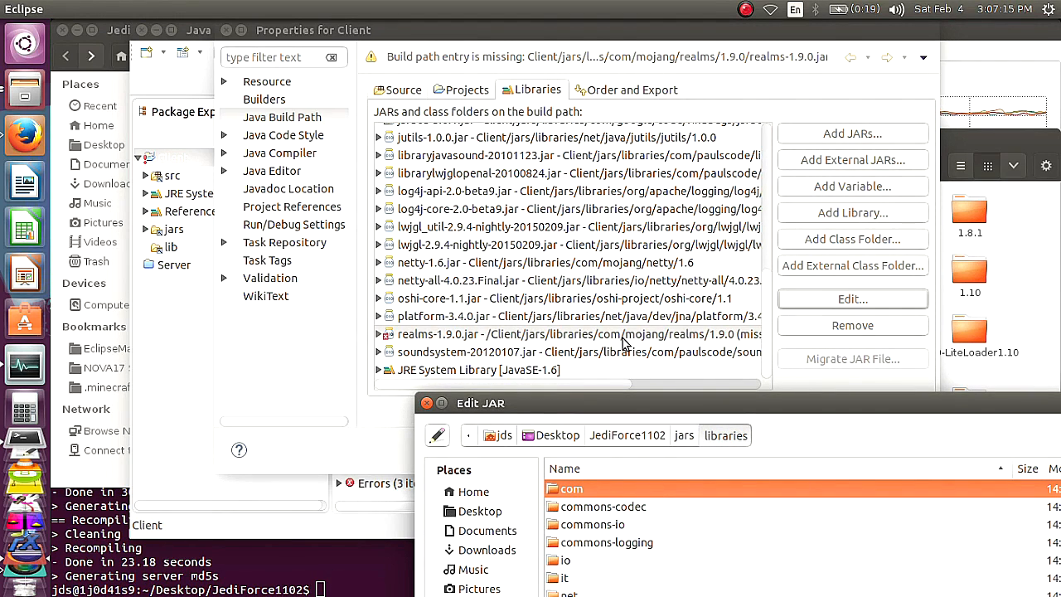
mouse_move(737, 341)
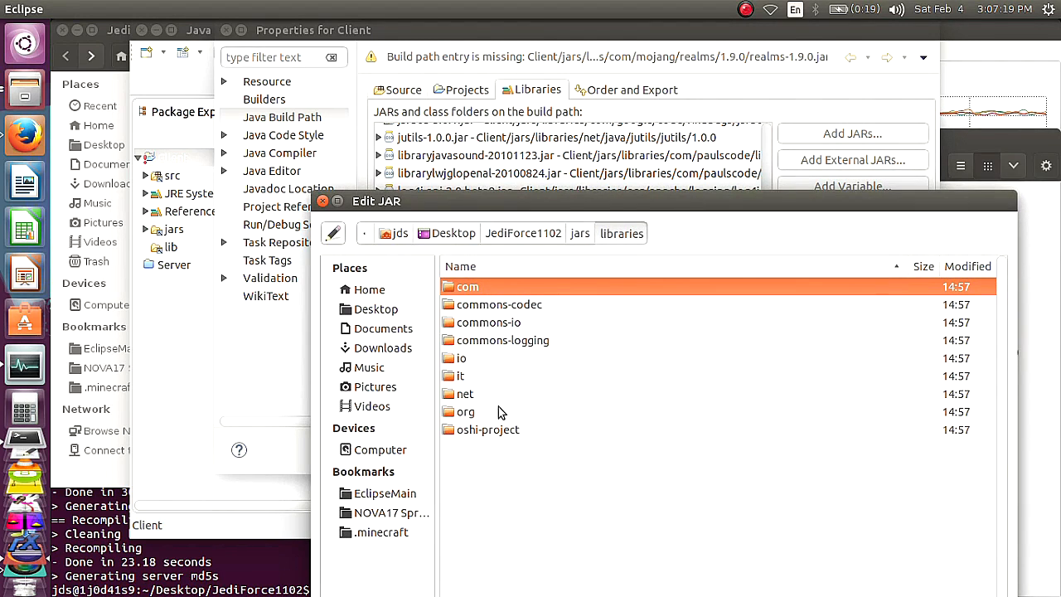
Continue to com/mojang/realms/1.9.8 and choose realms-1.9.8.jar as the replacement
double_click(467, 285)
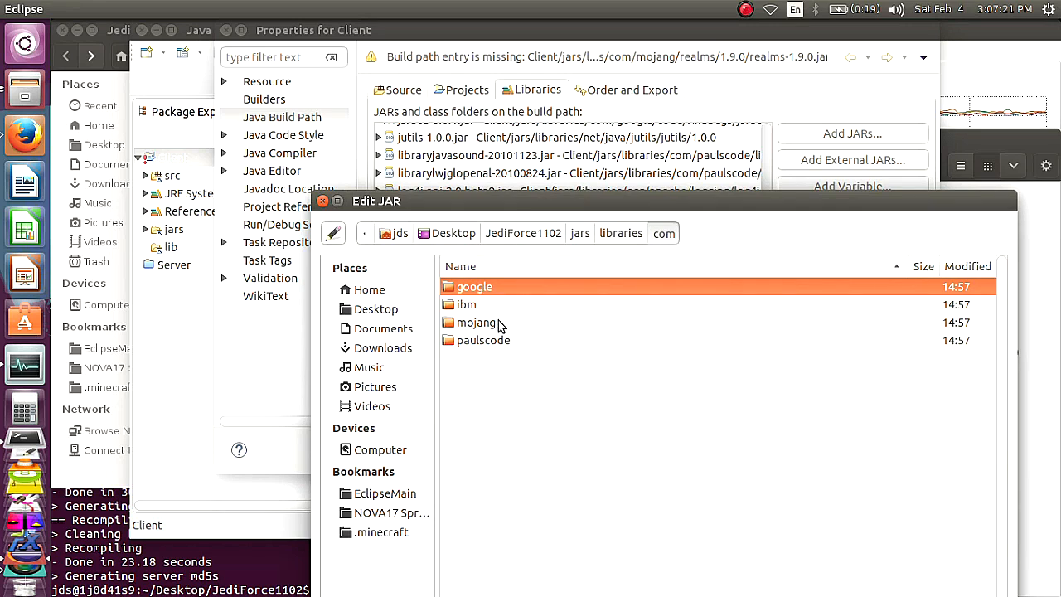
double_click(476, 322)
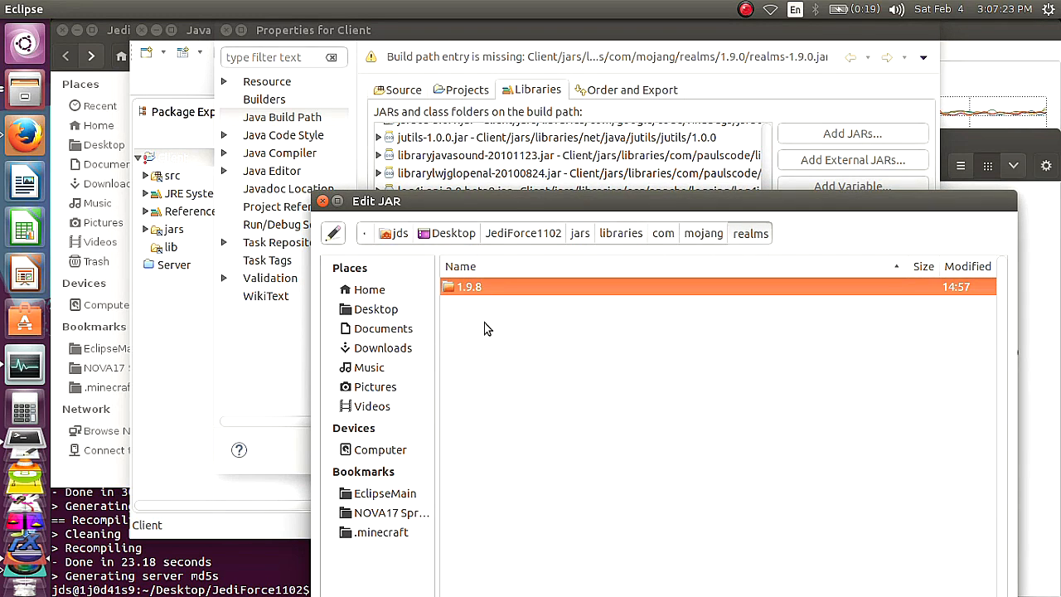
mouse_move(490, 291)
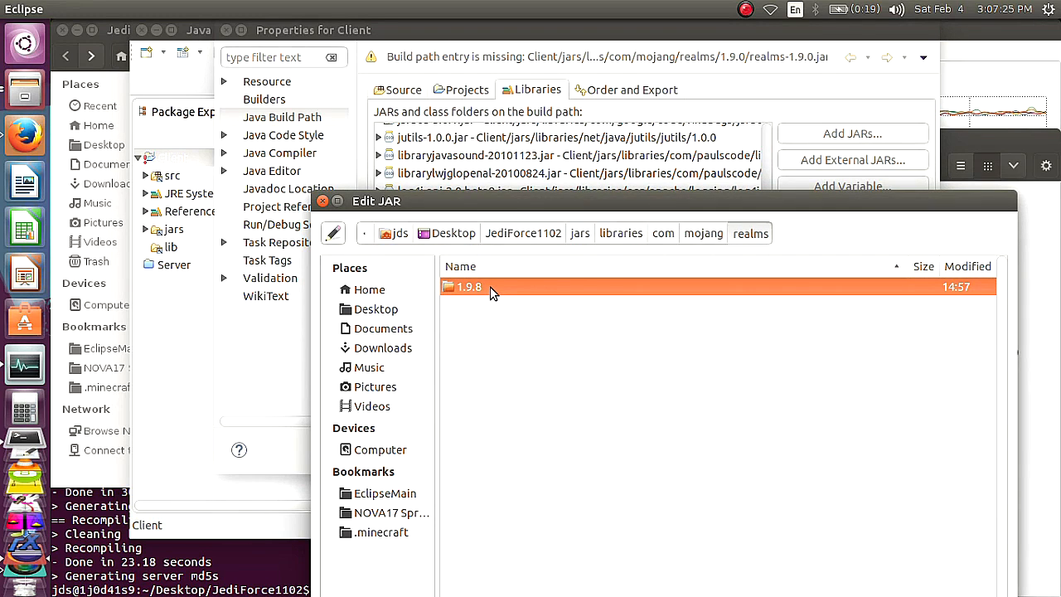
double_click(469, 285)
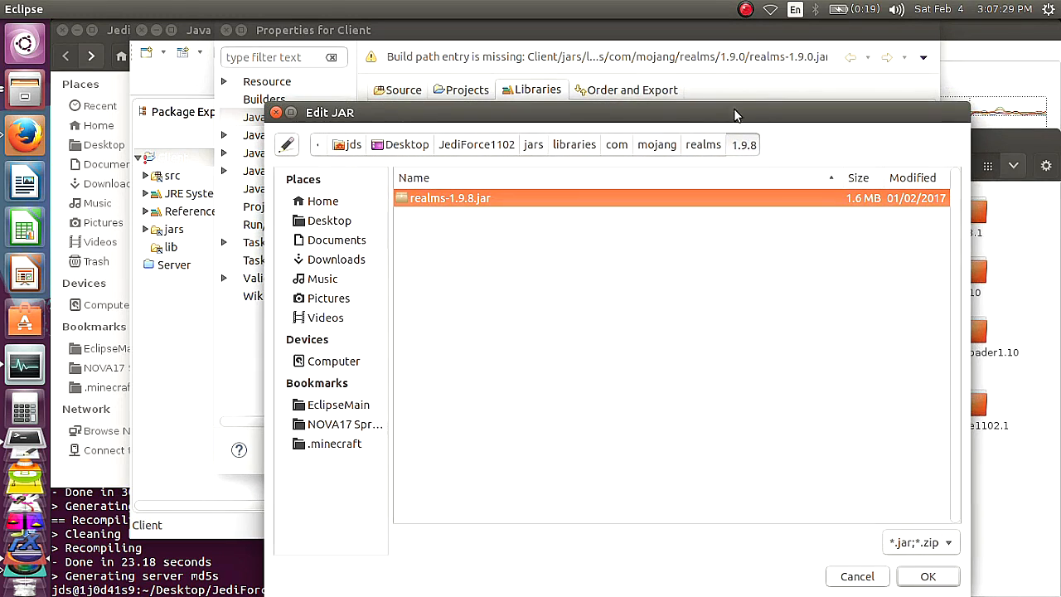
click(928, 576)
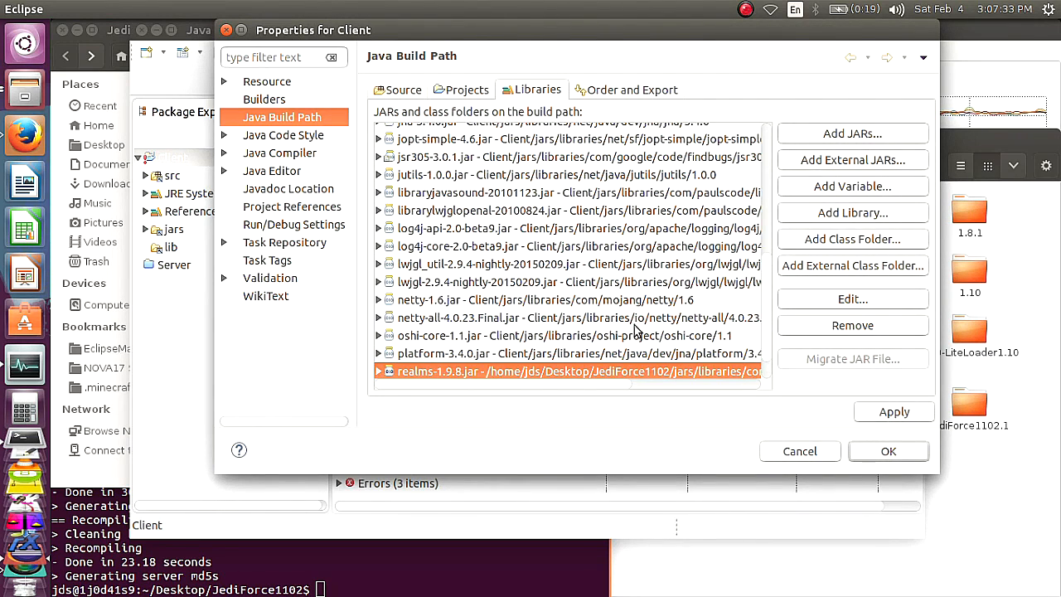
Expand the lwjgl_util jar's attachment settings and apply the Client build path changes
scroll(down, 3)
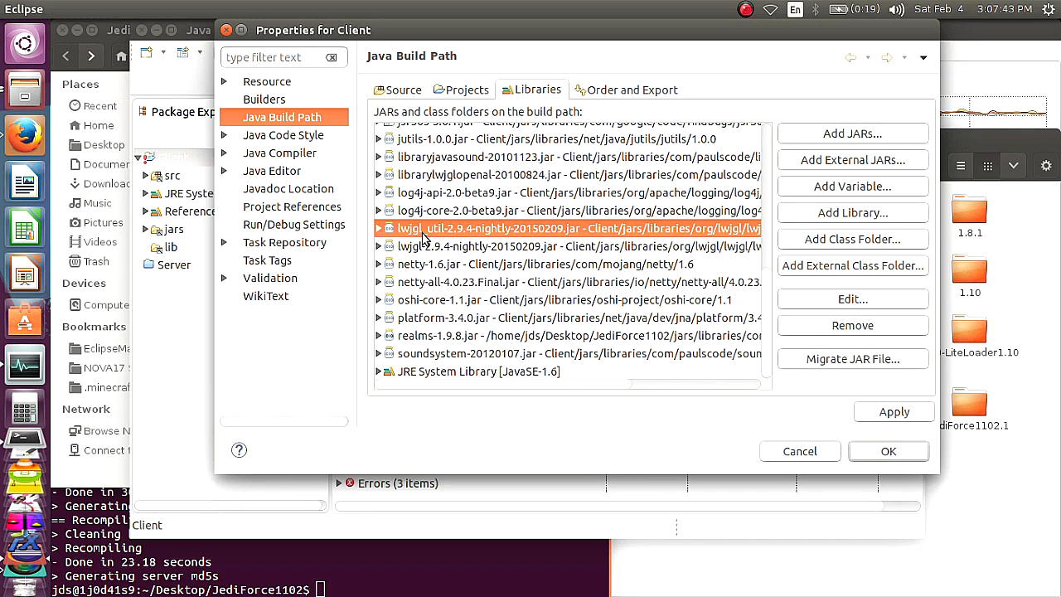
click(378, 229)
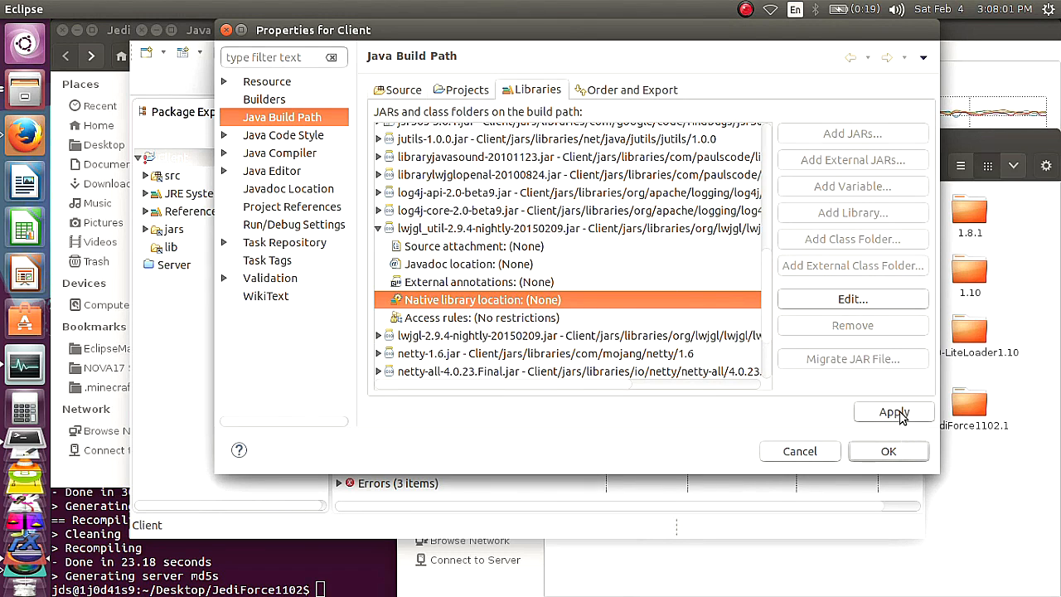
click(888, 451)
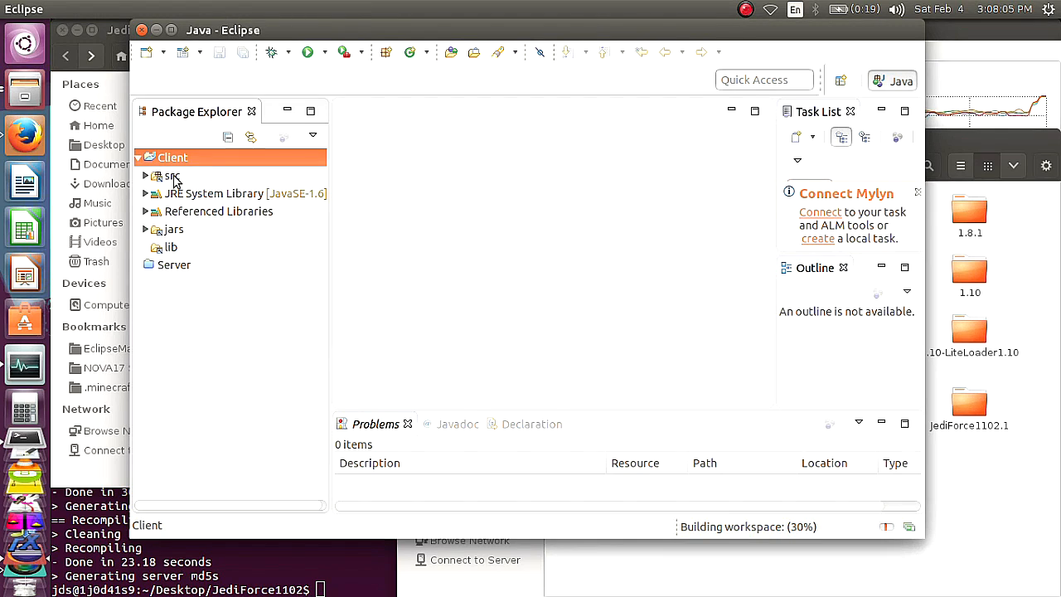
Switch Package Explorer to Hierarchical presentation; running Client fails with no lwjgl64 in java.library.path
click(145, 176)
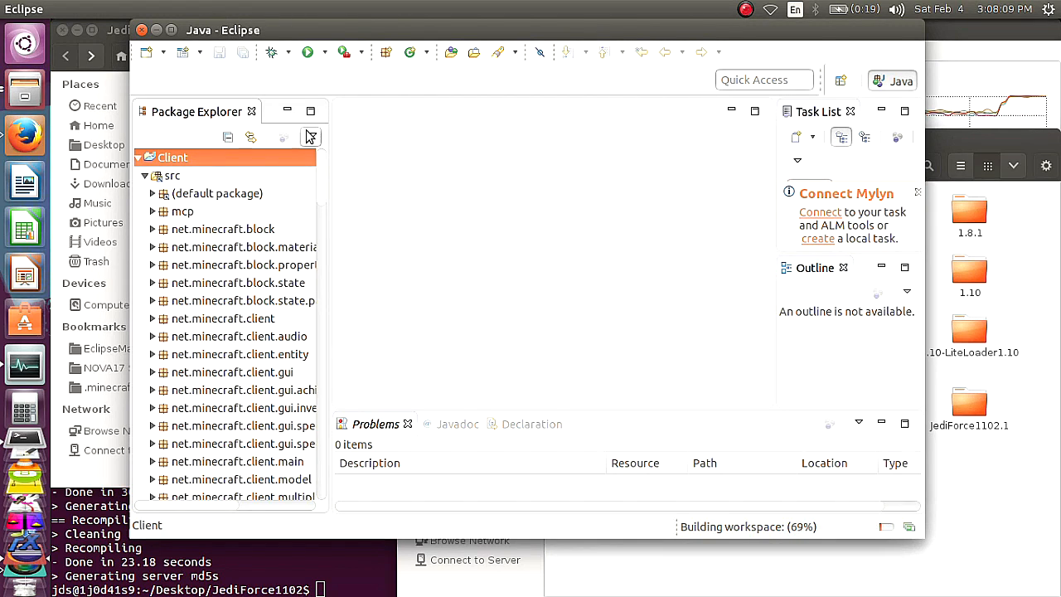
click(311, 136)
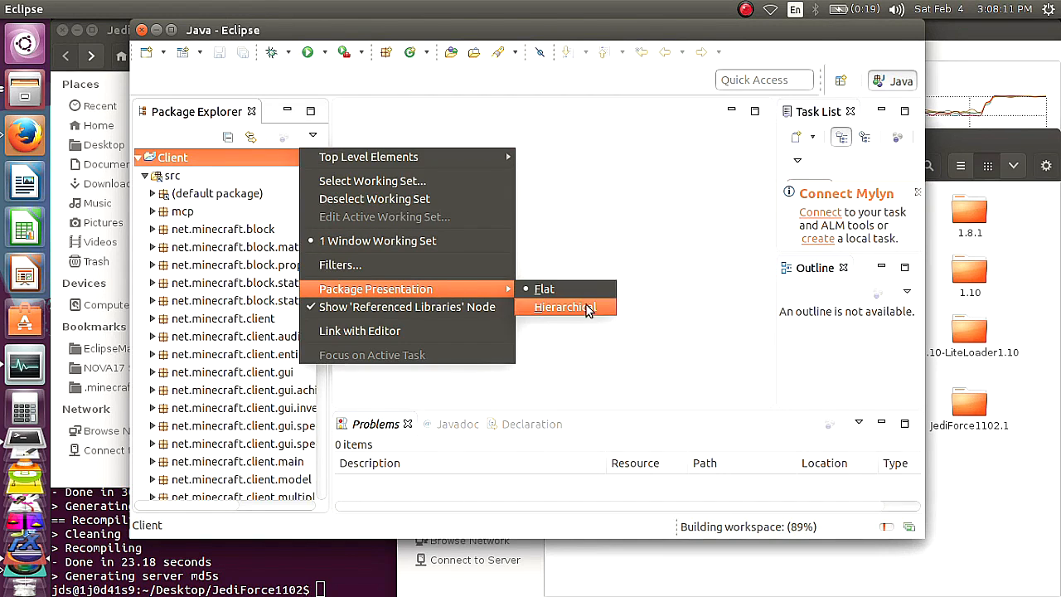
click(563, 307)
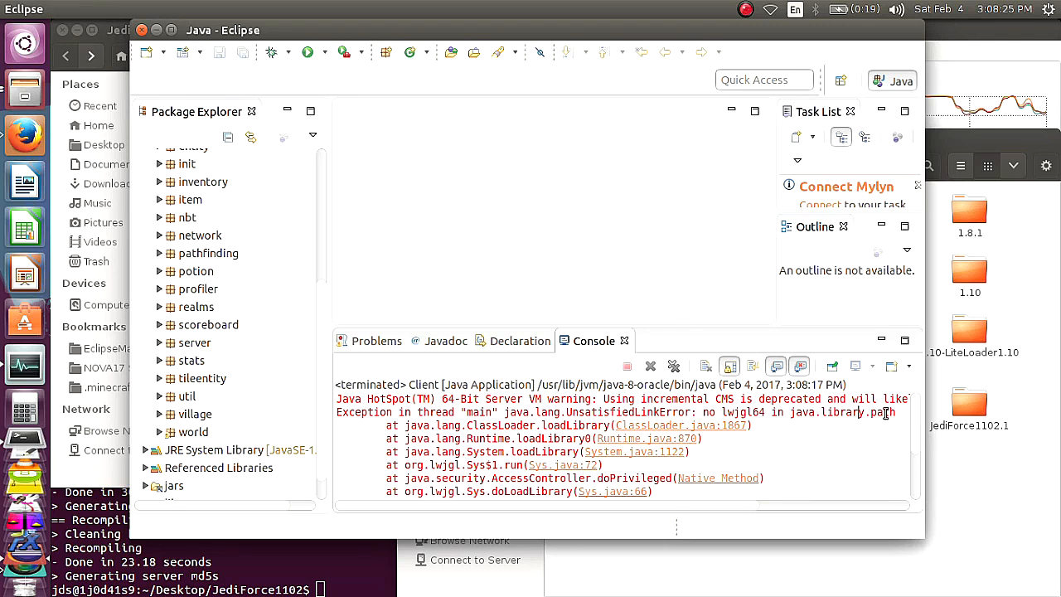
drag(703, 411, 893, 411)
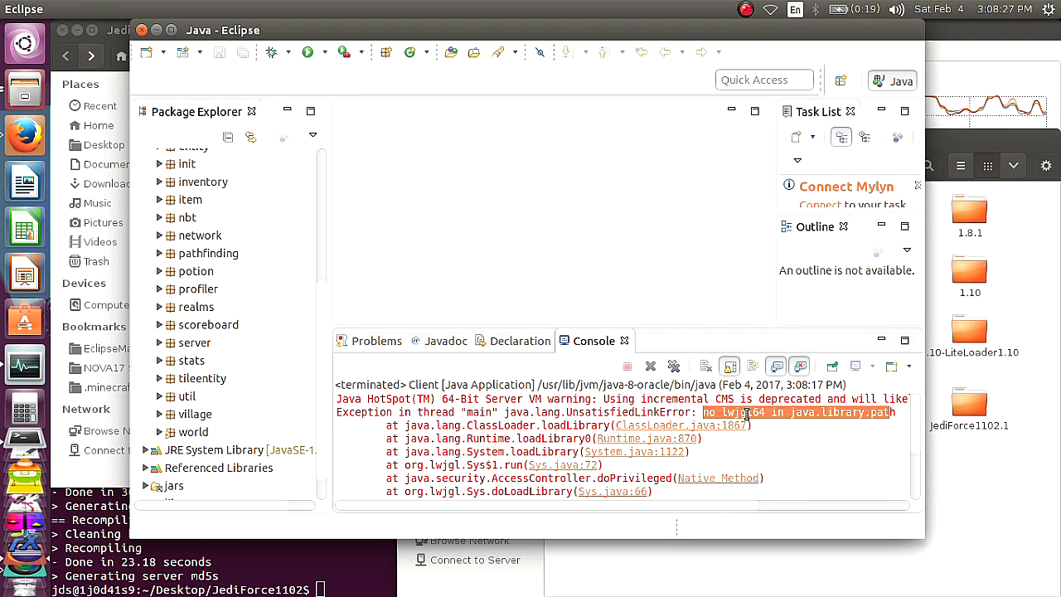
mouse_move(414, 208)
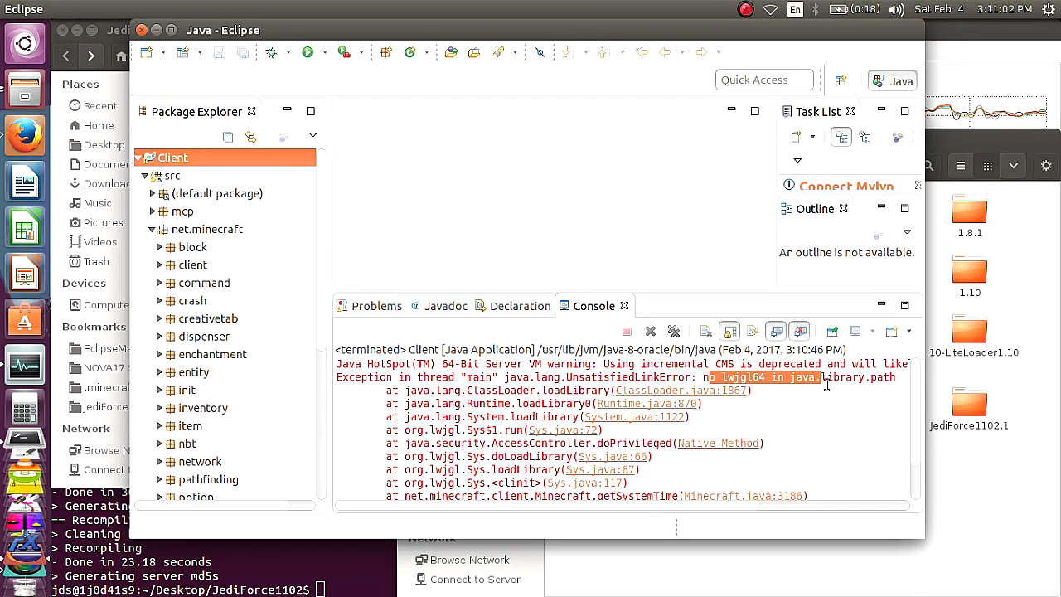
mouse_move(688, 181)
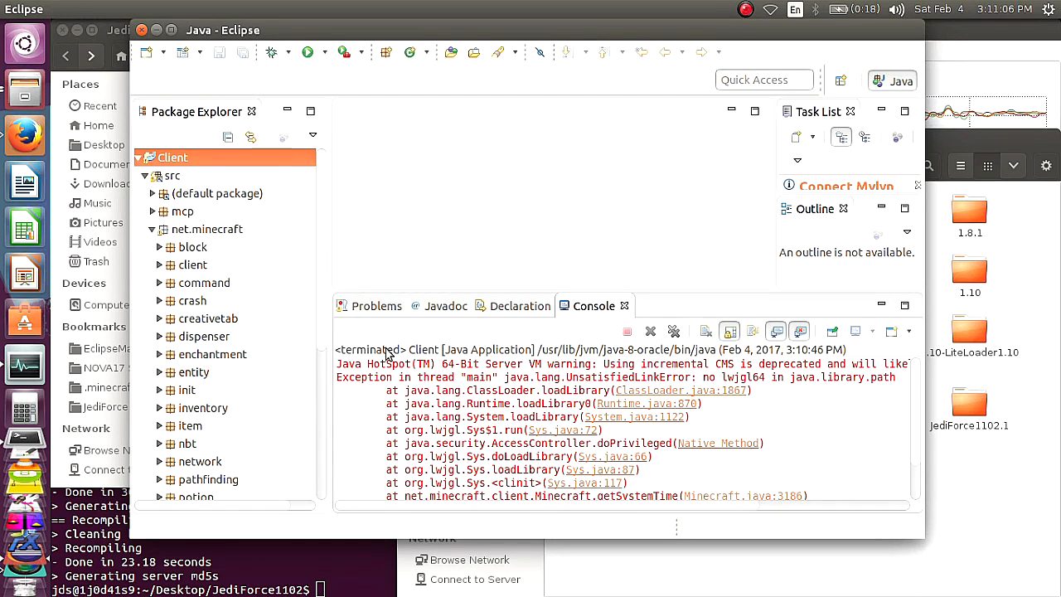
Reopen Client's build path and edit the LWJGL 2.9.4 nightly native library location
right_click(172, 157)
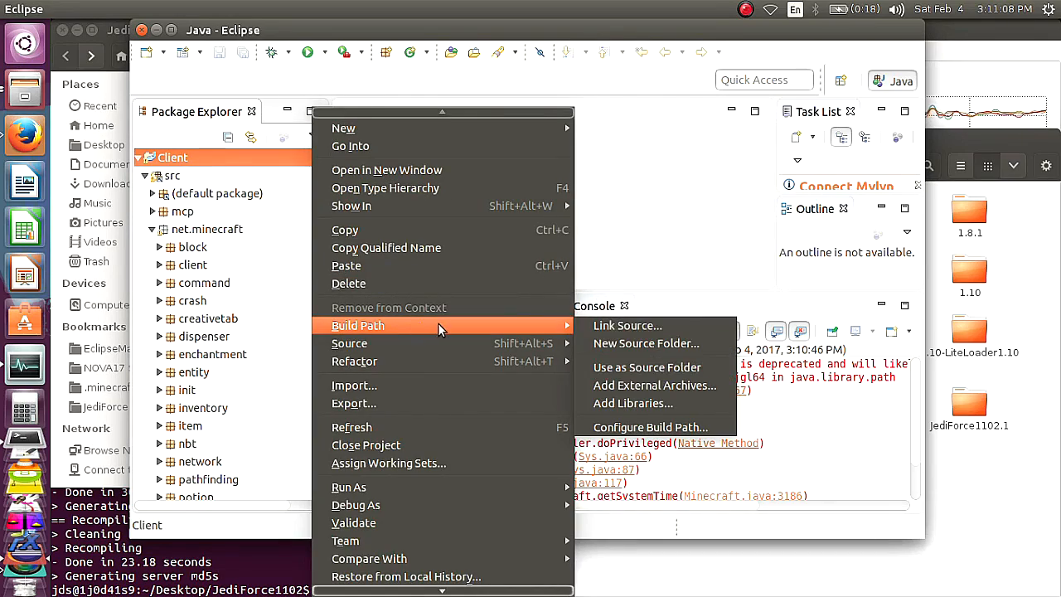
click(649, 427)
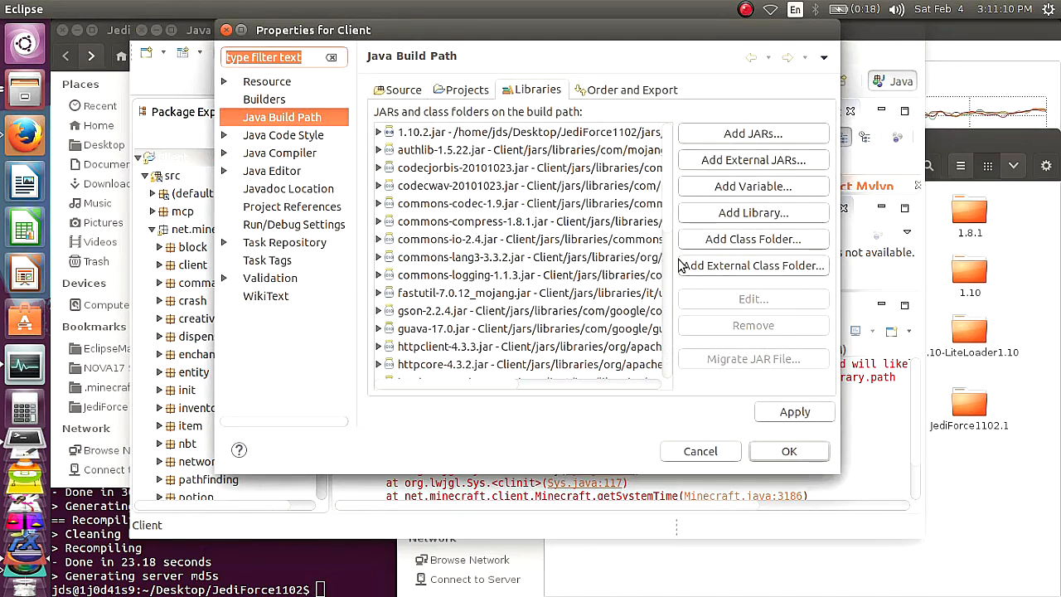
scroll(down, 3)
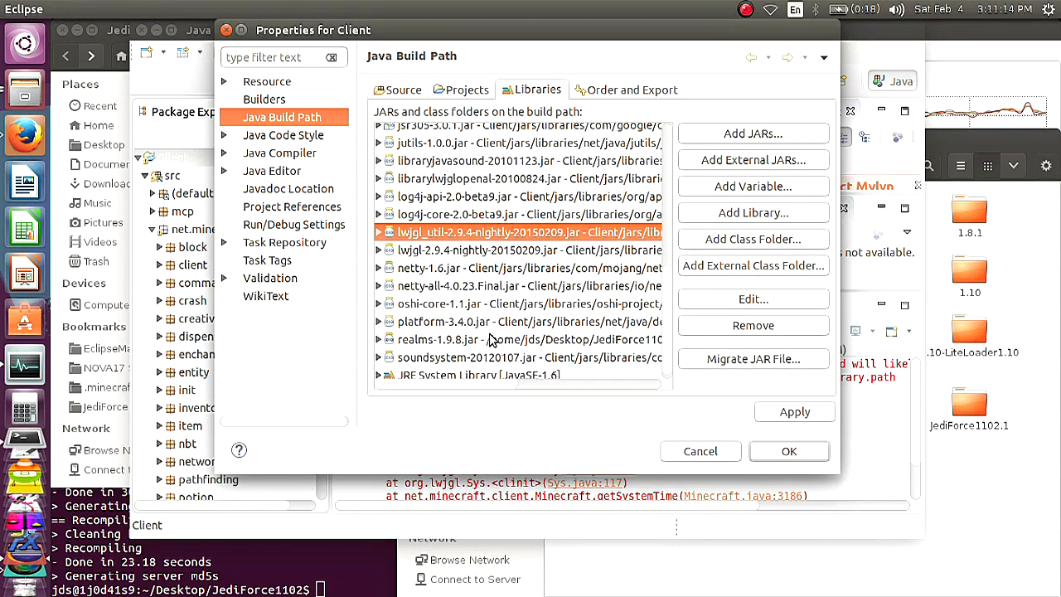
click(527, 249)
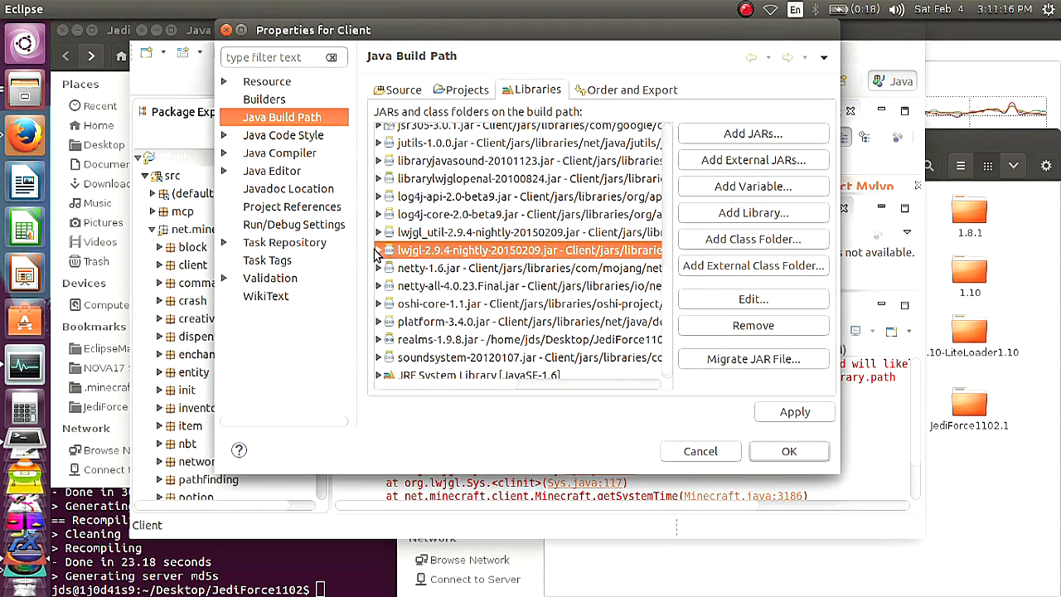
click(378, 250)
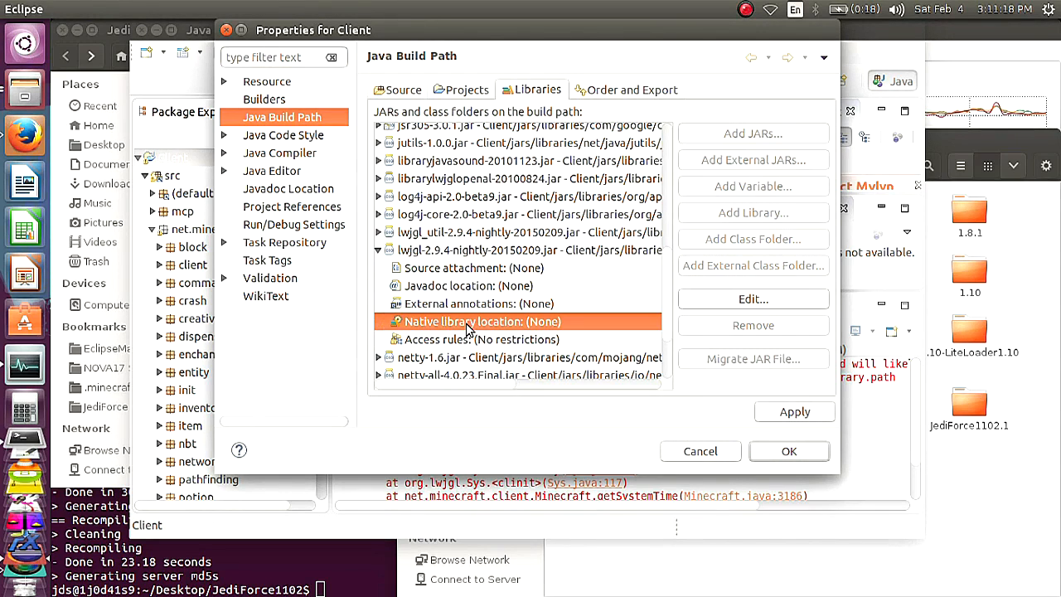
double_click(481, 322)
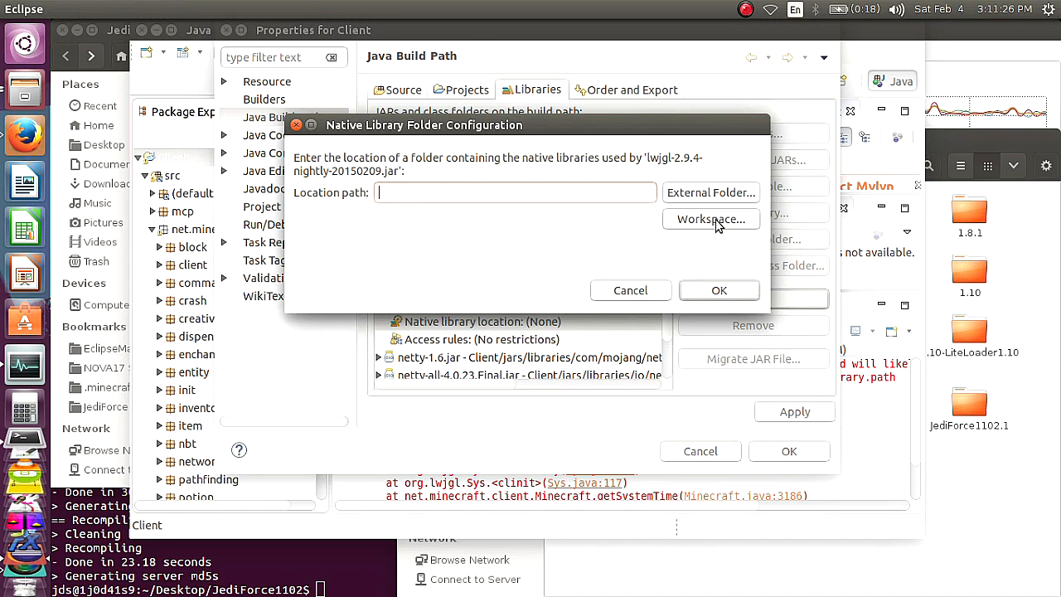
mouse_move(721, 225)
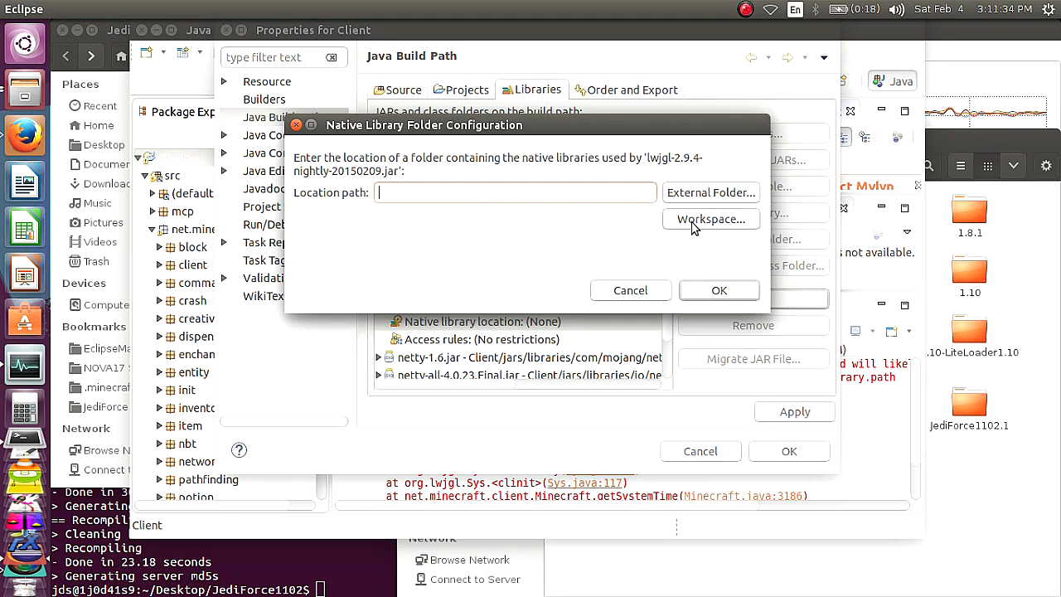
Choose workspace folder Client/jars/versions/1.10.2/1.10.2-natives as the native library location
click(709, 219)
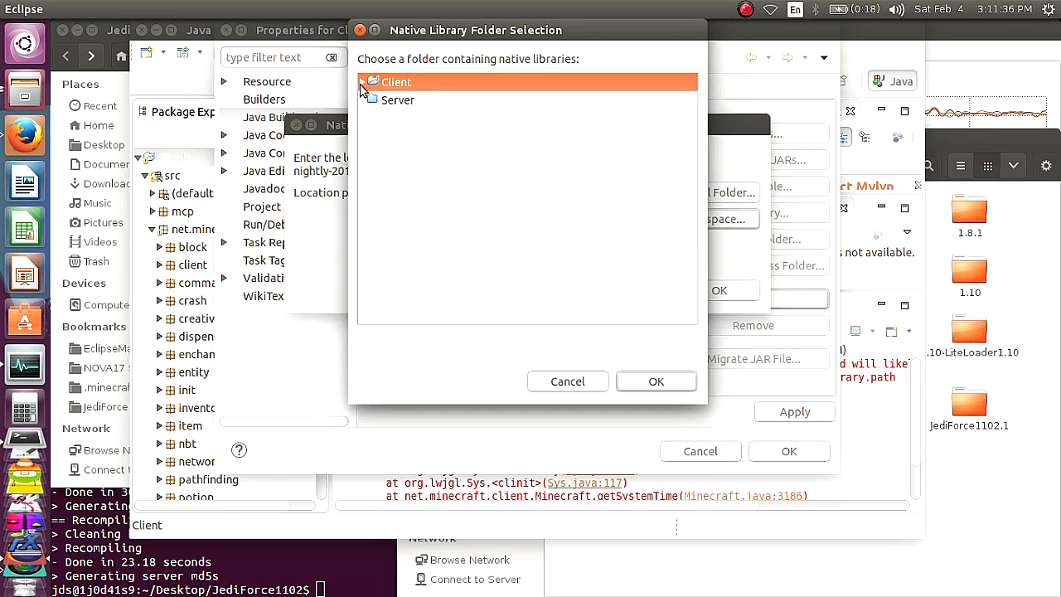
click(362, 82)
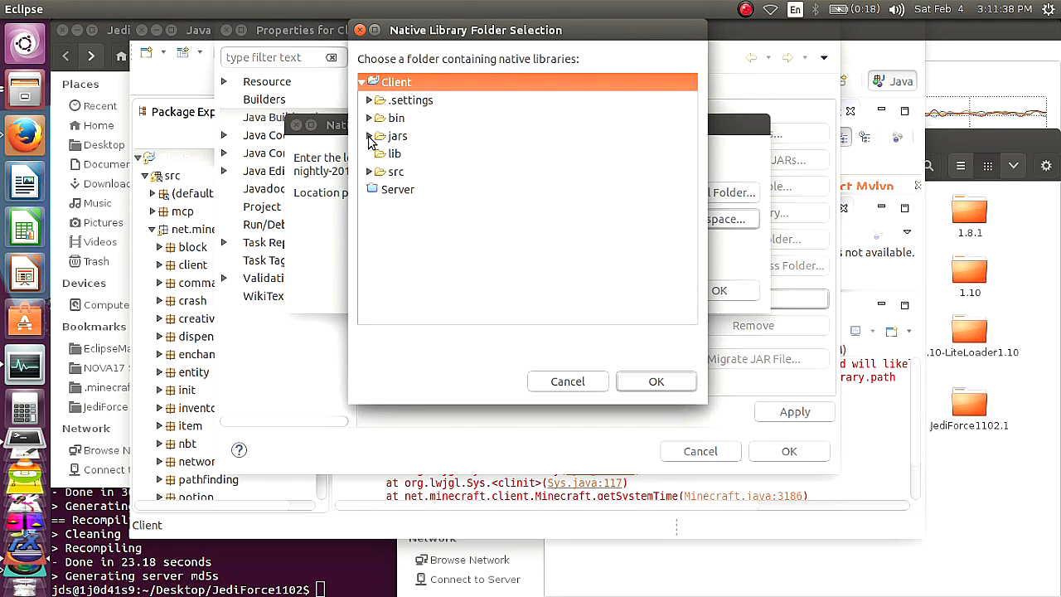
click(369, 136)
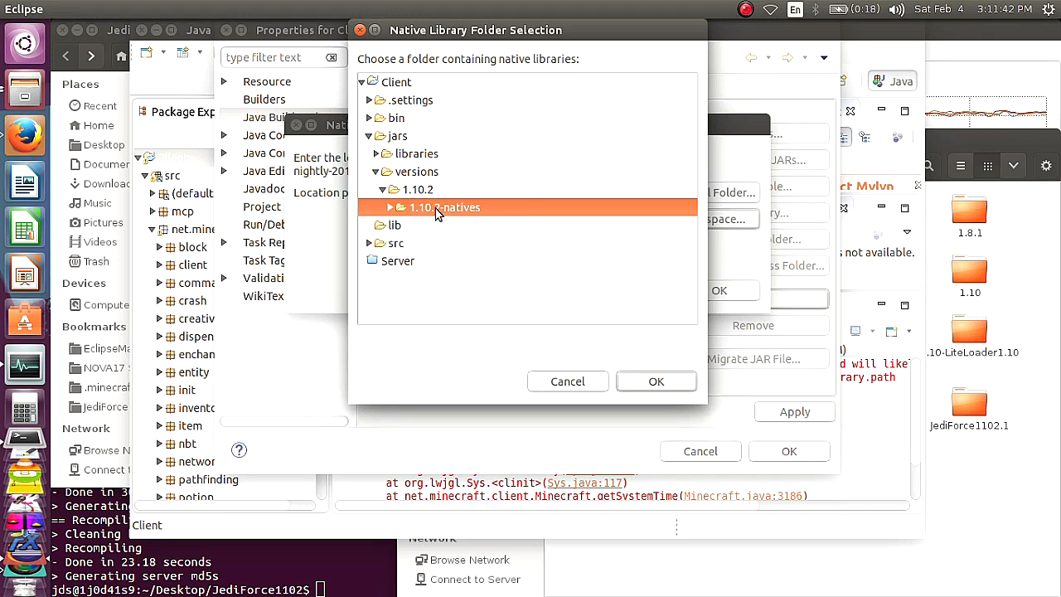
mouse_move(401, 219)
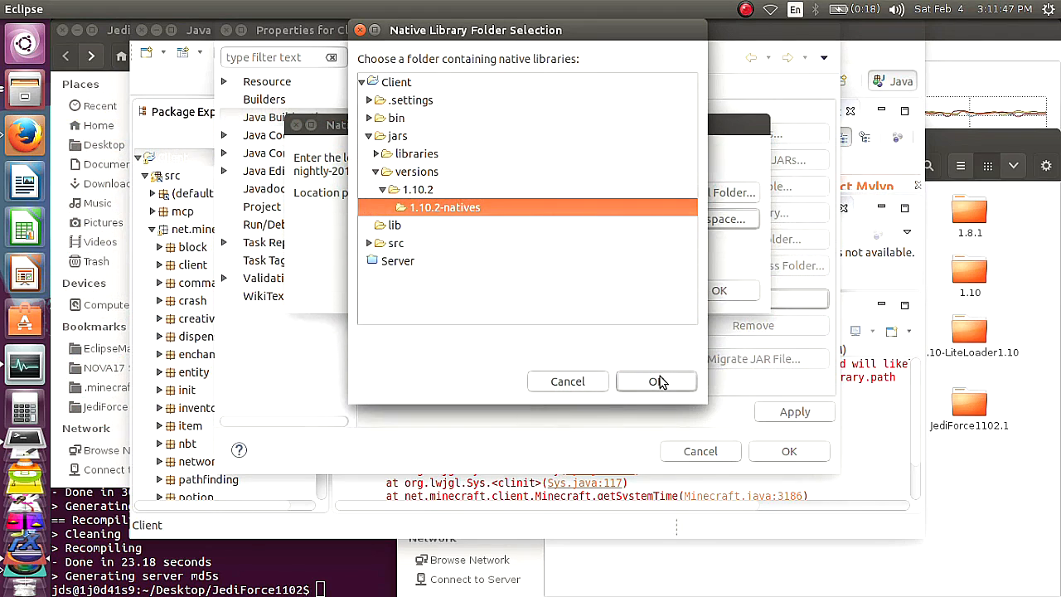
click(656, 381)
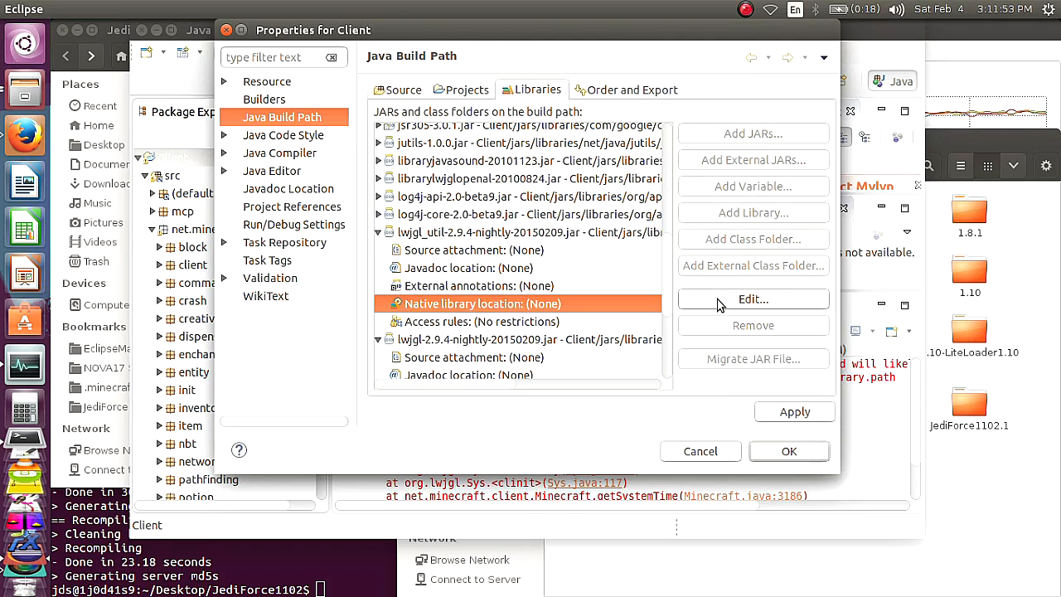
Set lwjgl_util's native library location to workspace folder Client/jars/versions/1.10.2
click(753, 298)
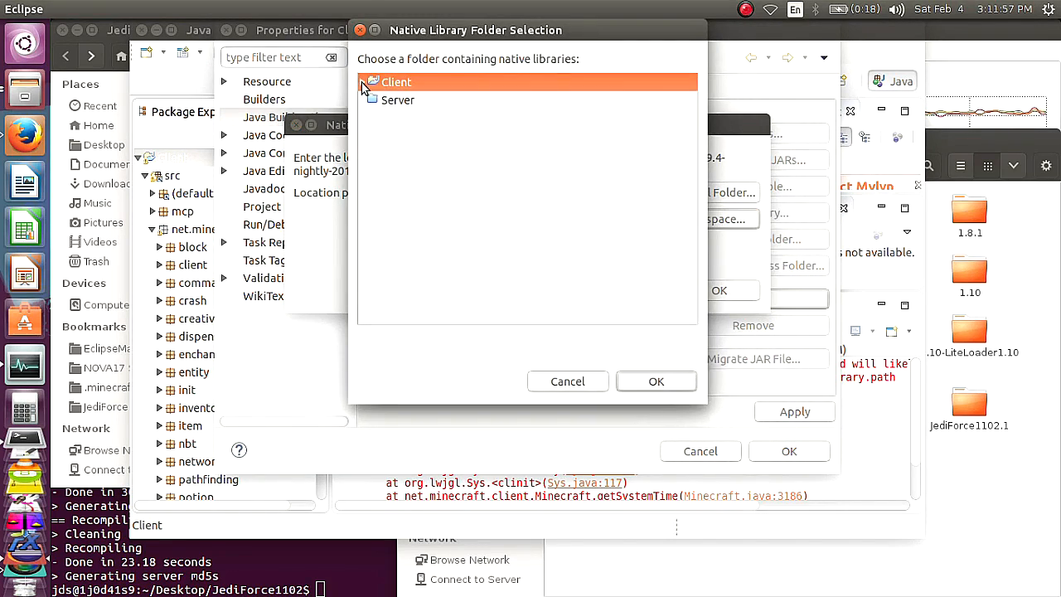
click(361, 81)
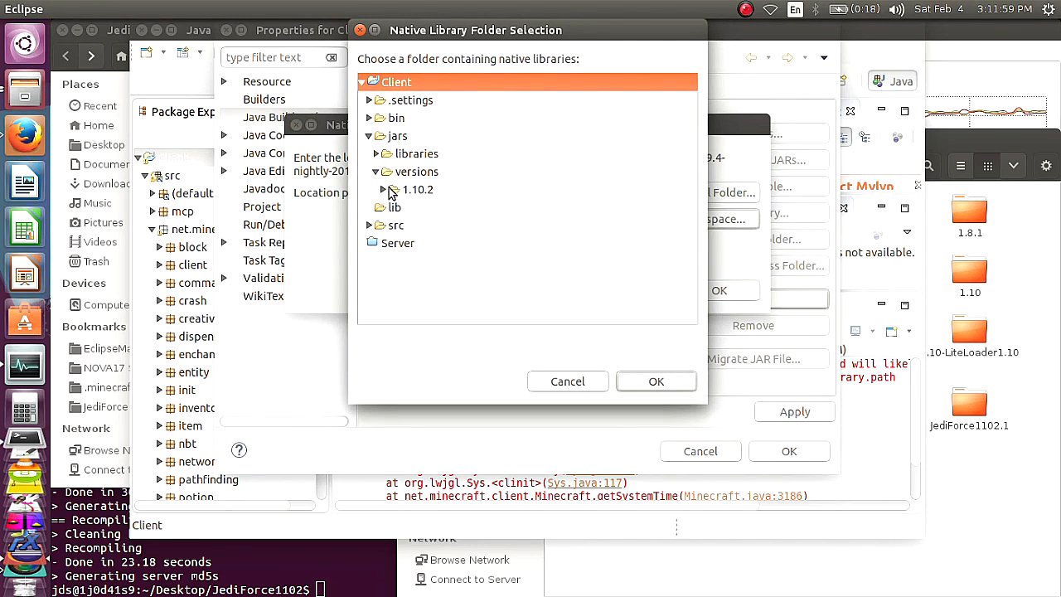
click(657, 381)
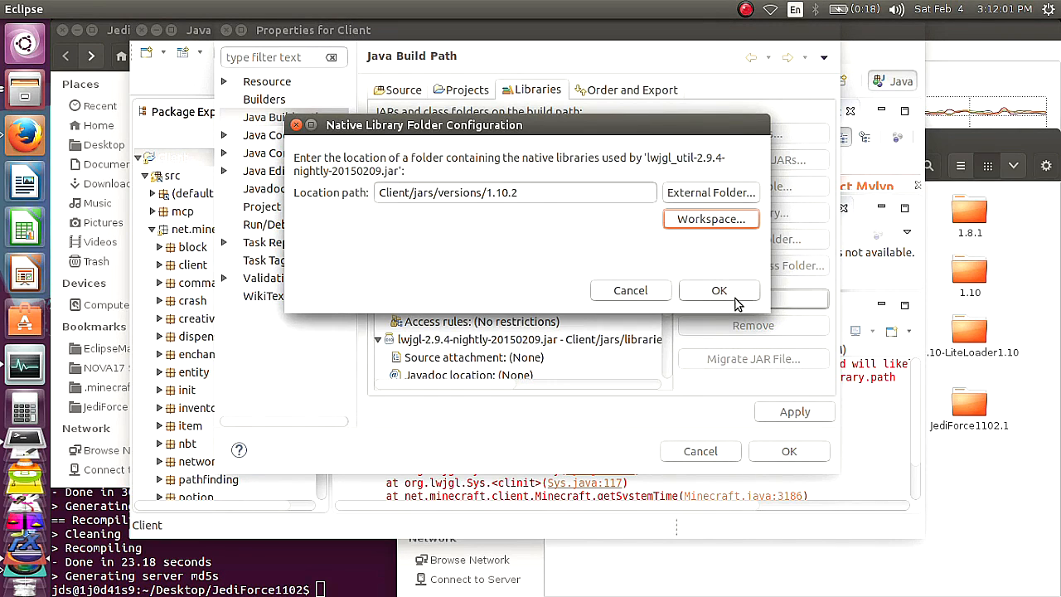
click(709, 218)
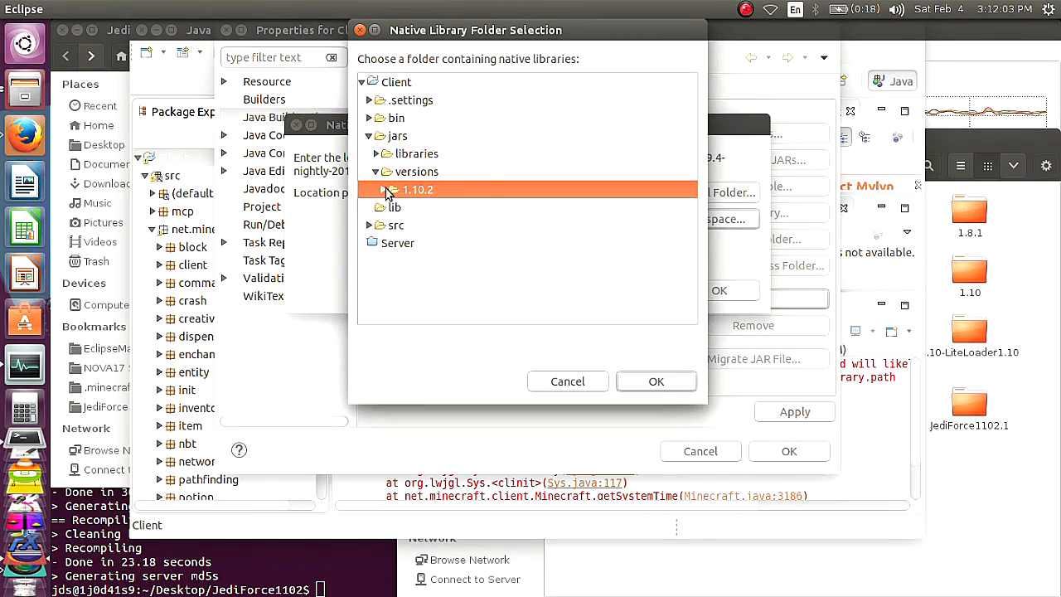
click(657, 381)
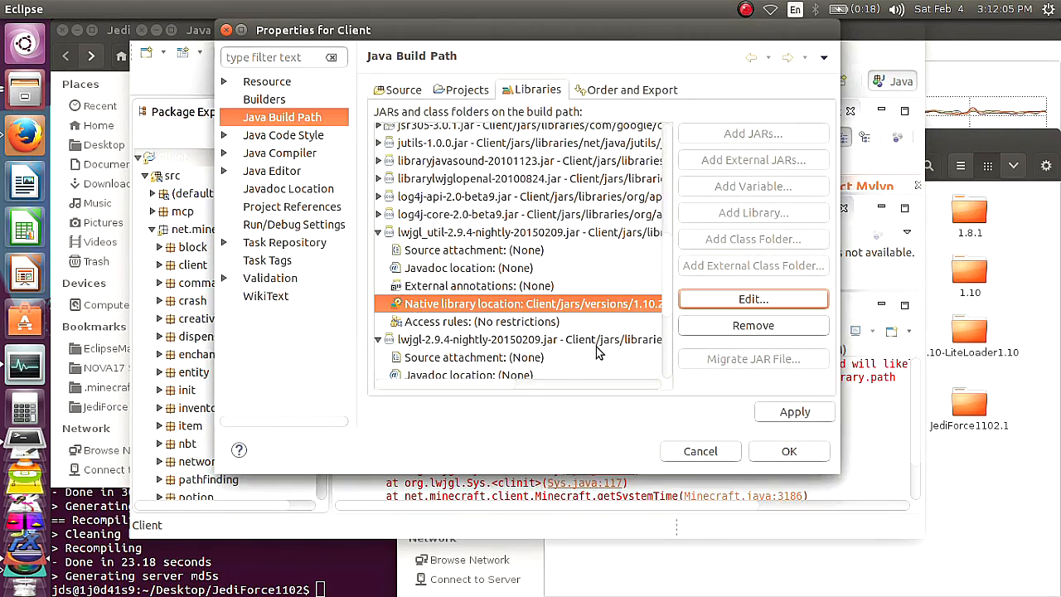
scroll(down, 3)
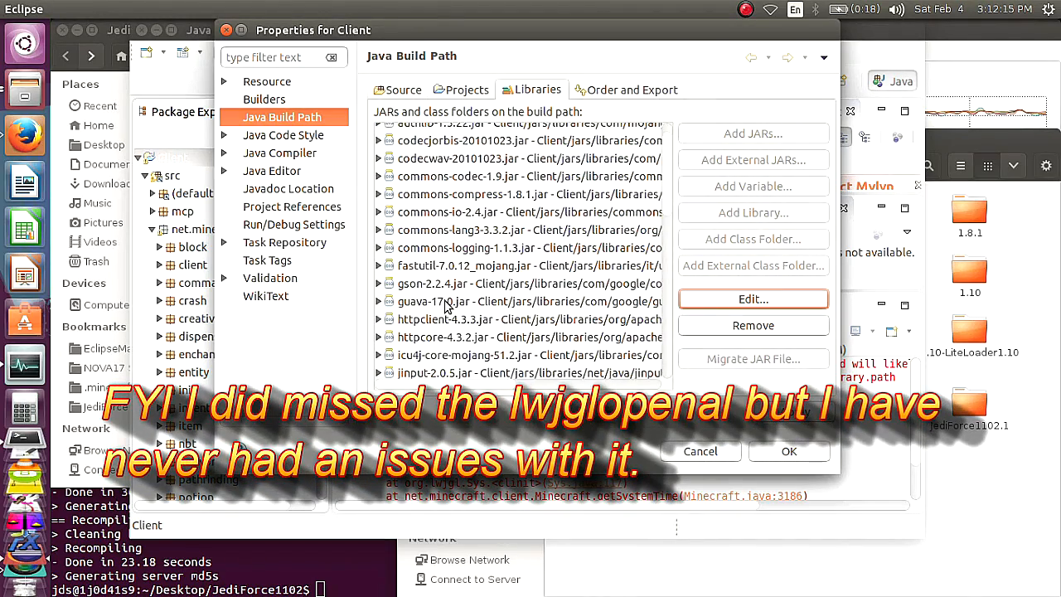
scroll(down, 3)
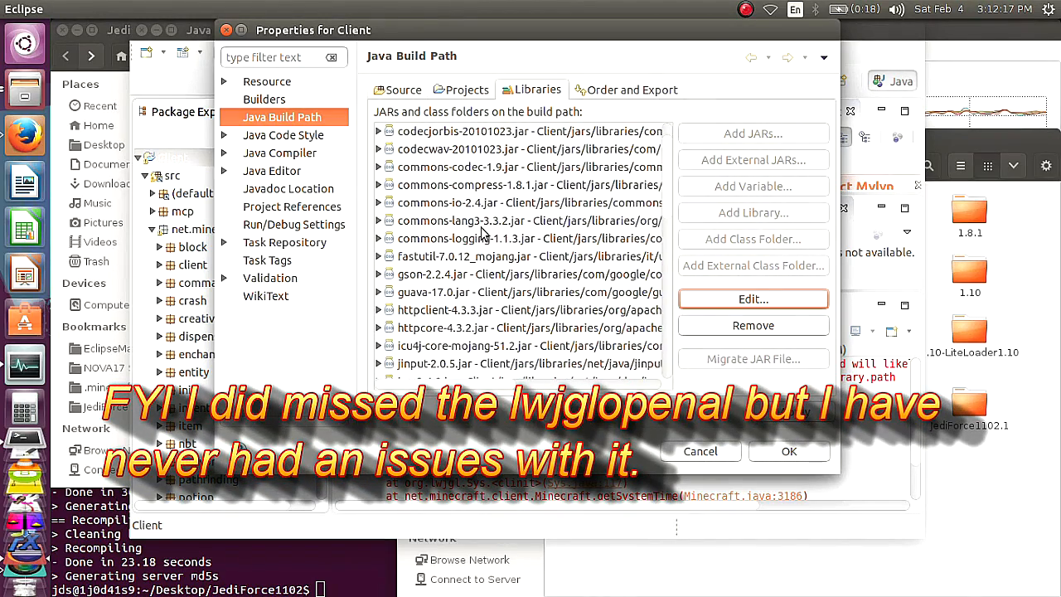
scroll(down, 3)
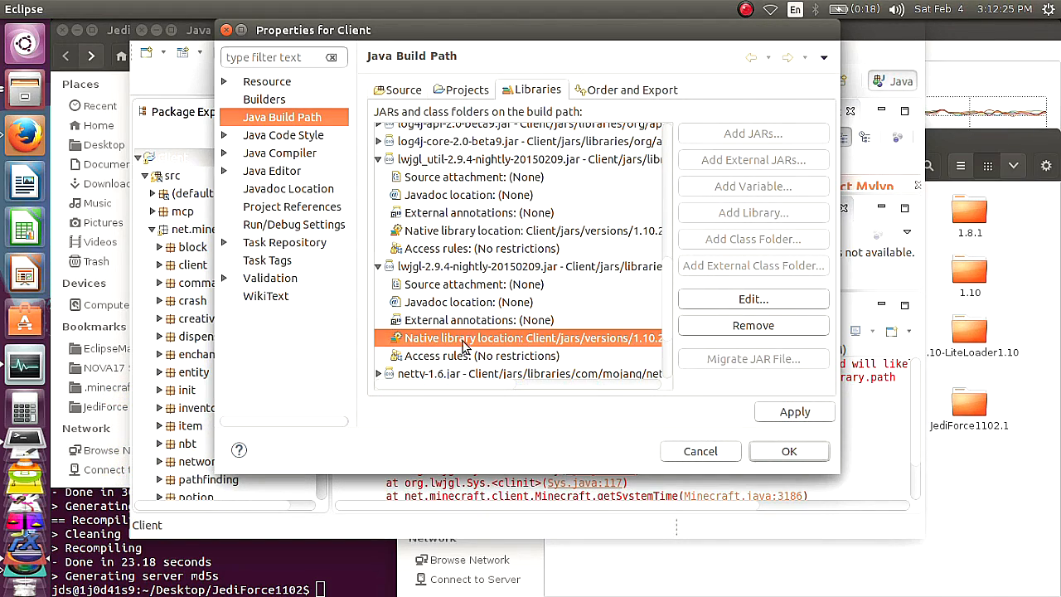
scroll(down, 3)
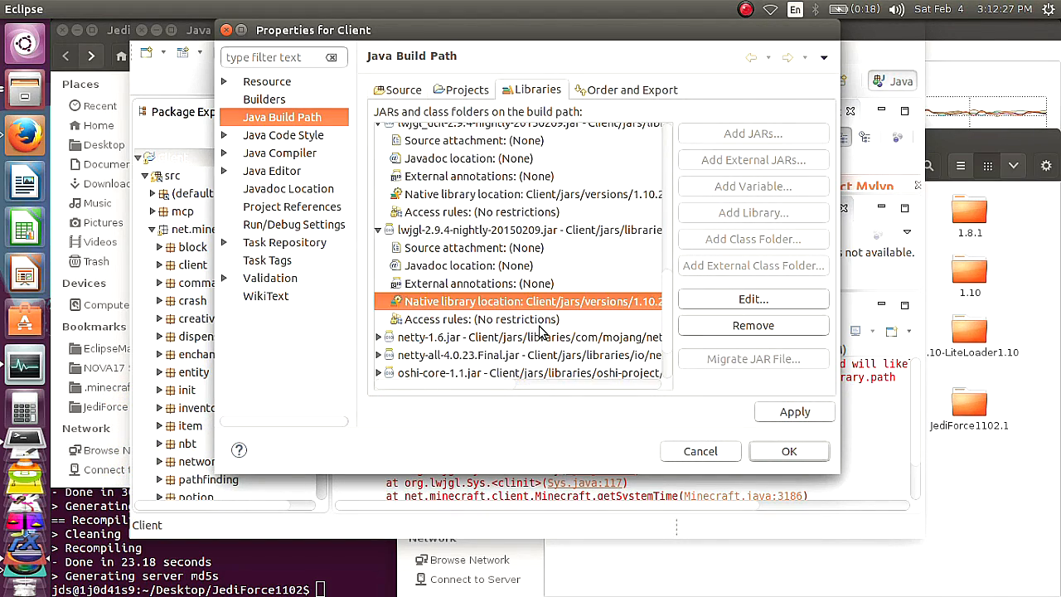
Point LWJGL 2.9.4 natives at external folder JediForce1102/jars/versions/1.10.2-natives and save Client properties
click(752, 298)
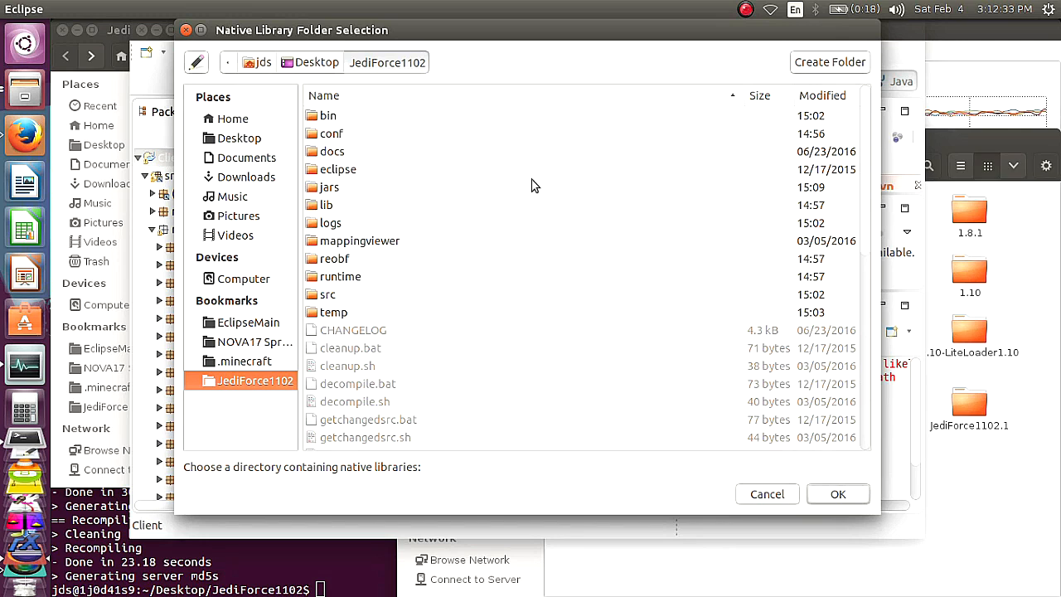
double_click(325, 186)
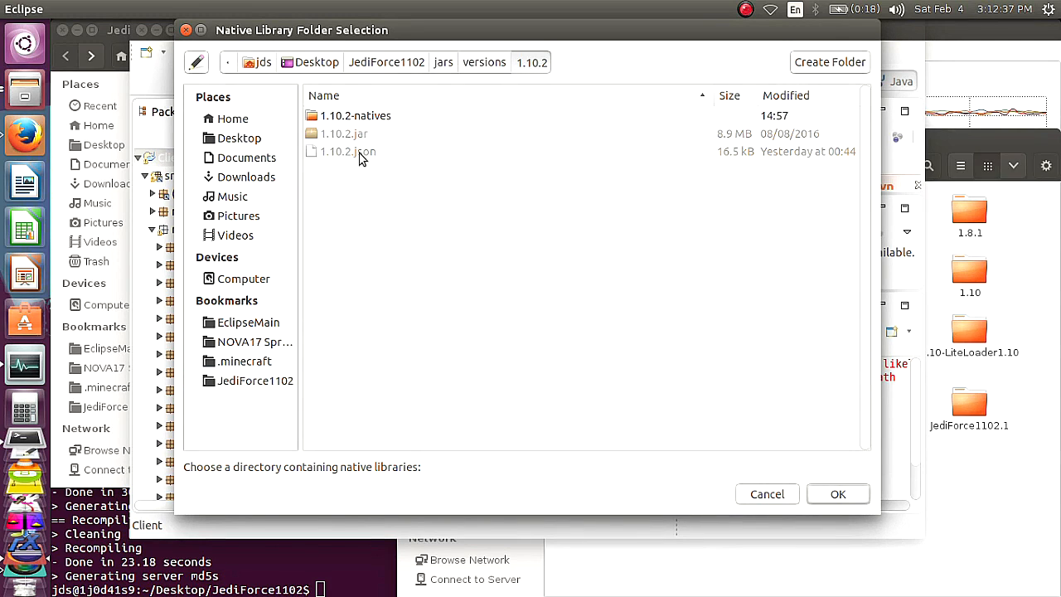
click(355, 116)
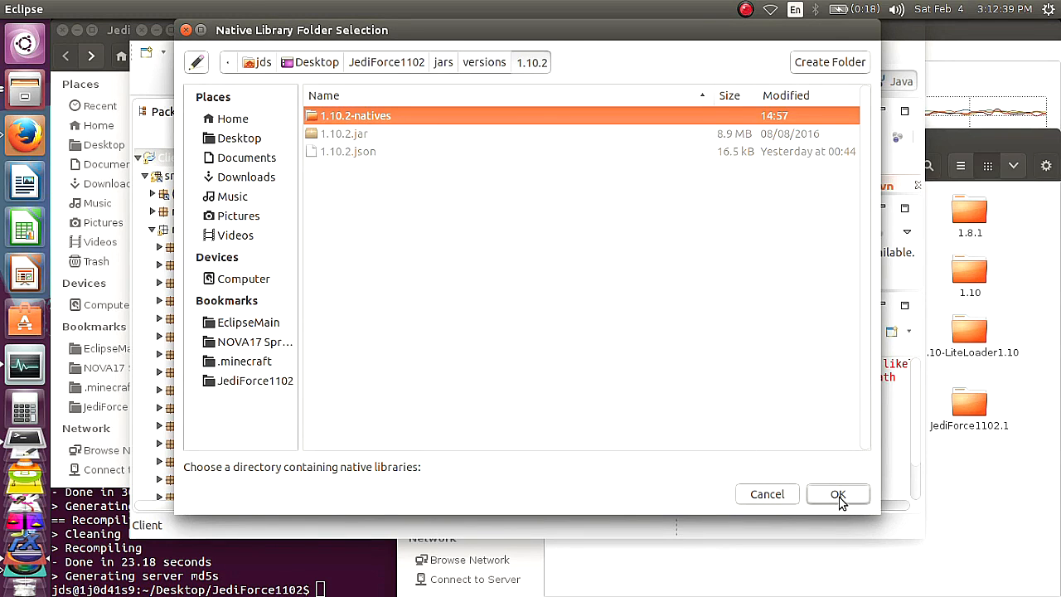
click(836, 494)
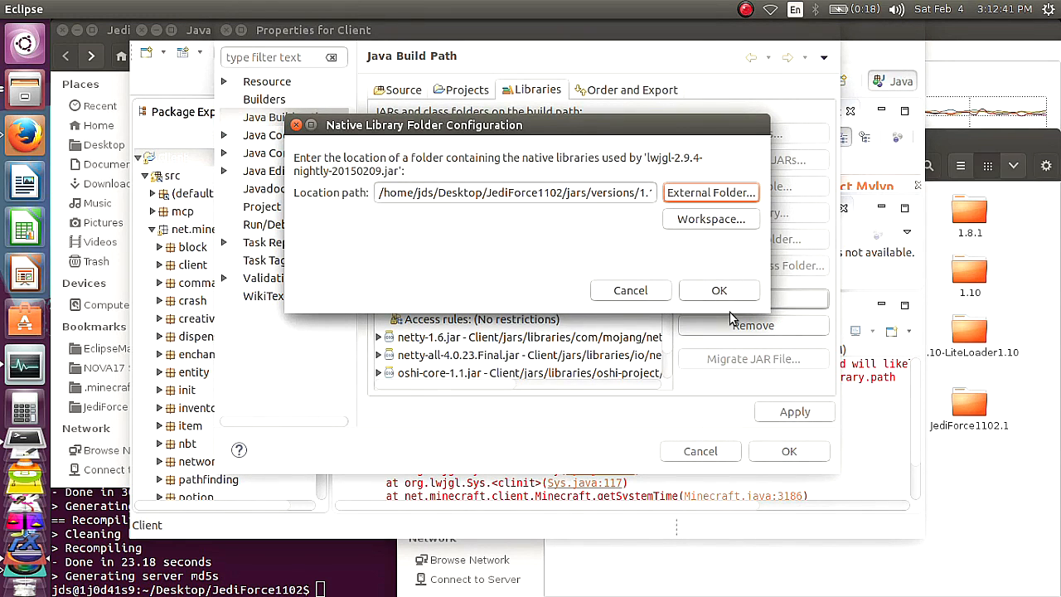
click(720, 290)
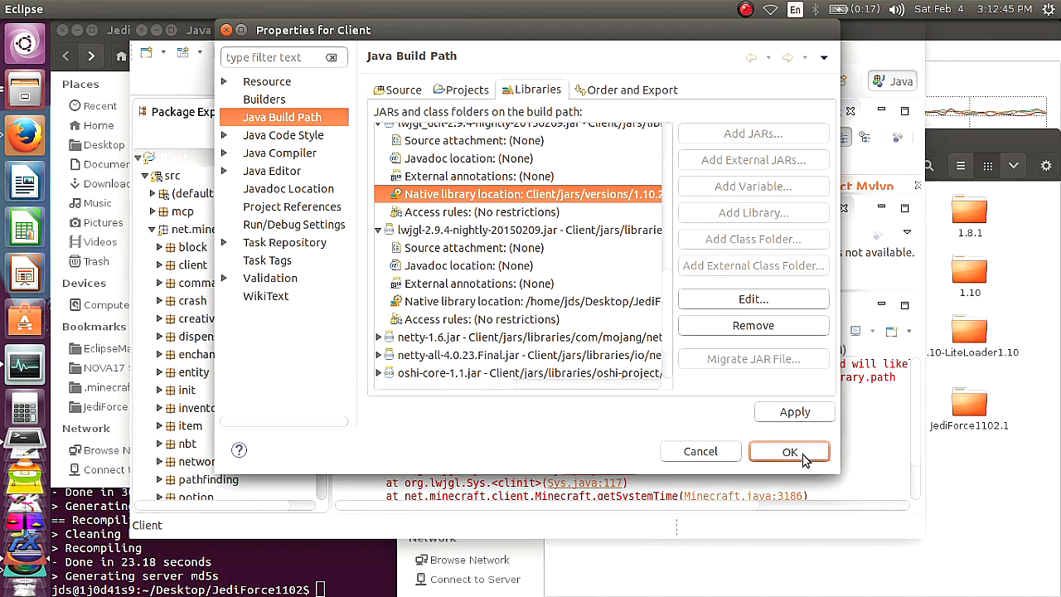
click(788, 450)
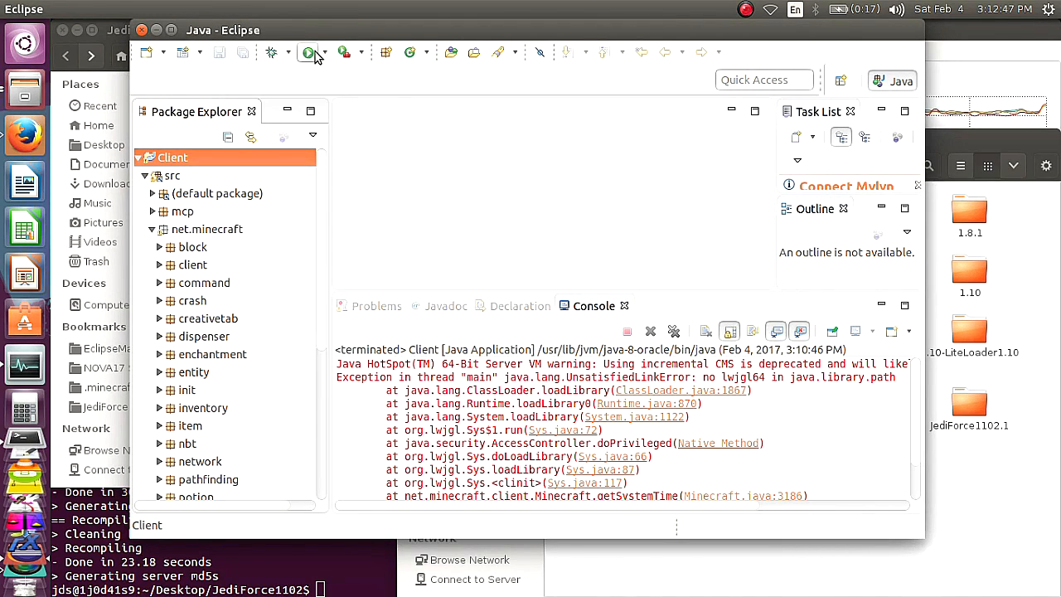
Run the Minecraft 1.10.2 client from Eclipse, enter the singleplayer desert world, and pause with Escape
click(307, 52)
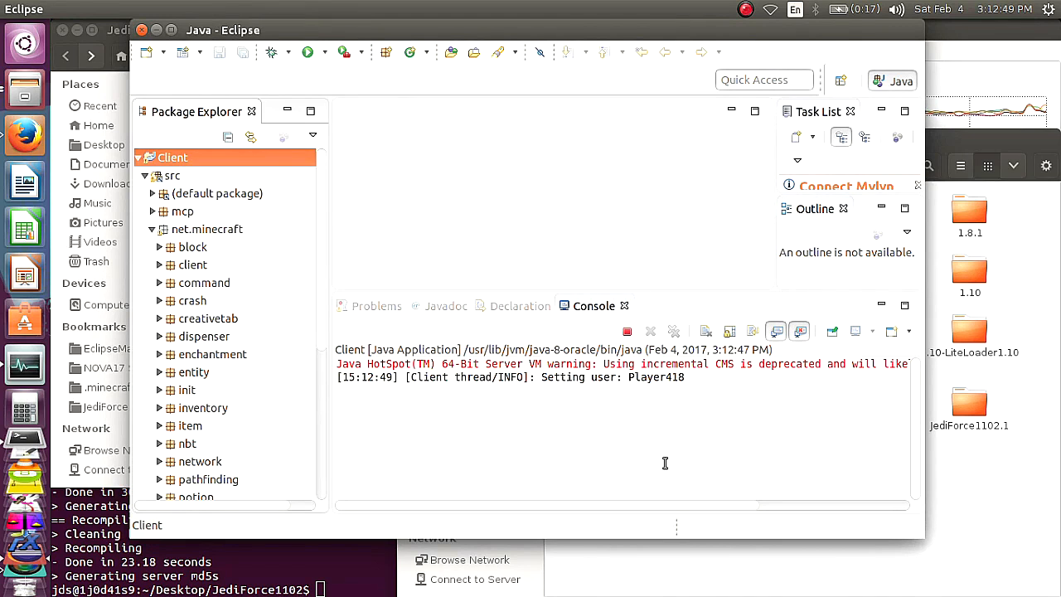
mouse_move(678, 461)
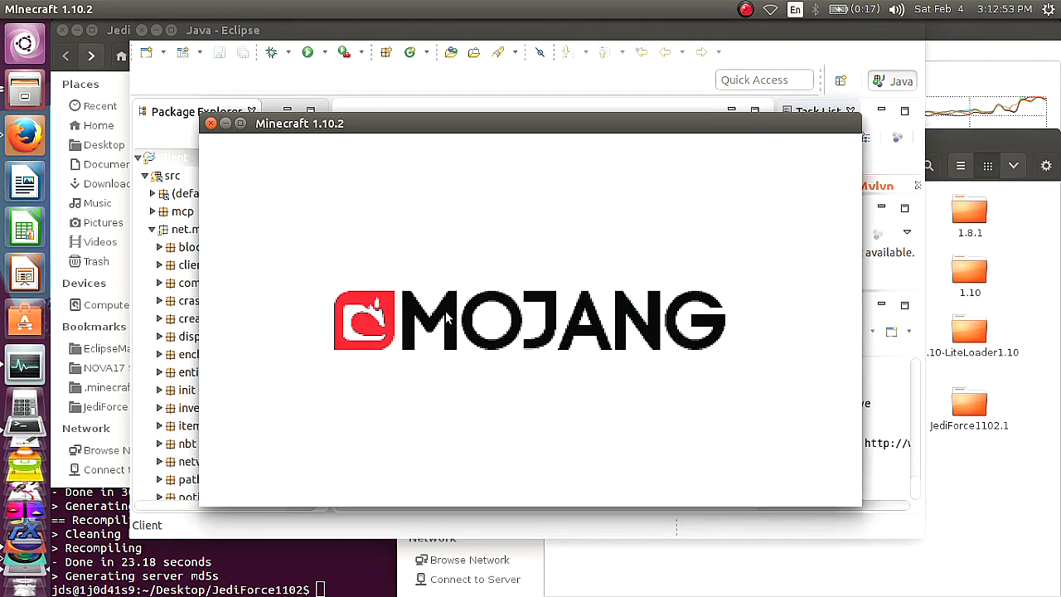
mouse_move(462, 249)
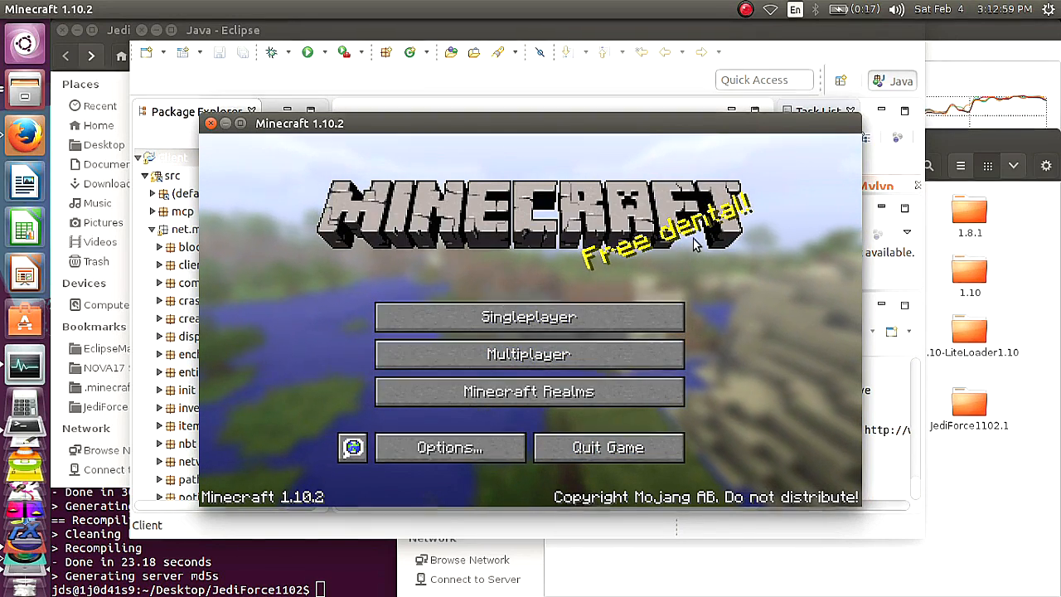
click(527, 316)
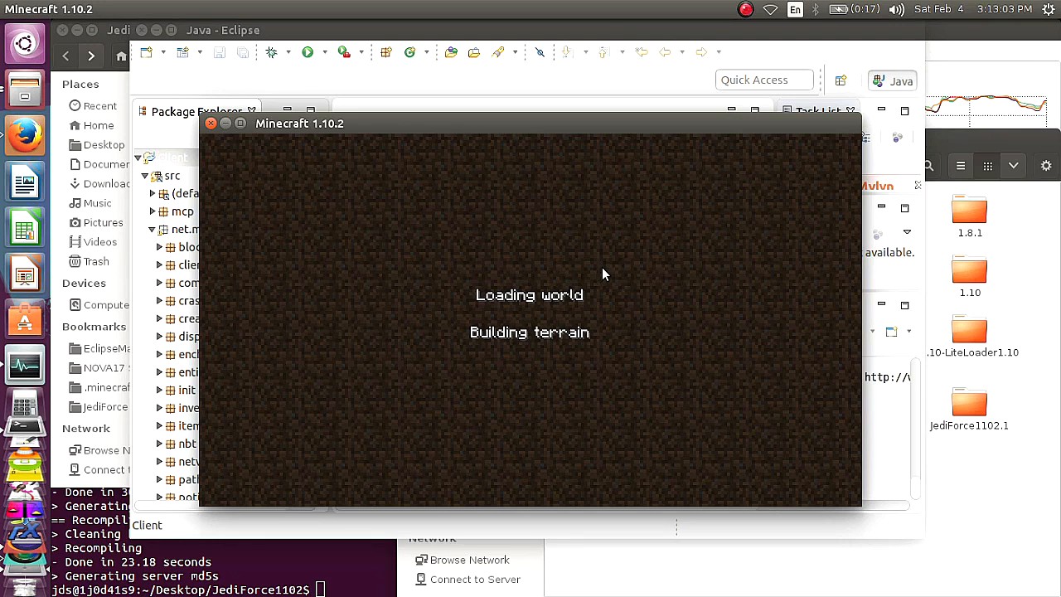
mouse_move(626, 331)
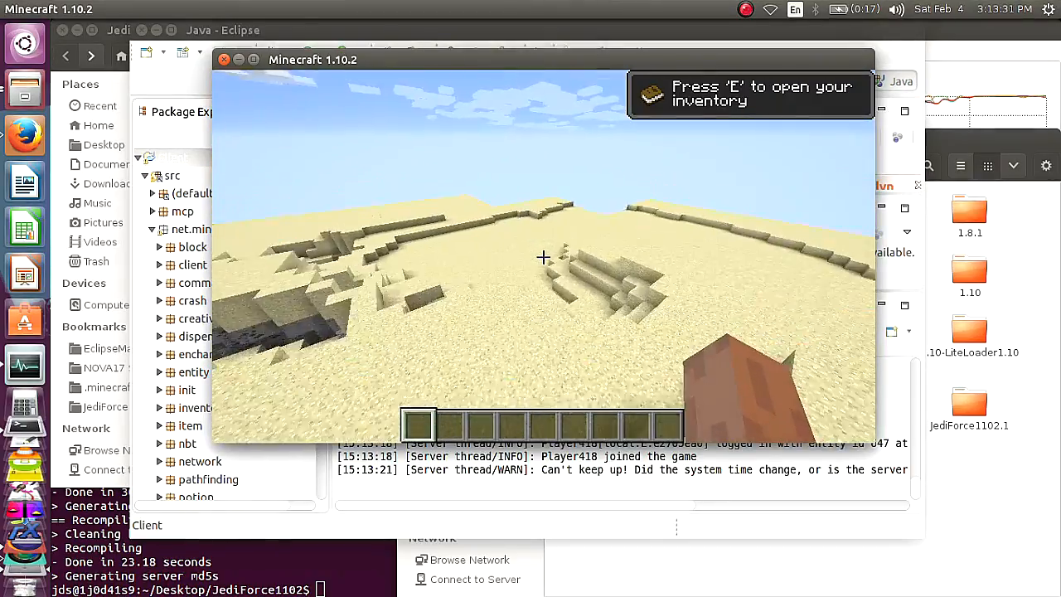
key(Escape)
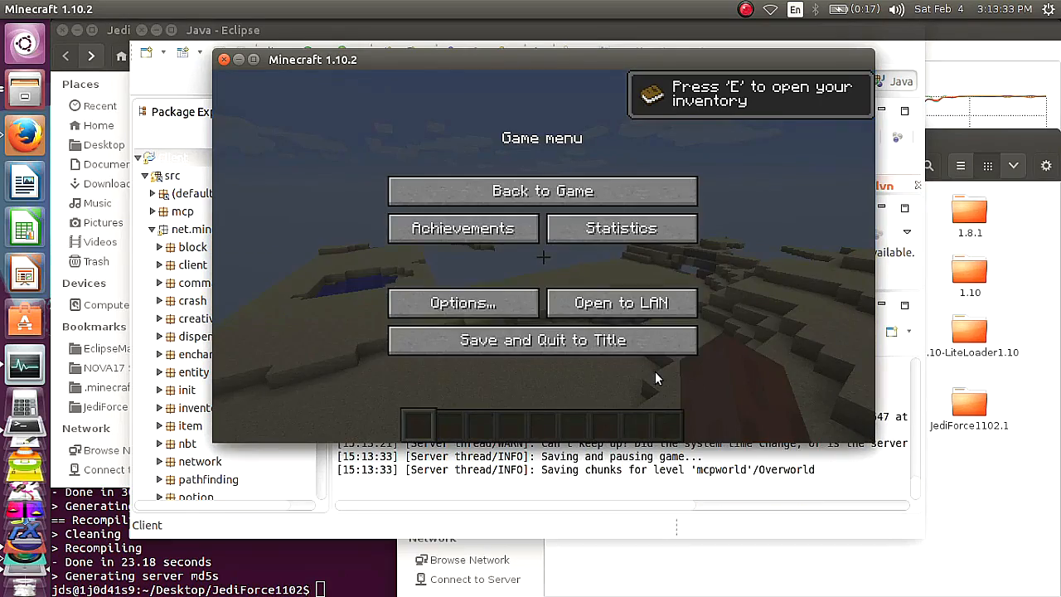